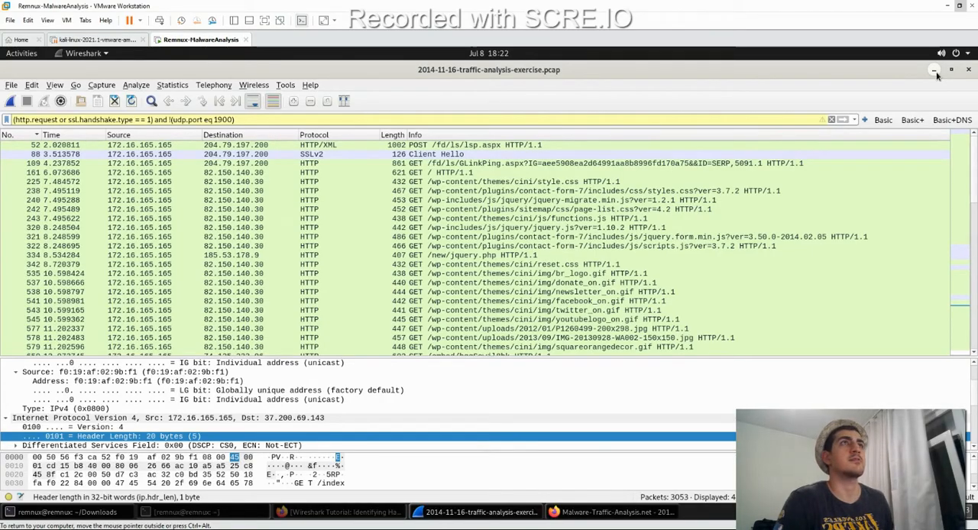
- Minimize Wireshark to reveal the 2014-11-16 traffic analysis exercise page in Firefox
click(934, 69)
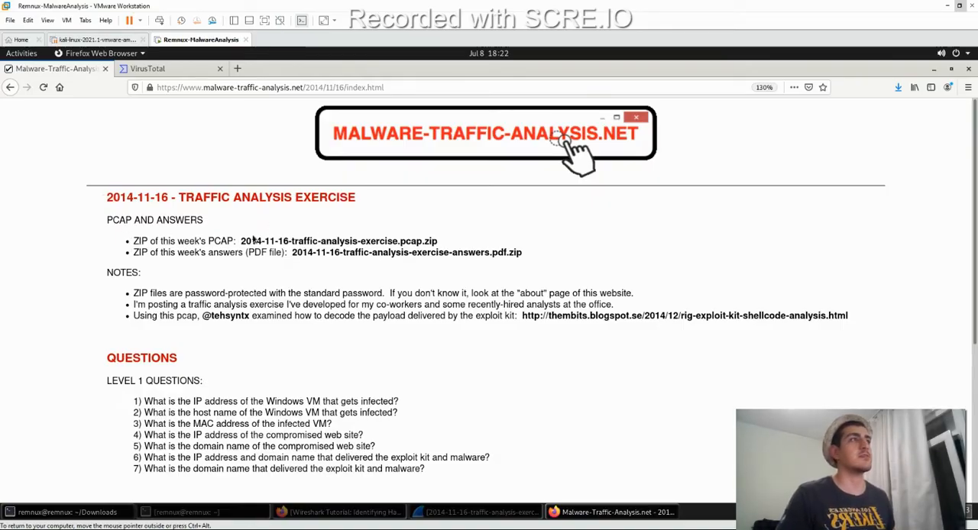
mouse_move(79, 299)
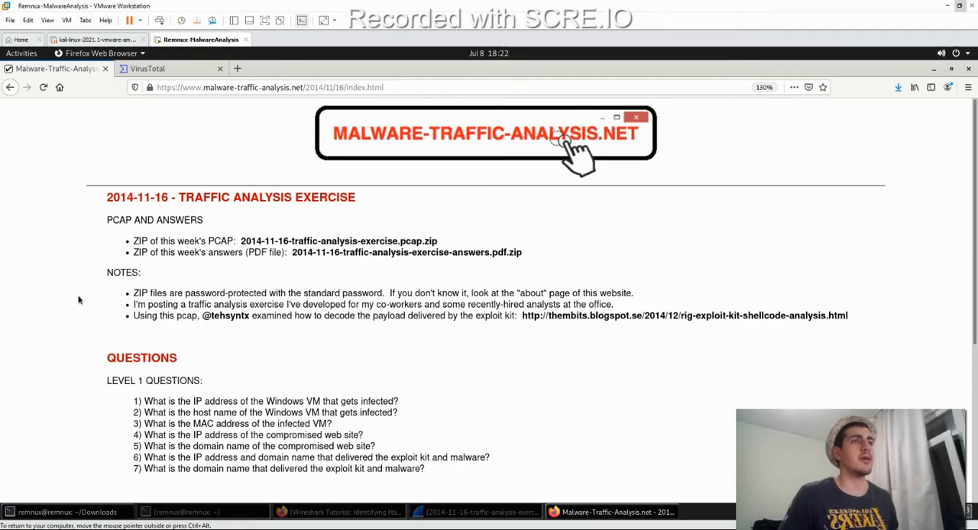
mouse_move(108, 381)
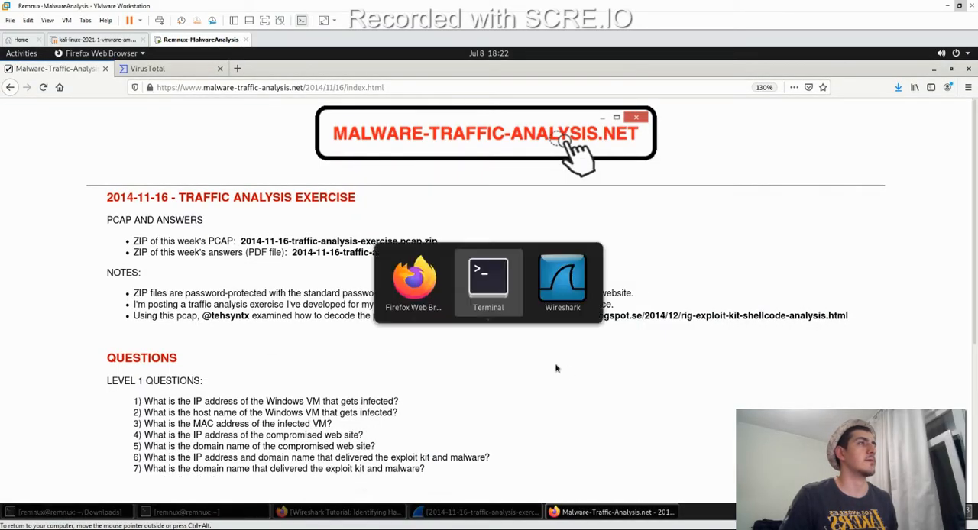
- Load 2014-11-16-traffic-analysis-exercise.pcap from Downloads via File > Open
click(563, 282)
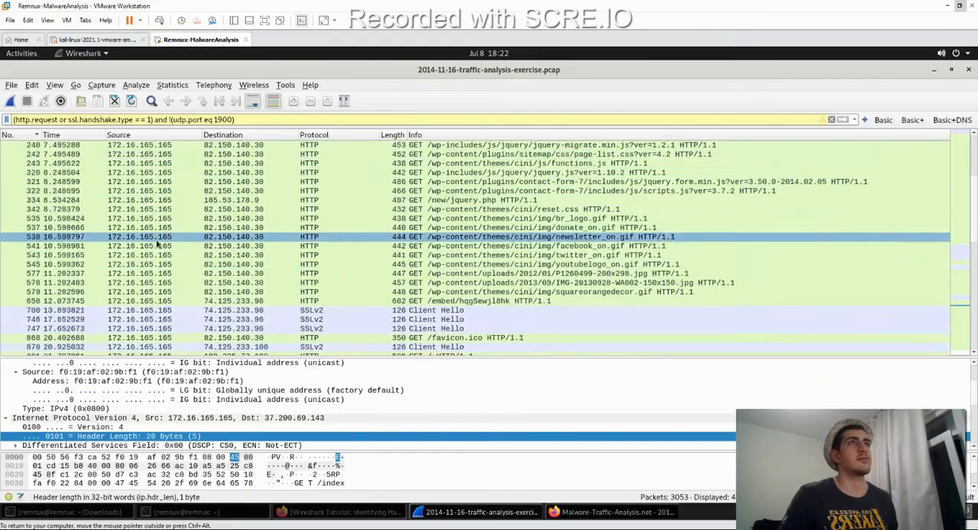
click(11, 85)
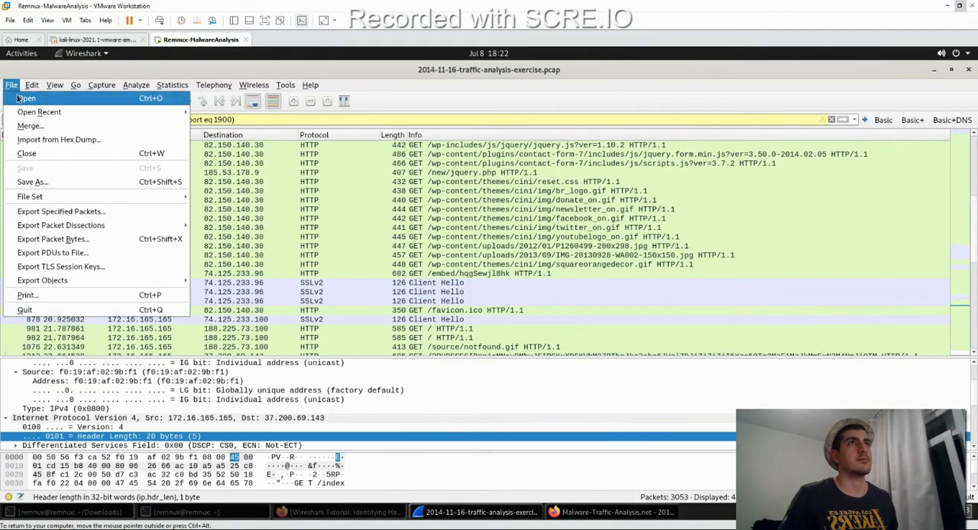
click(26, 98)
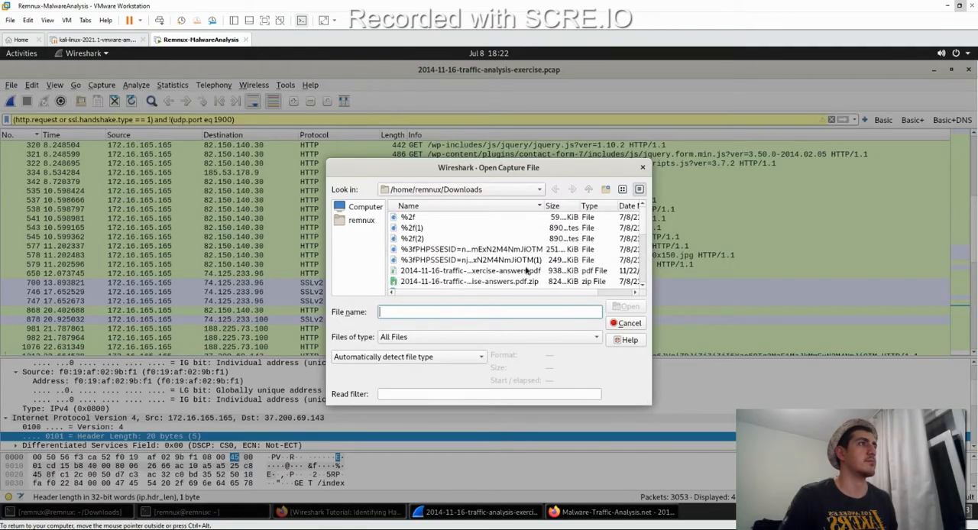
scroll(down, 3)
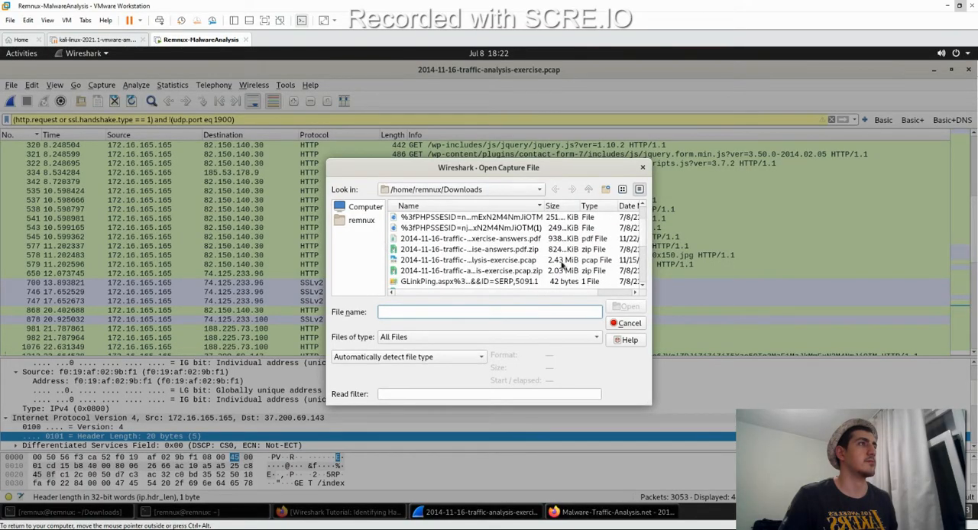
mouse_move(495, 271)
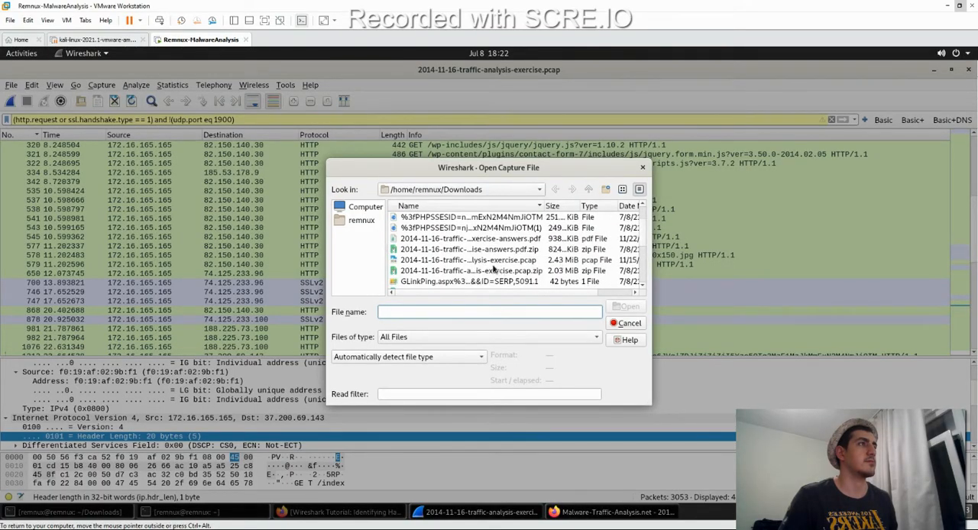
click(443, 260)
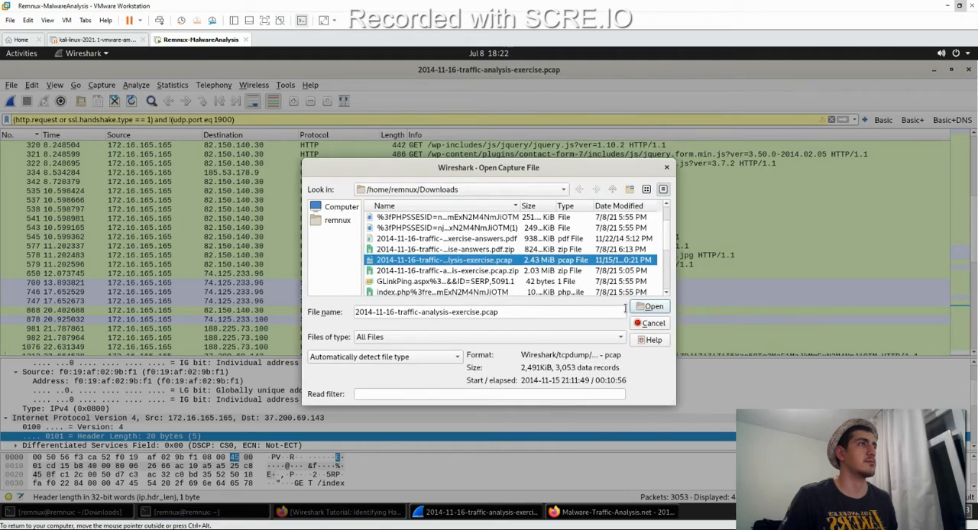
click(650, 306)
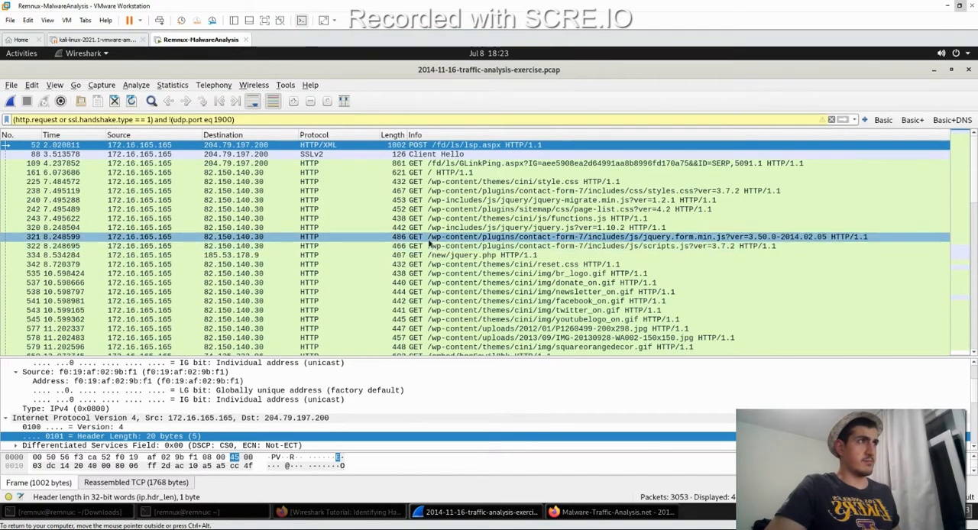
scroll(down, 3)
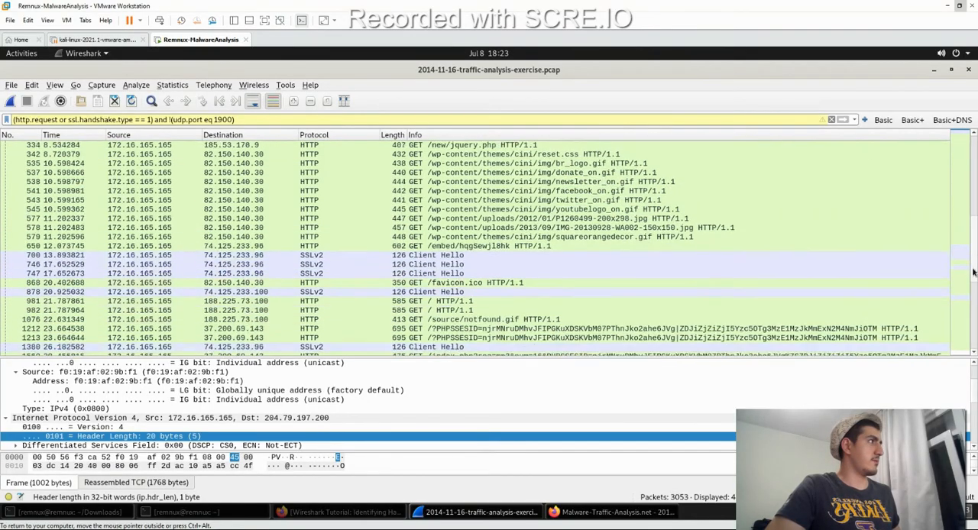
scroll(up, 3)
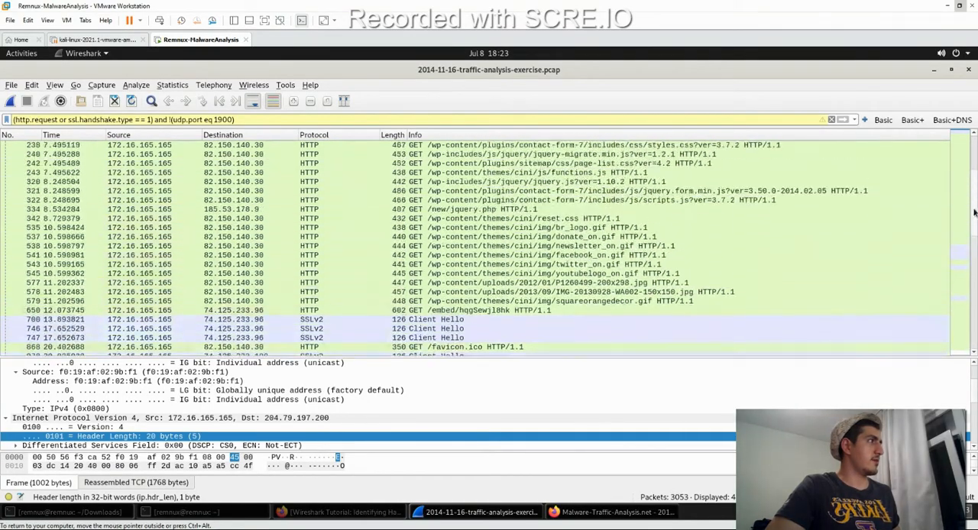
scroll(down, 3)
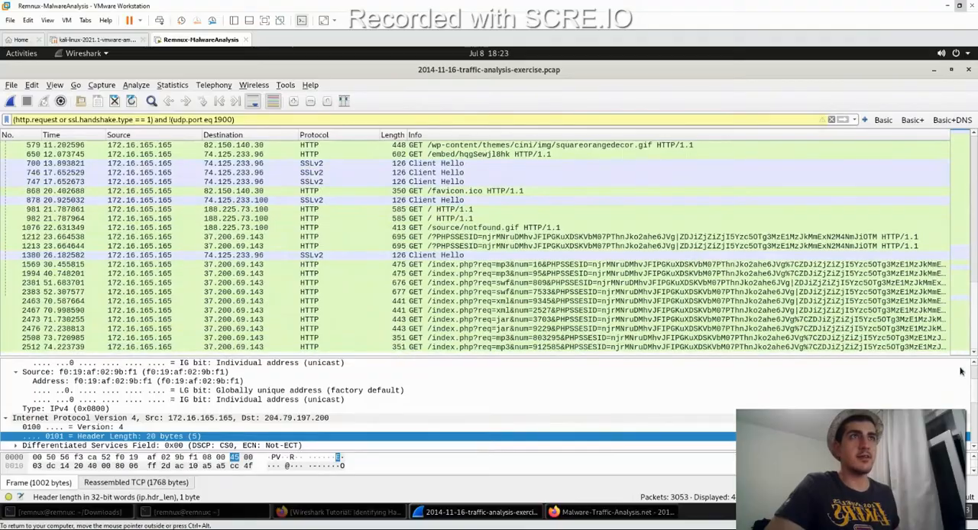
scroll(up, 3)
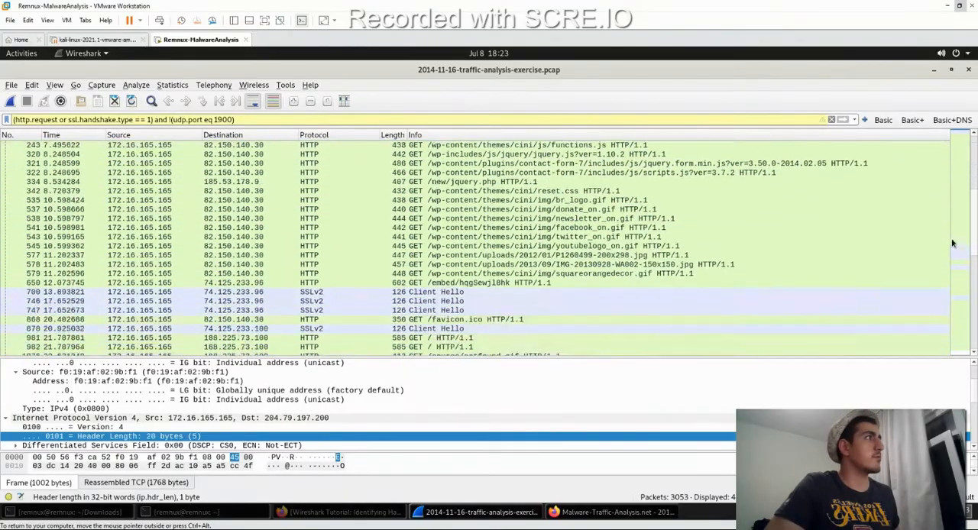
scroll(down, 3)
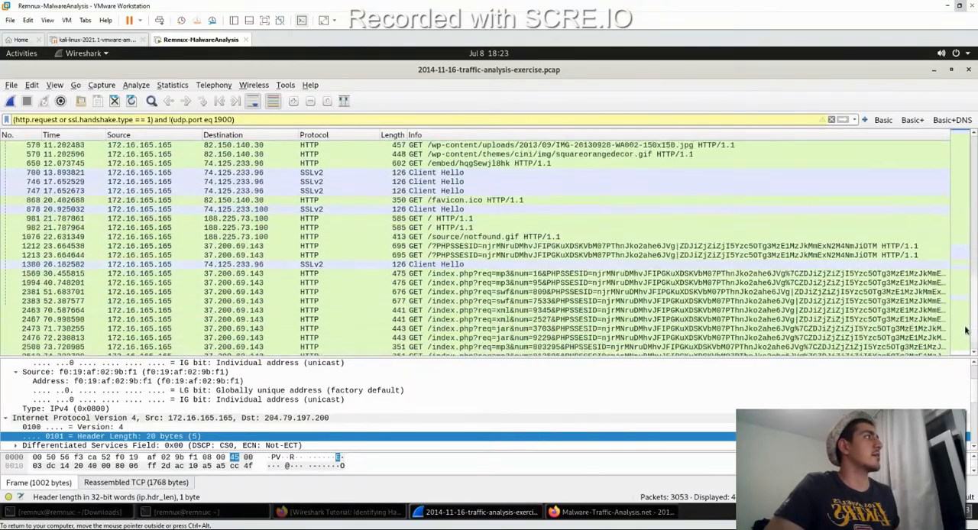
scroll(up, 3)
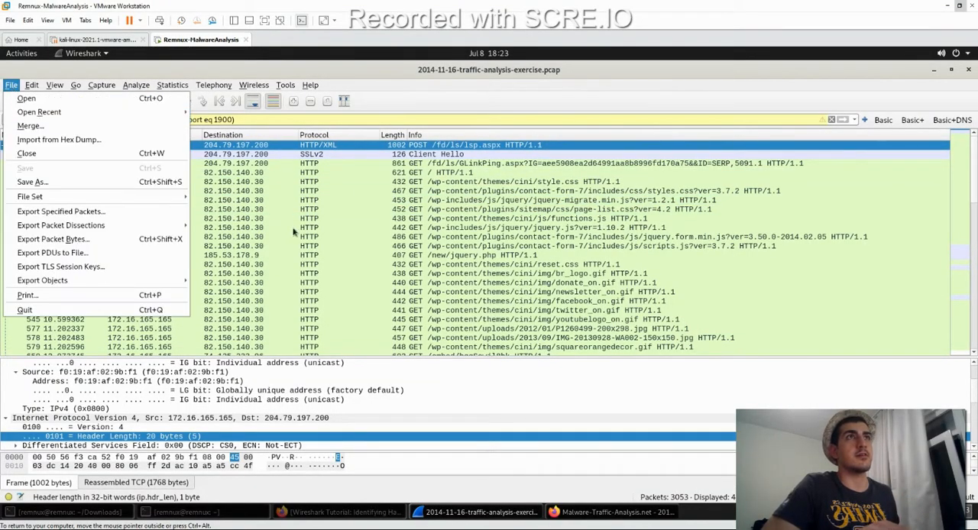
click(26, 153)
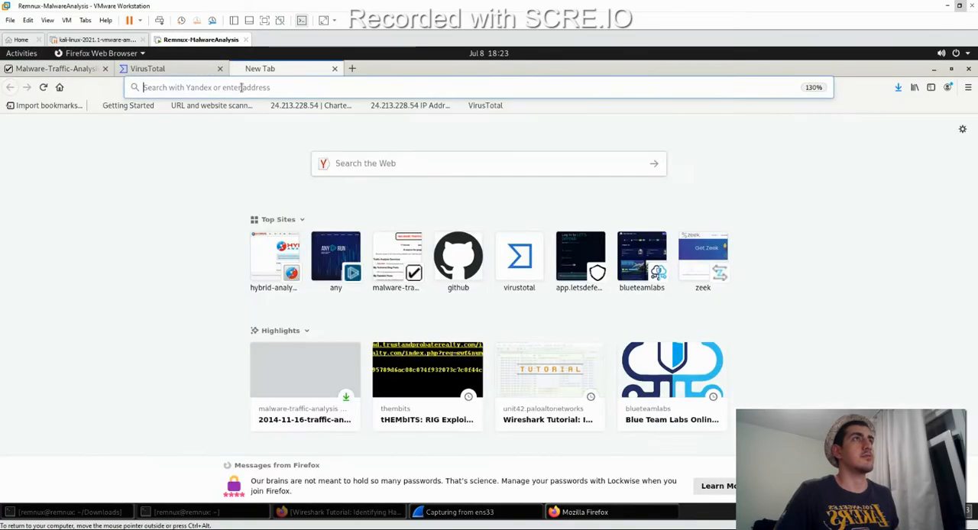
- Search Google for abc, visit the abcgazetesi.com result, then close that tab
text(https://www.google.com)
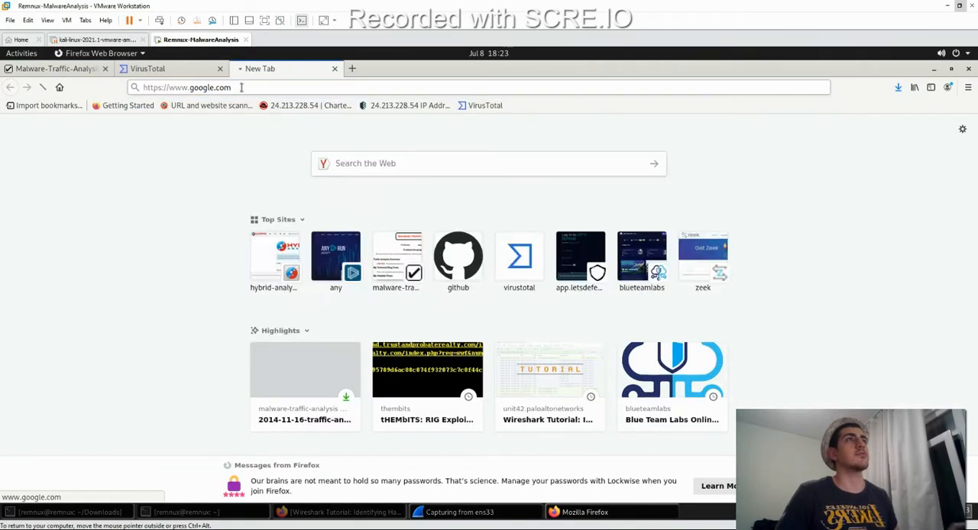
key(Return)
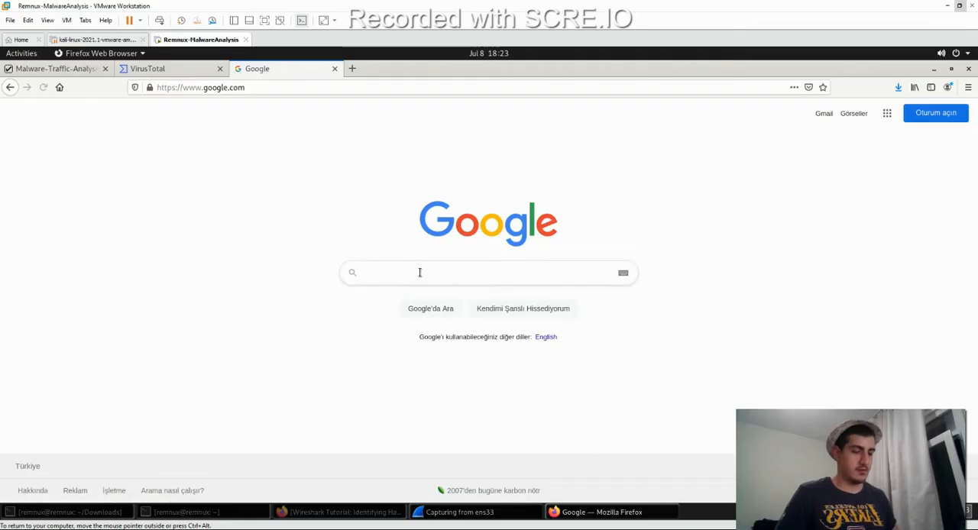
text(abc)
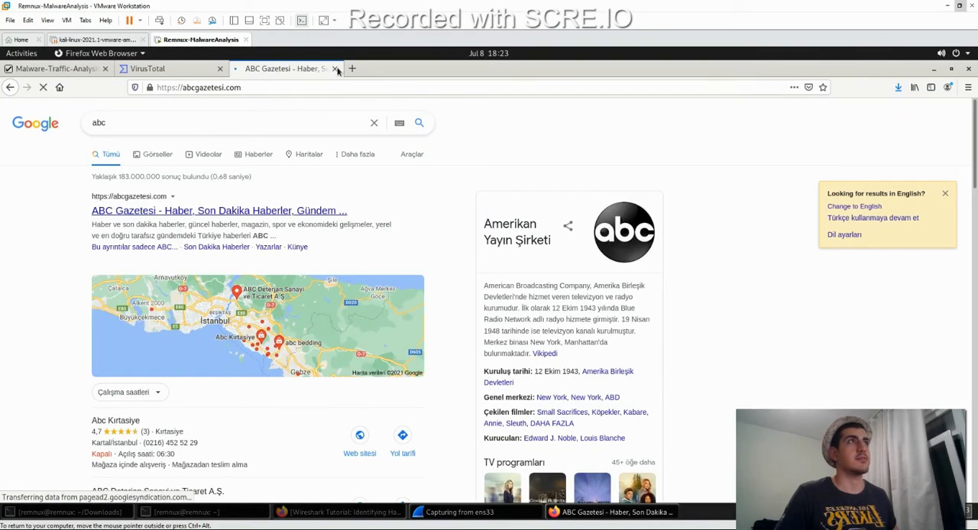
click(217, 210)
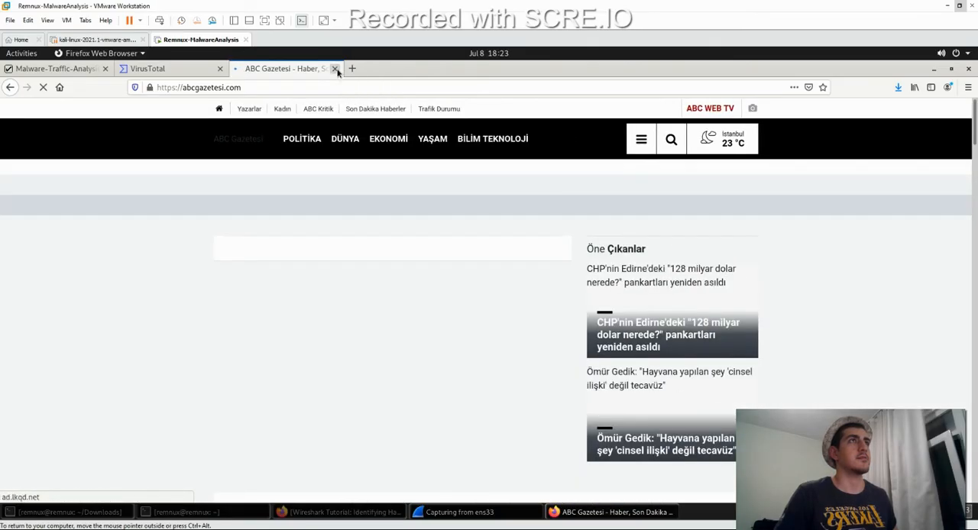
click(458, 512)
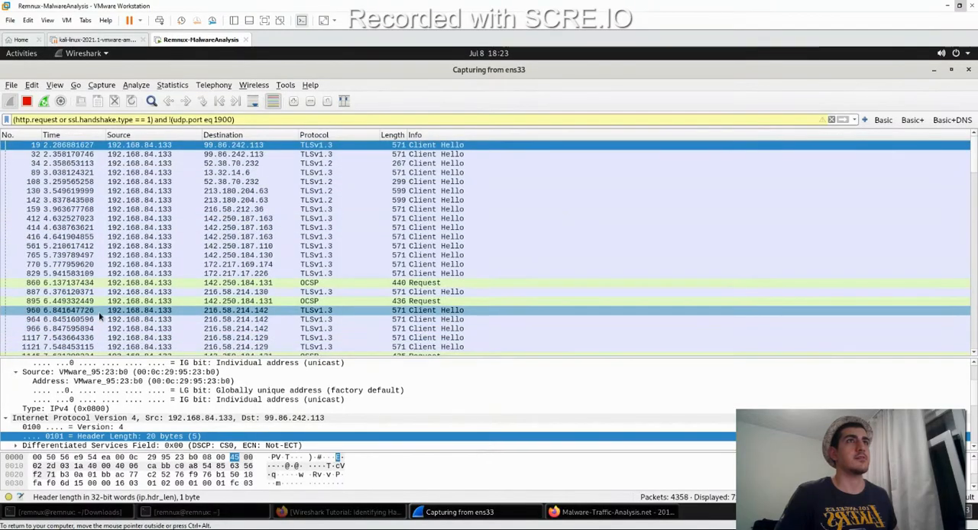
- Scroll down through the live ens33 capture's packet list
scroll(down, 3)
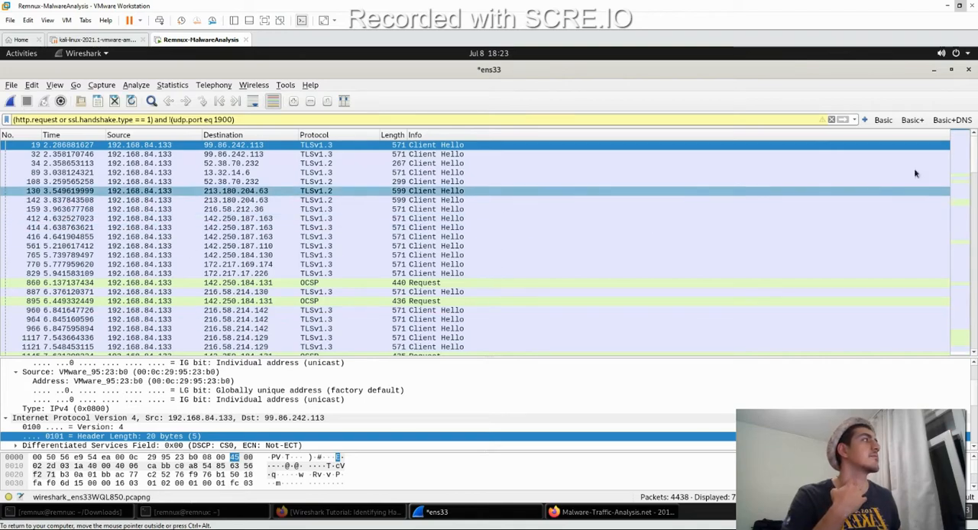
scroll(down, 3)
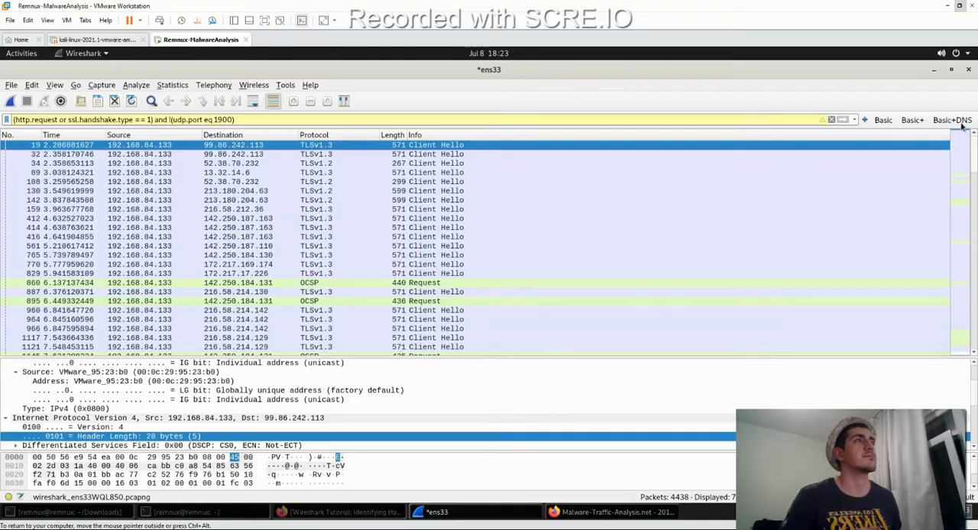
scroll(down, 3)
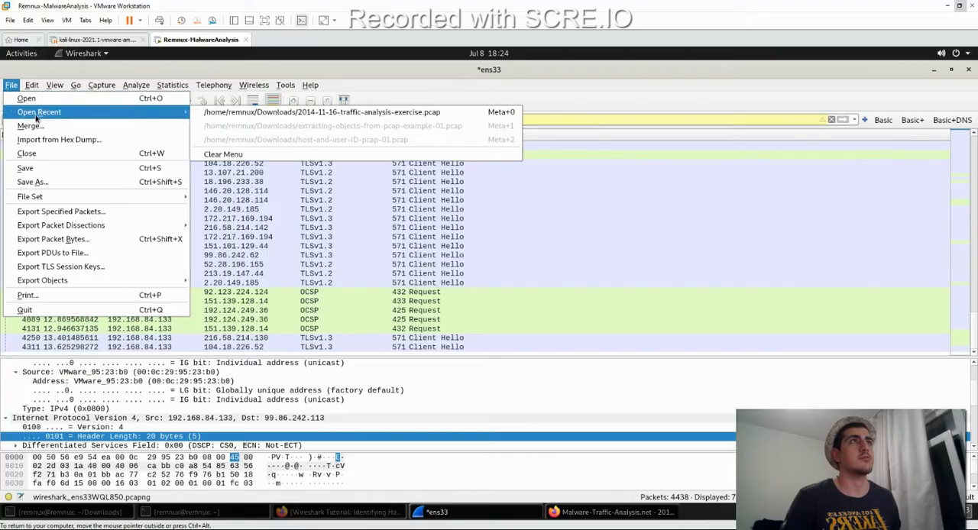
- Reopen the 2014-11-16 exercise capture and inspect the CSS request to 82.150.140.30
click(321, 111)
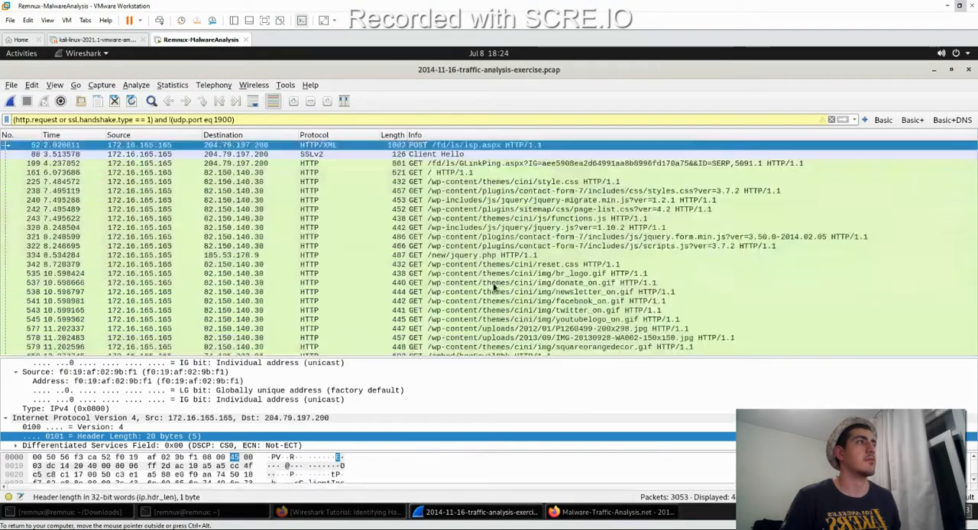
click(477, 265)
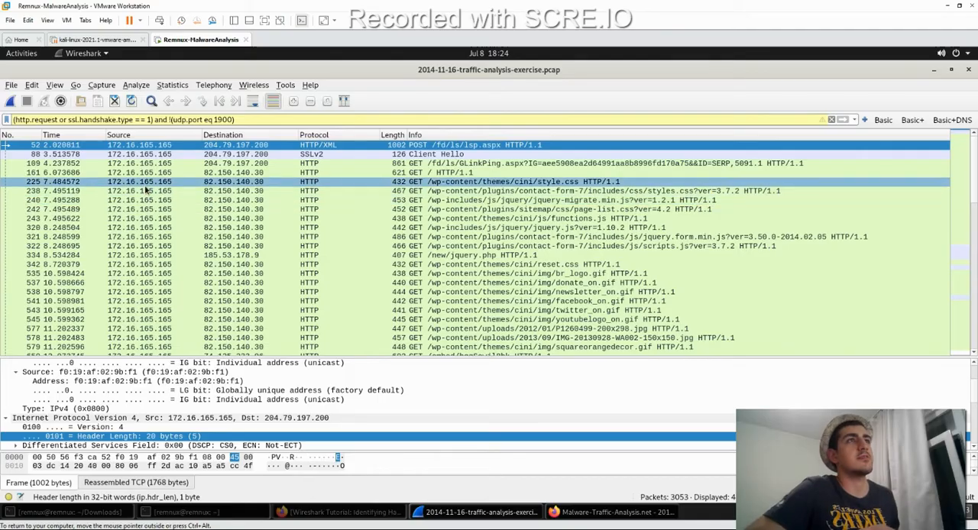
scroll(down, 3)
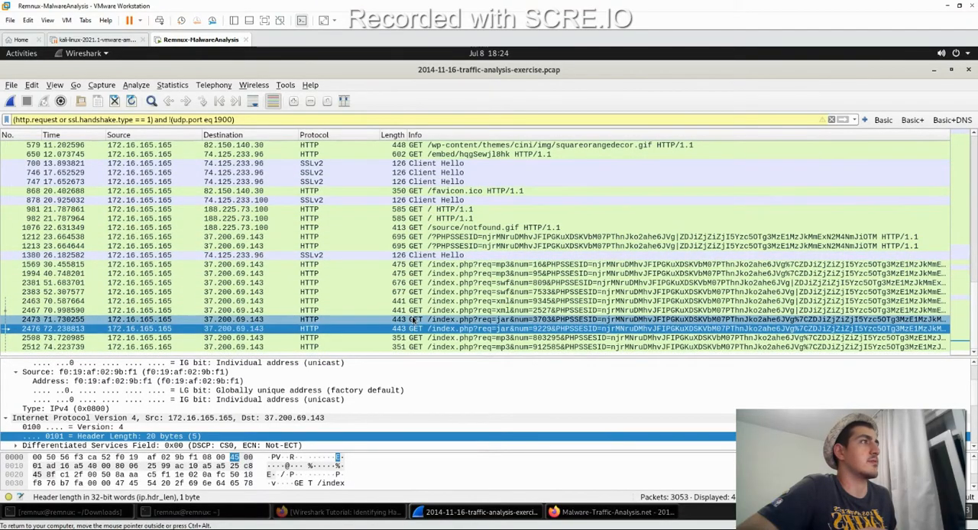
scroll(up, 3)
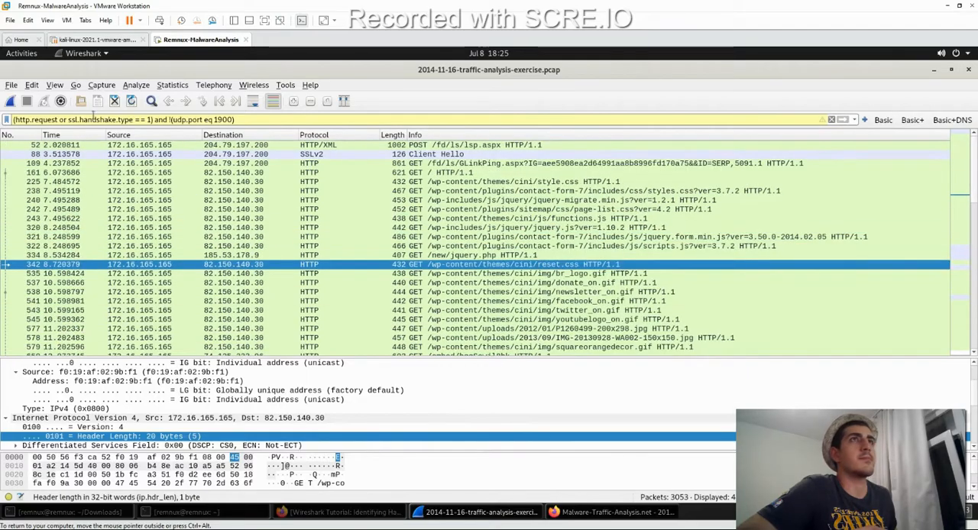
- List the capture's HTTP objects via Export Objects and select the ciniholland.nl HTML page
click(11, 84)
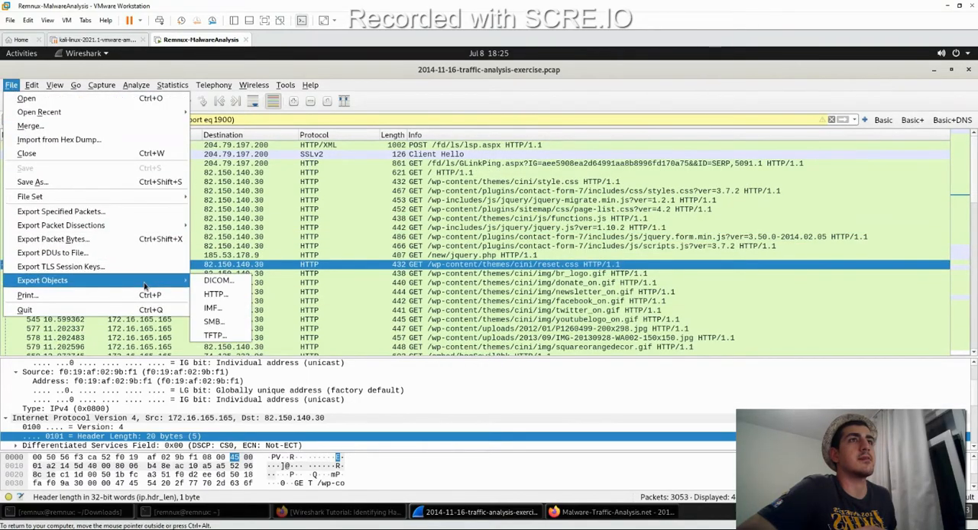
click(214, 294)
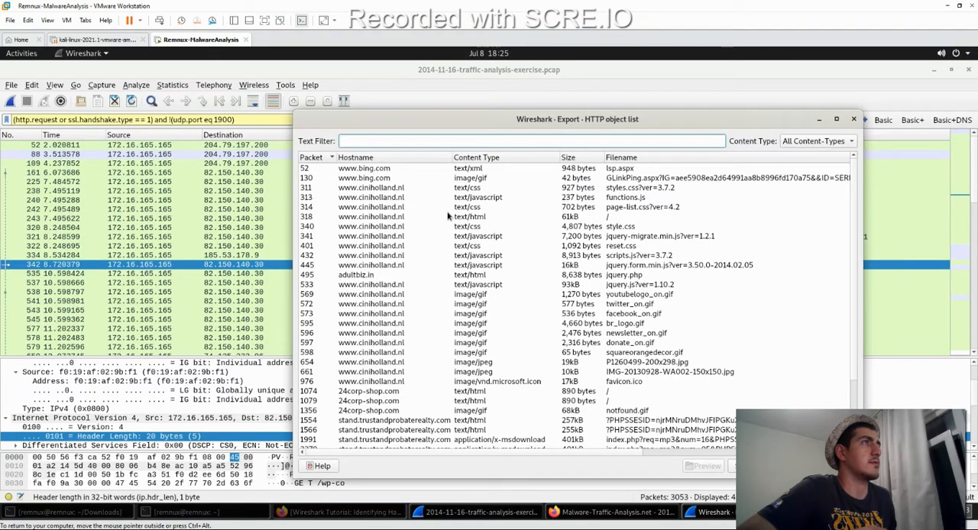
click(364, 167)
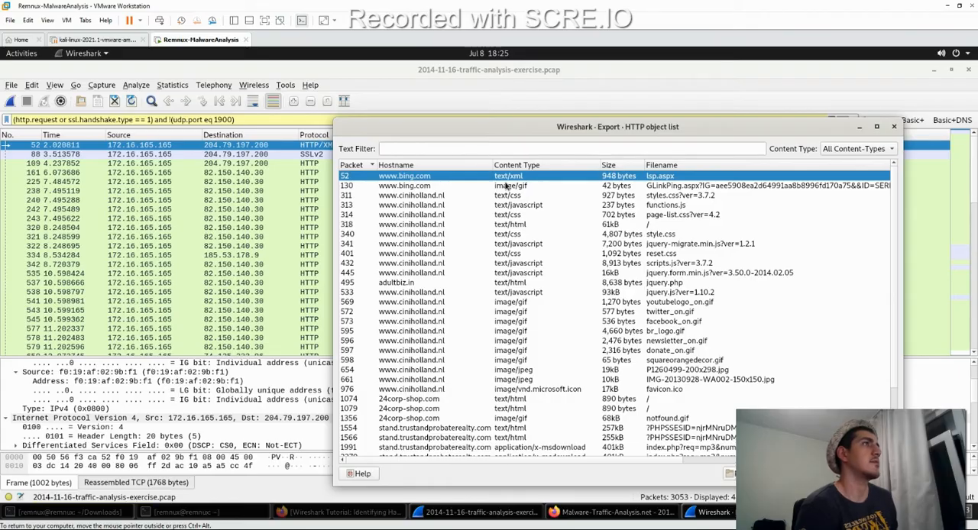
mouse_move(541, 223)
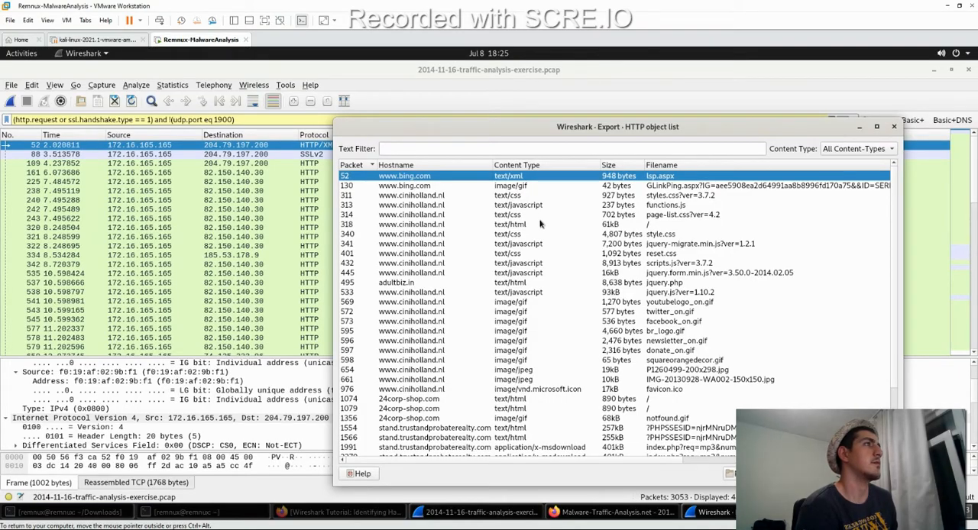
mouse_move(441, 224)
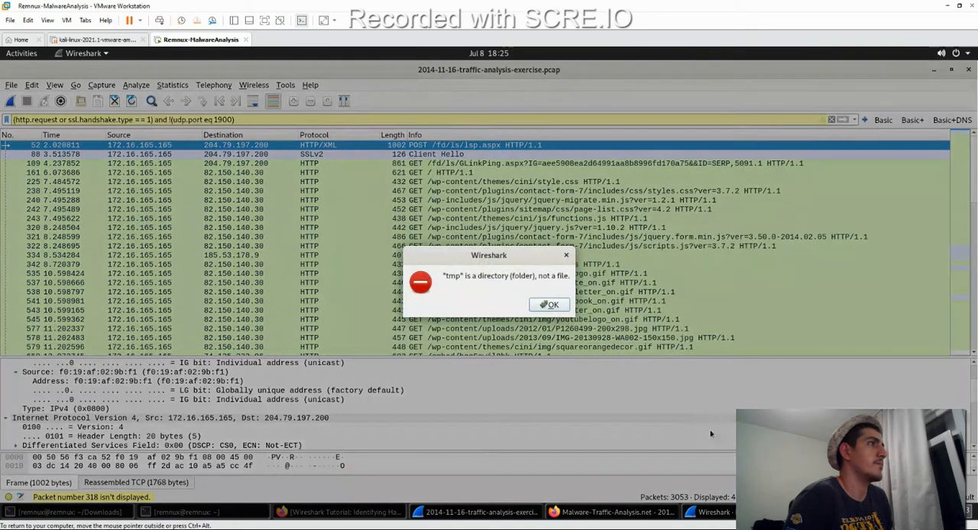
- Dismiss the tmp folder error and save the page into Downloads as cin(i.html)
click(549, 304)
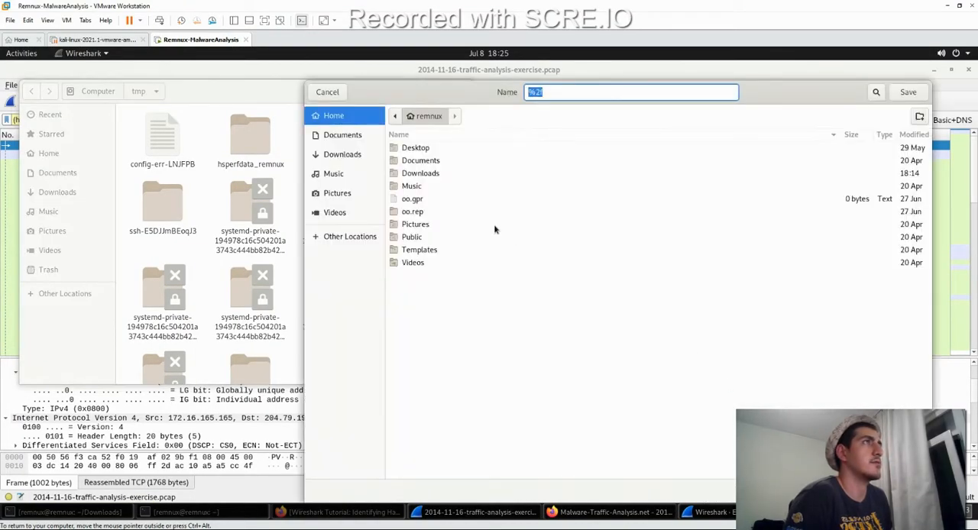
click(421, 173)
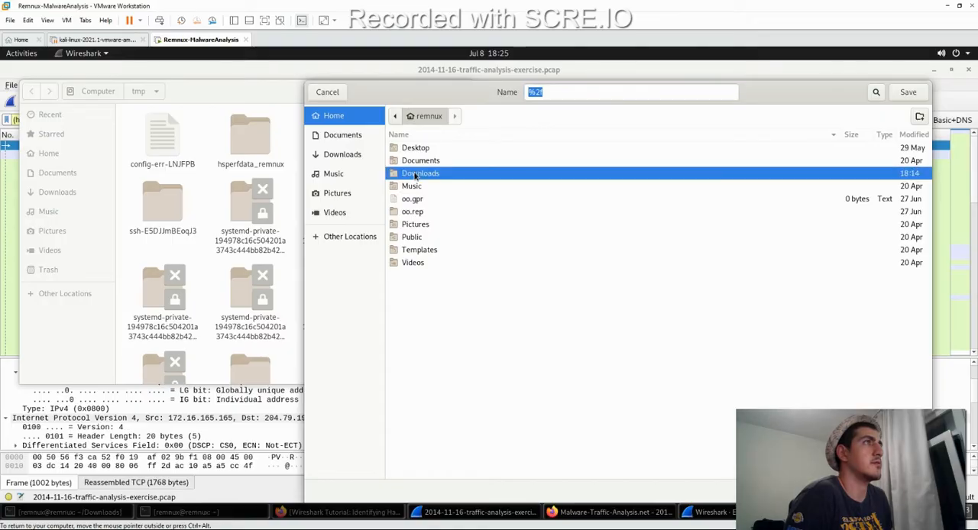
double_click(420, 173)
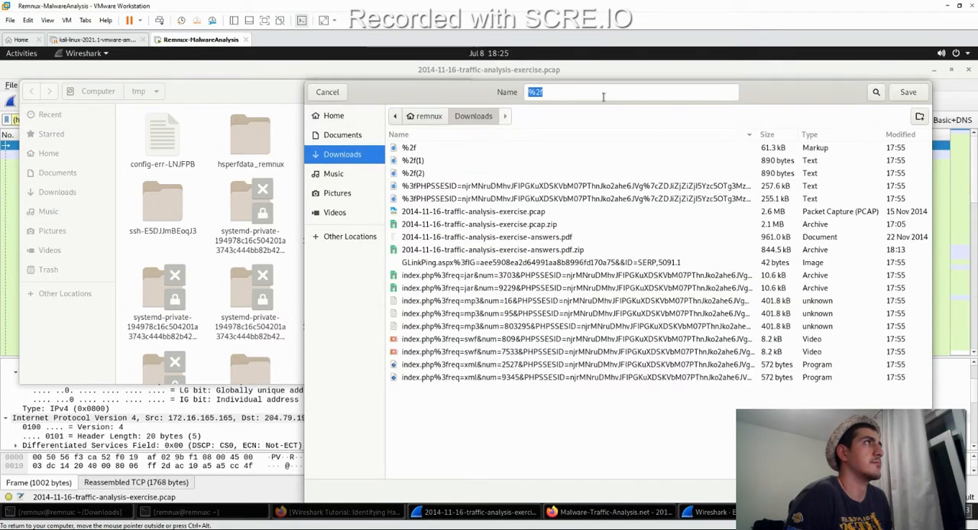
click(630, 91)
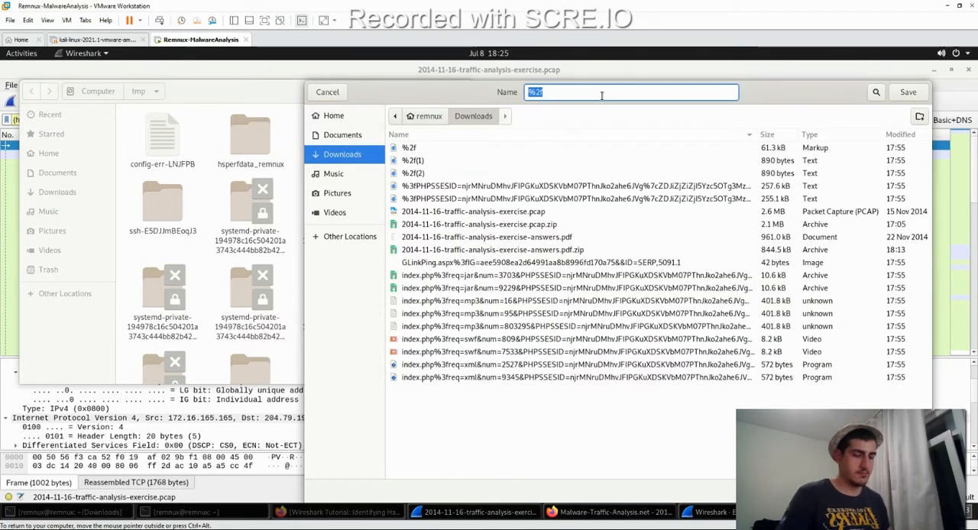
text(cin)
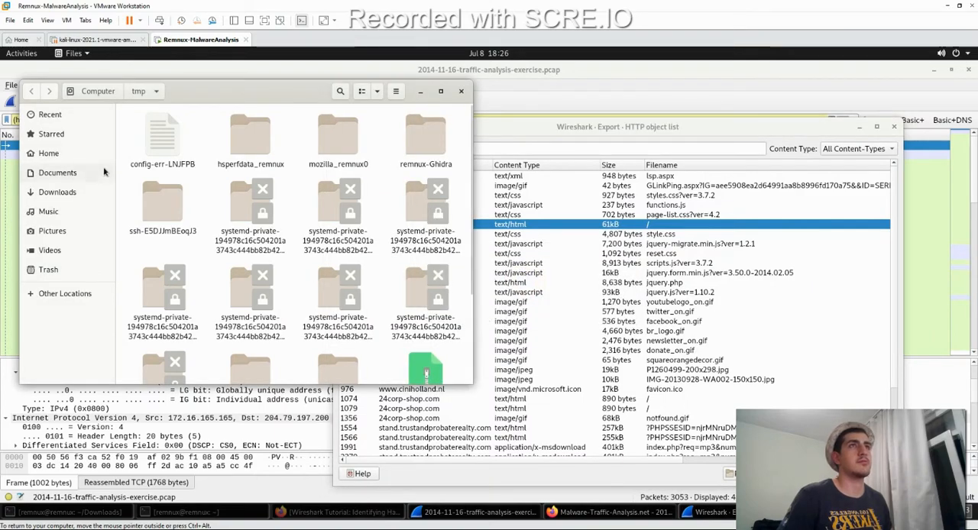
- Find cini.html in Downloads and load it in Firefox
click(340, 90)
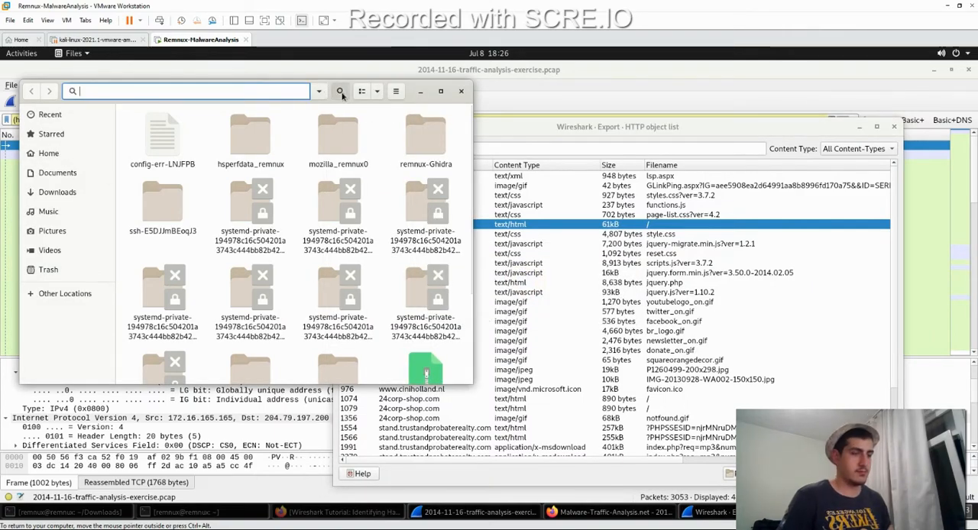
text(cin)
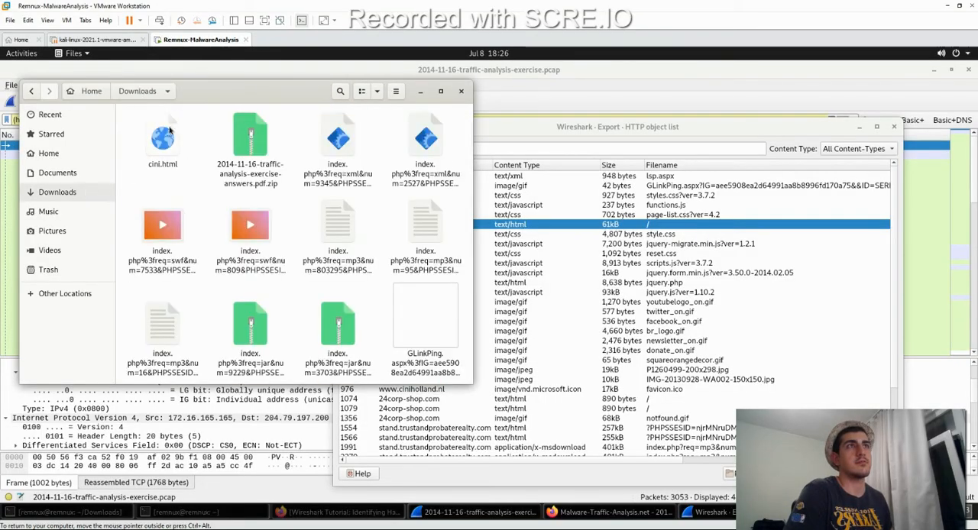
double_click(162, 141)
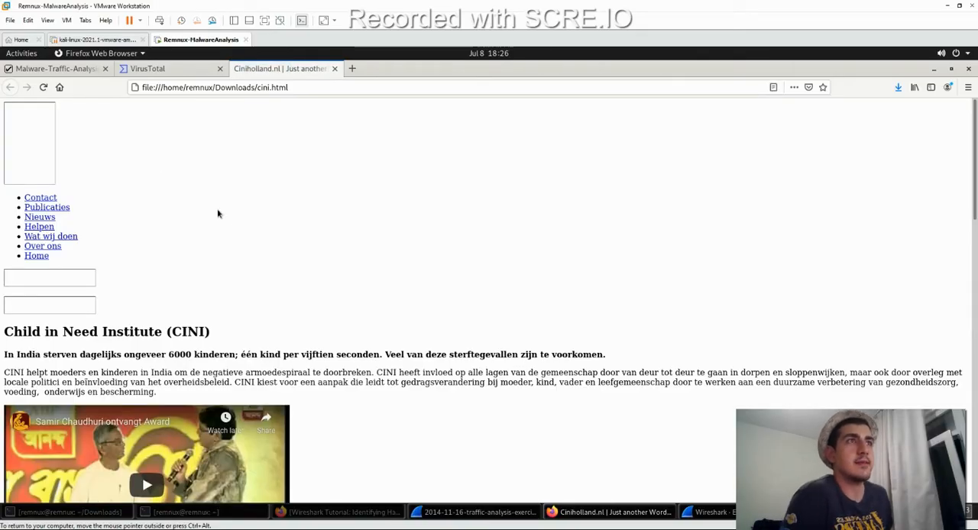
- Scroll through the keyword-stuffed page and its trailing spam links, then close the tab
scroll(down, 3)
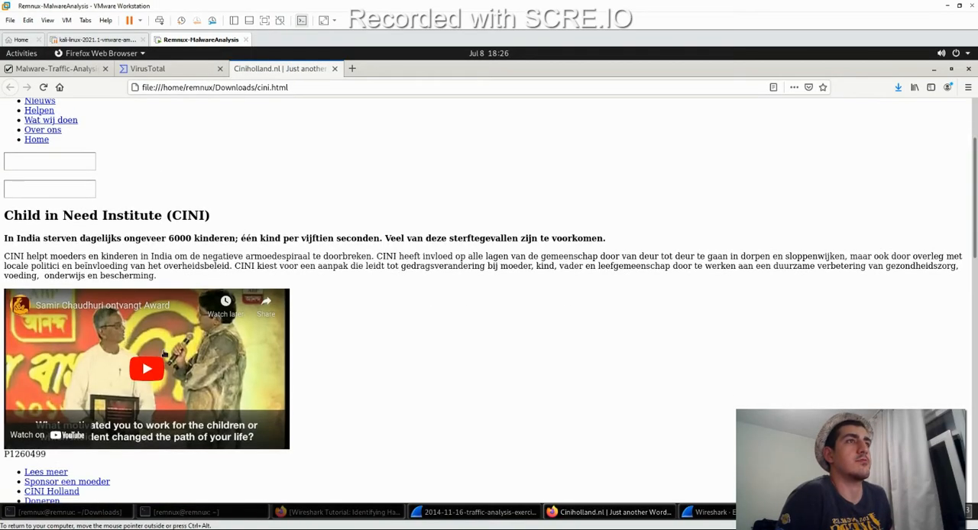
scroll(down, 3)
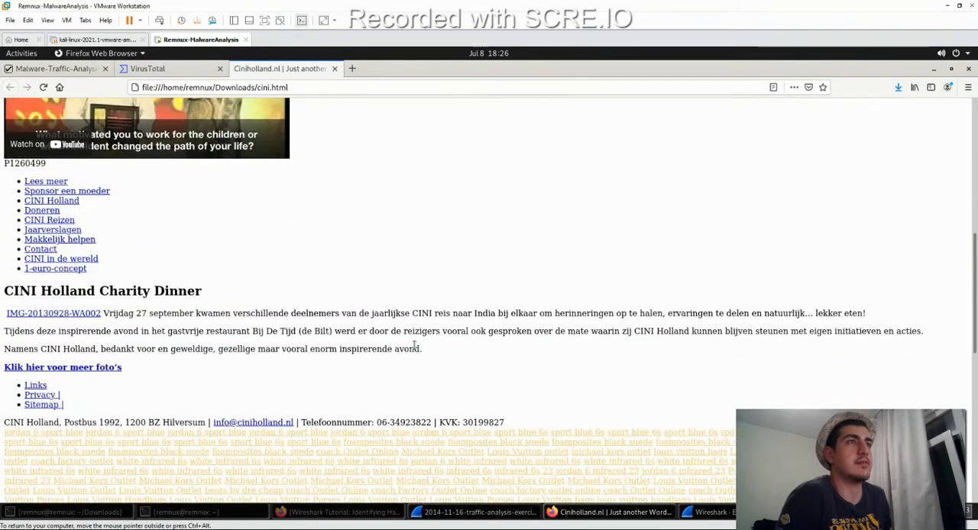
scroll(down, 3)
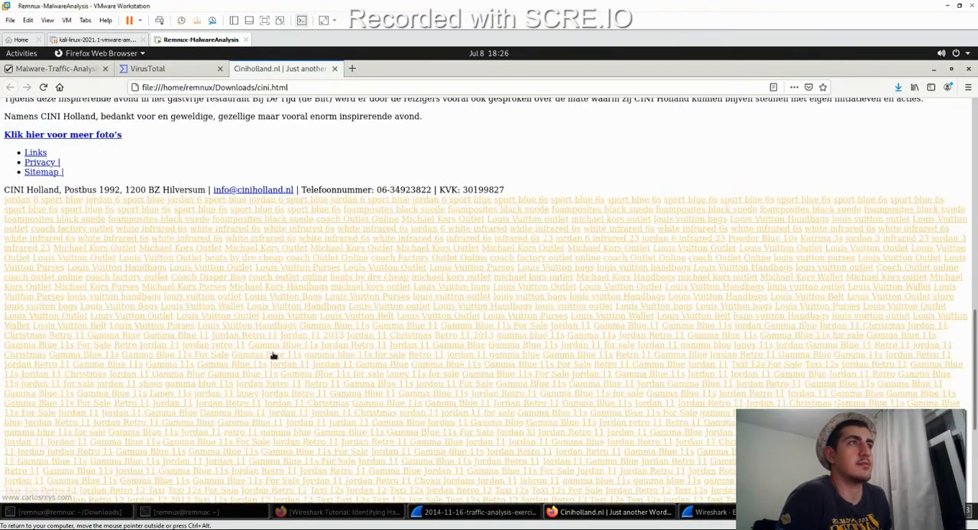
scroll(down, 3)
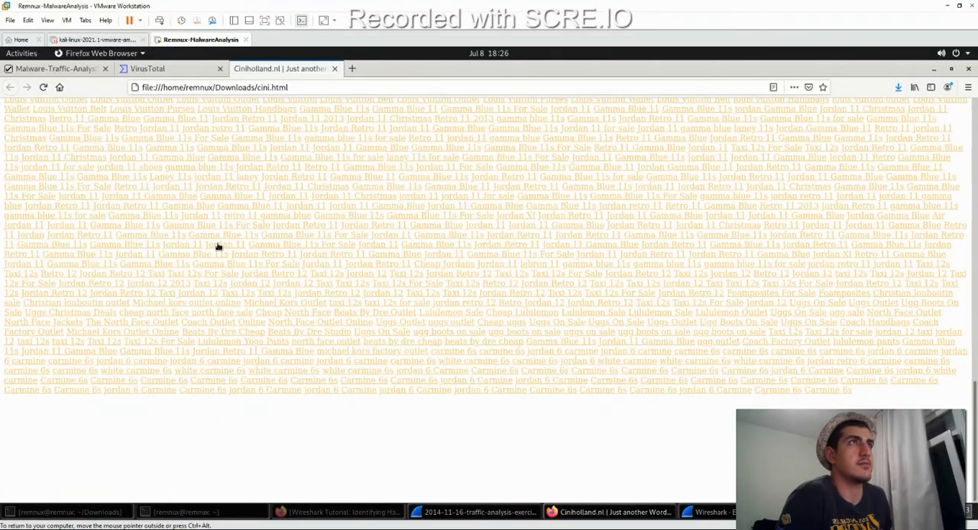
scroll(up, 3)
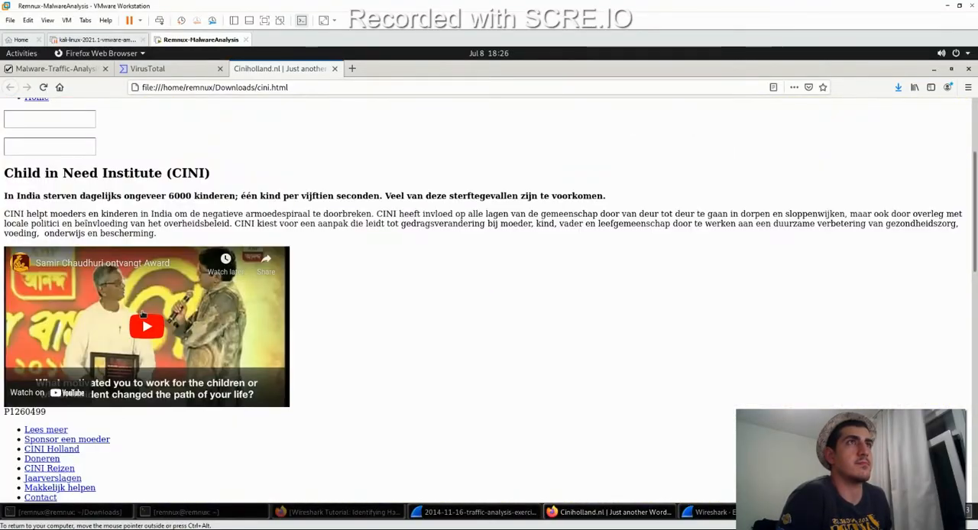
scroll(up, 3)
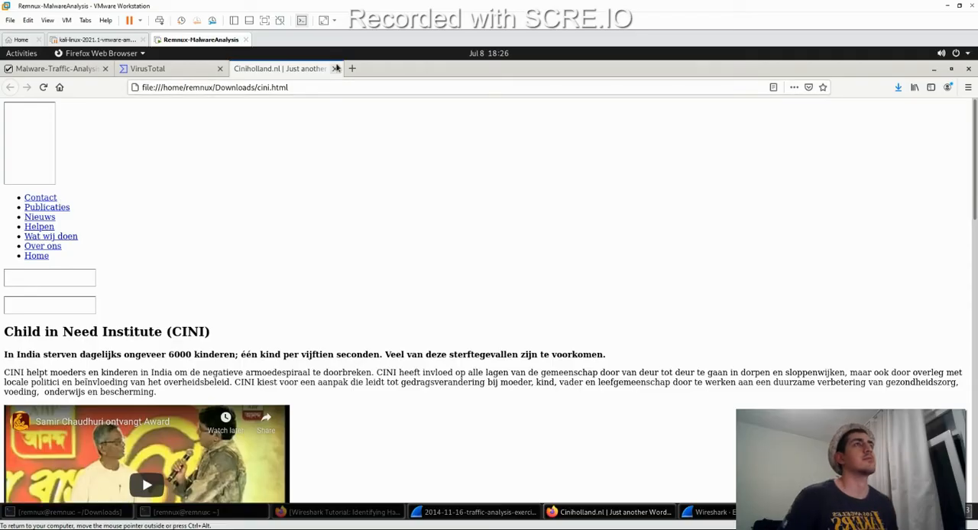
click(336, 68)
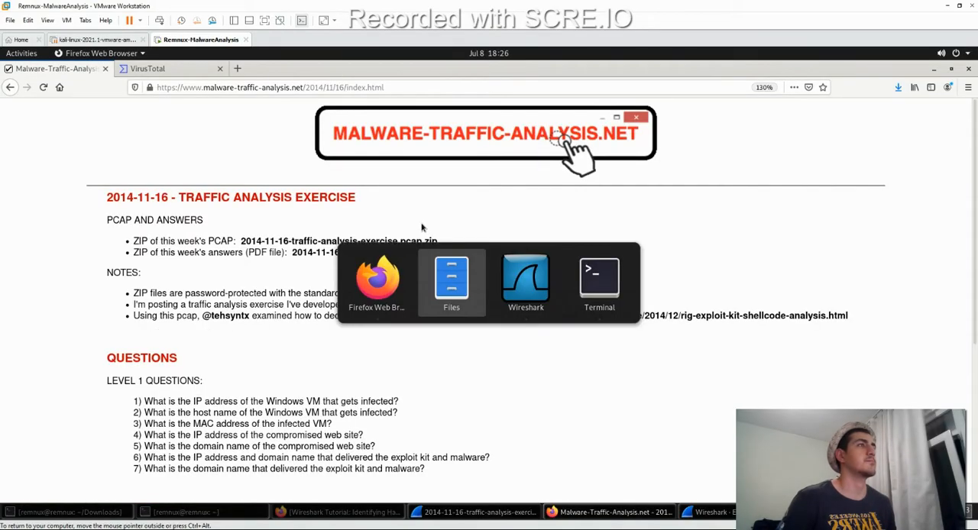
- Browse the HTTP objects down to a 401 kB x-msdownload from stand.trustandprobaterealty.com and export it
click(525, 278)
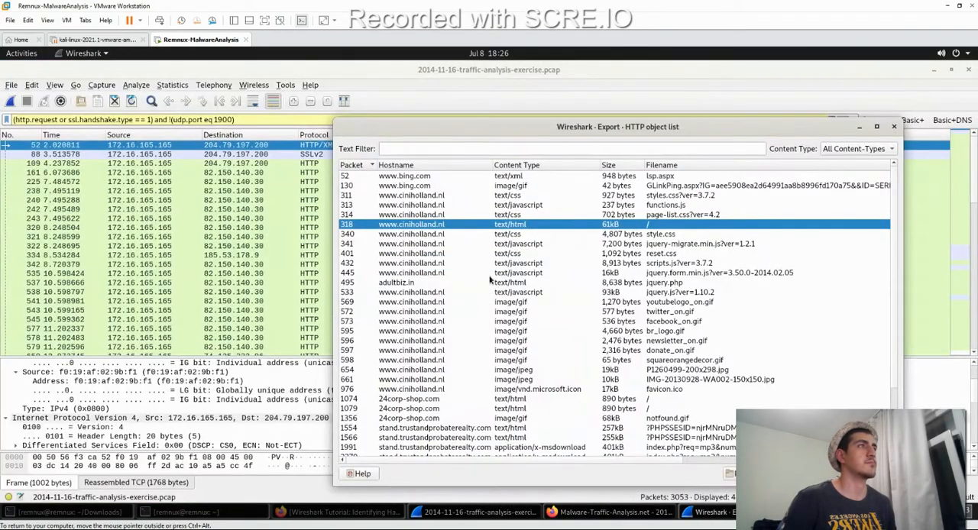
mouse_move(505, 236)
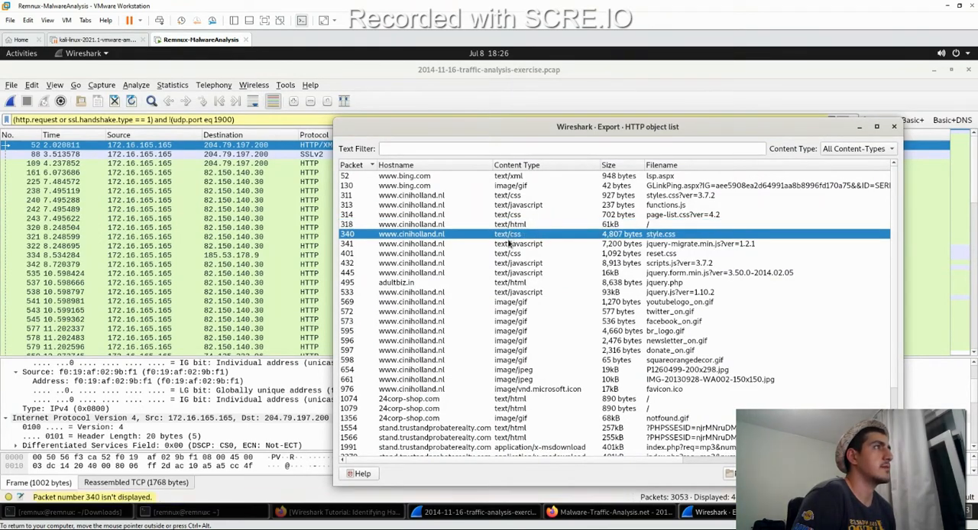
click(497, 243)
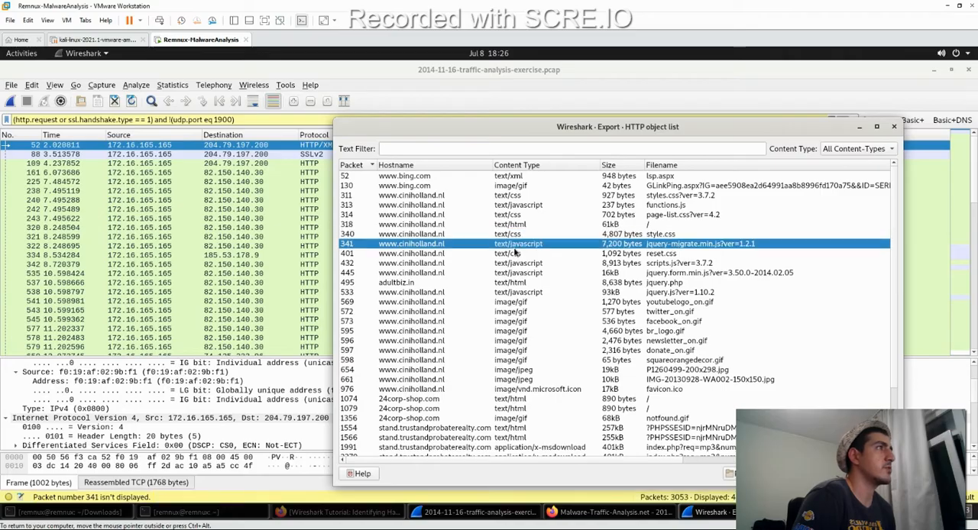
mouse_move(441, 285)
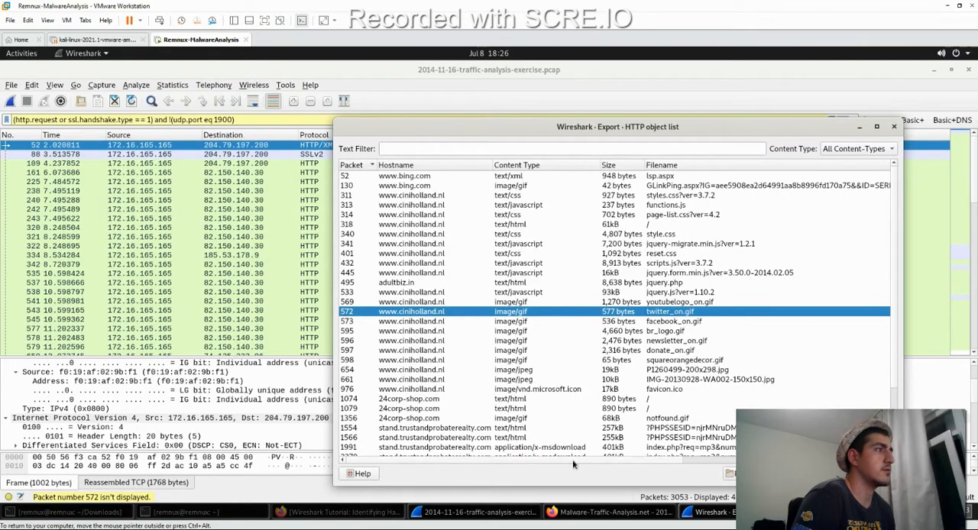
scroll(down, 3)
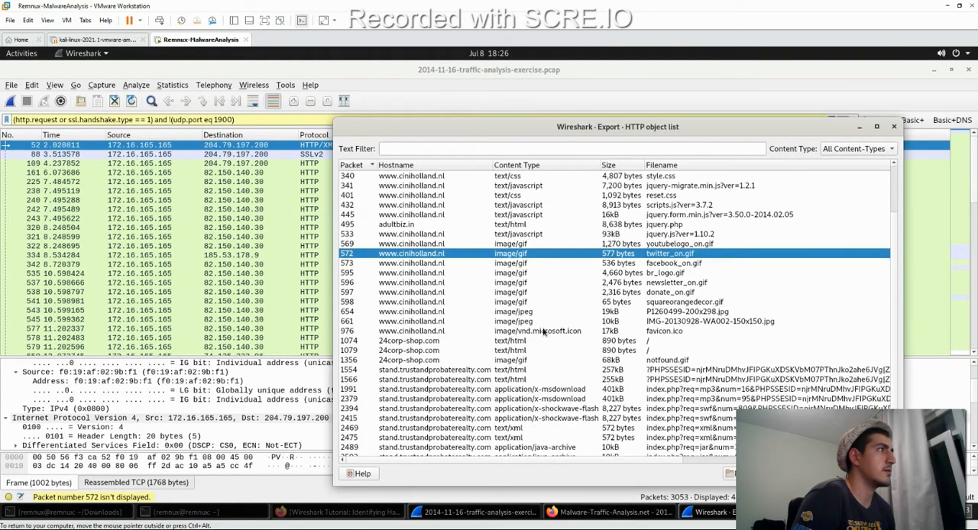
scroll(down, 3)
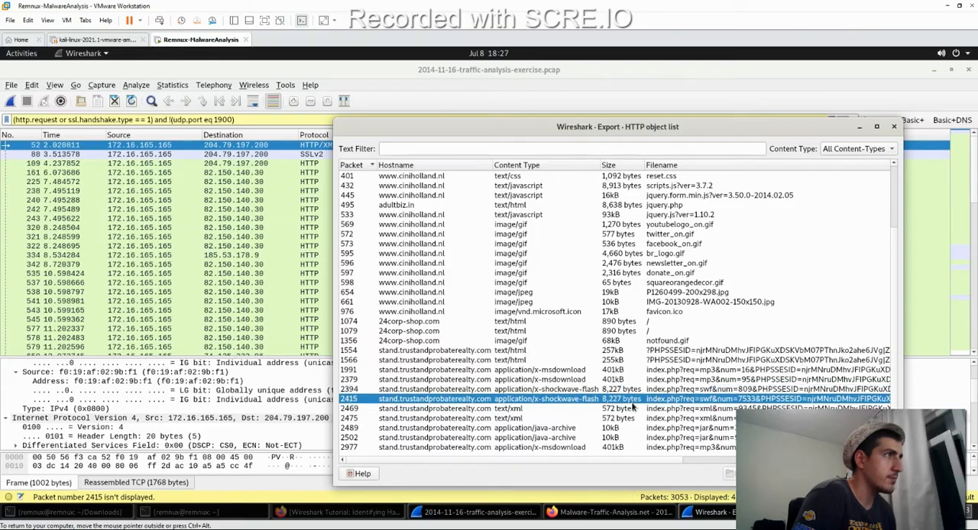
click(535, 379)
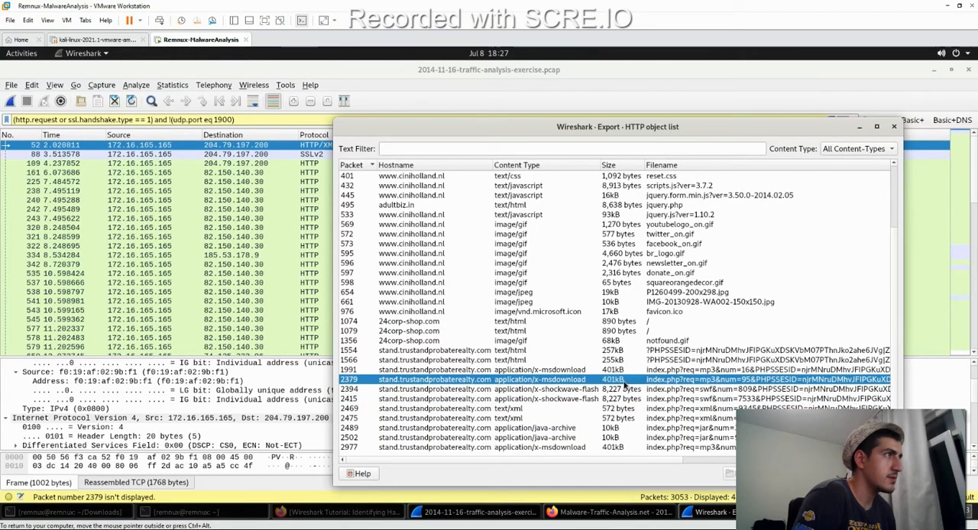
click(535, 369)
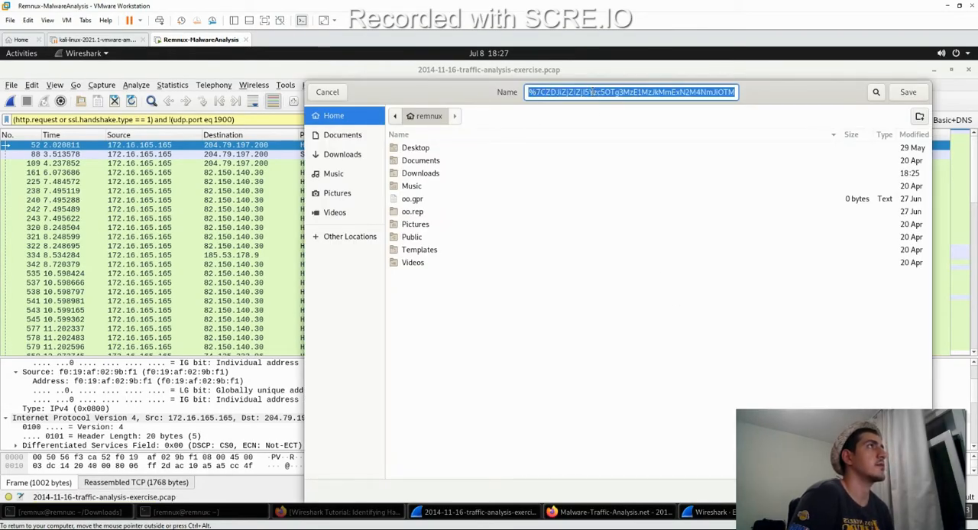
- Name the exported x-msdownload object 'suspicious' and save it
text(suspi)
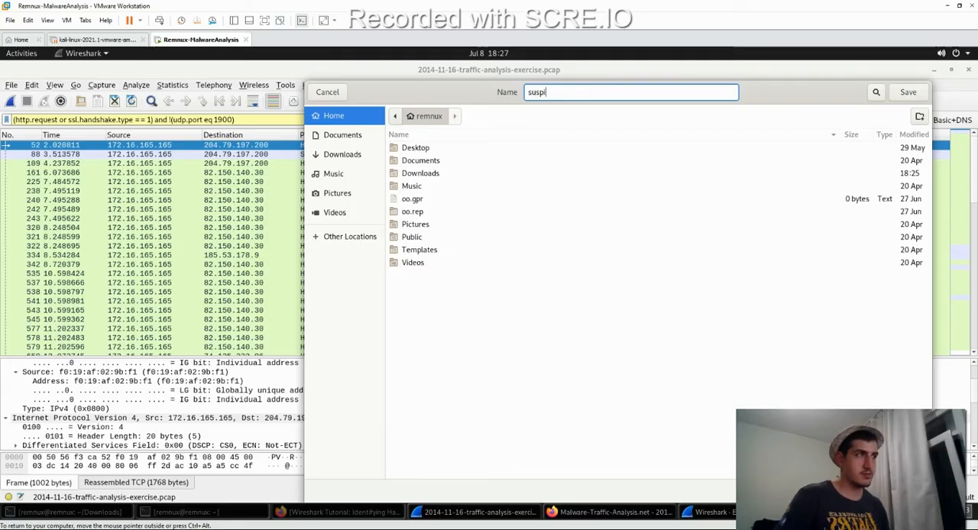
text(ci)
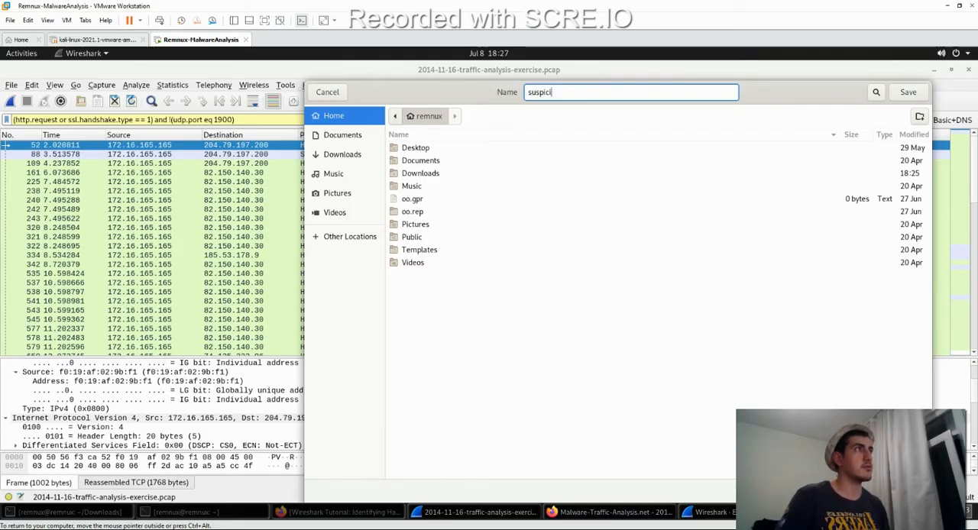
text(ous)
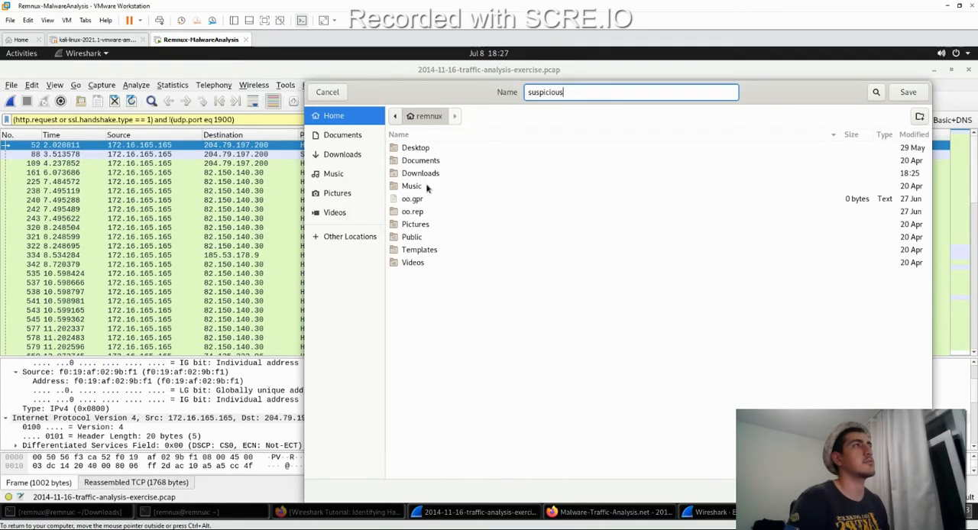
click(343, 154)
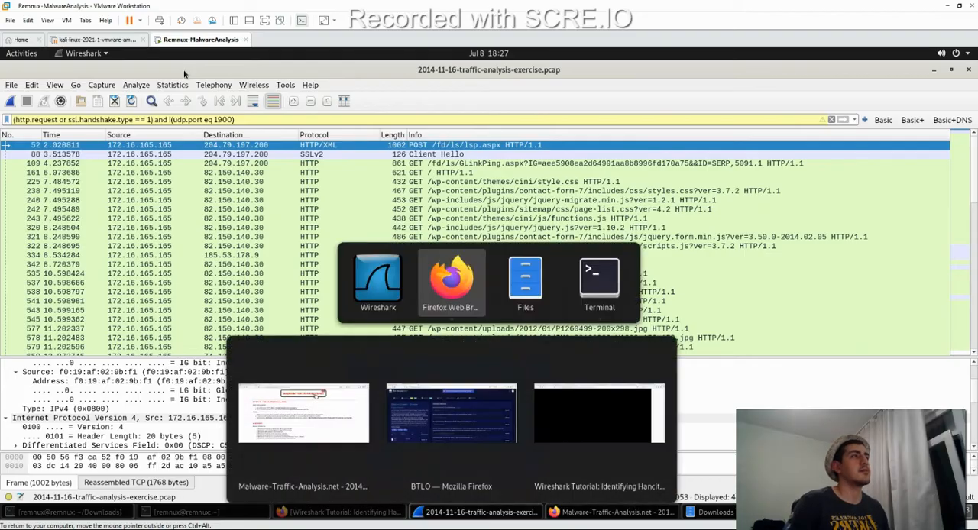
- Switch to Terminal, start a fresh session and move into the Downloads folder
click(599, 279)
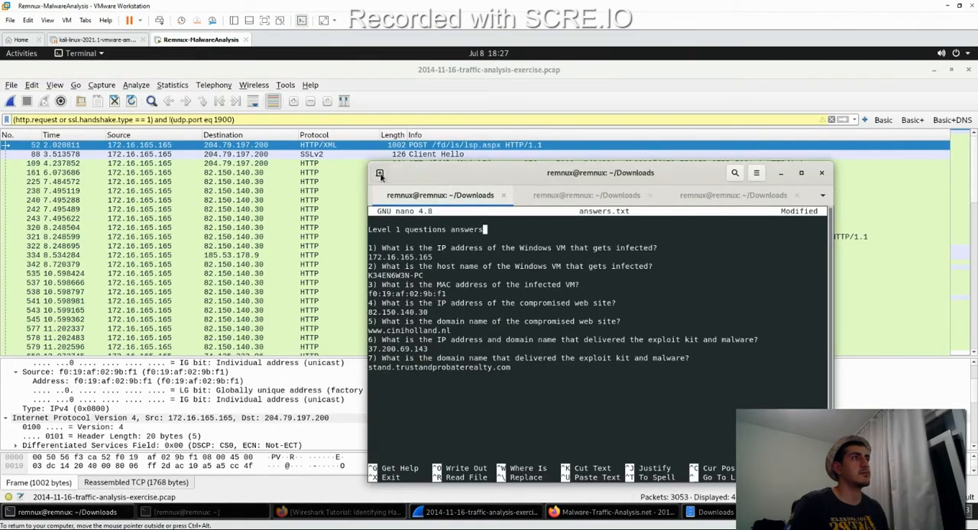
click(753, 194)
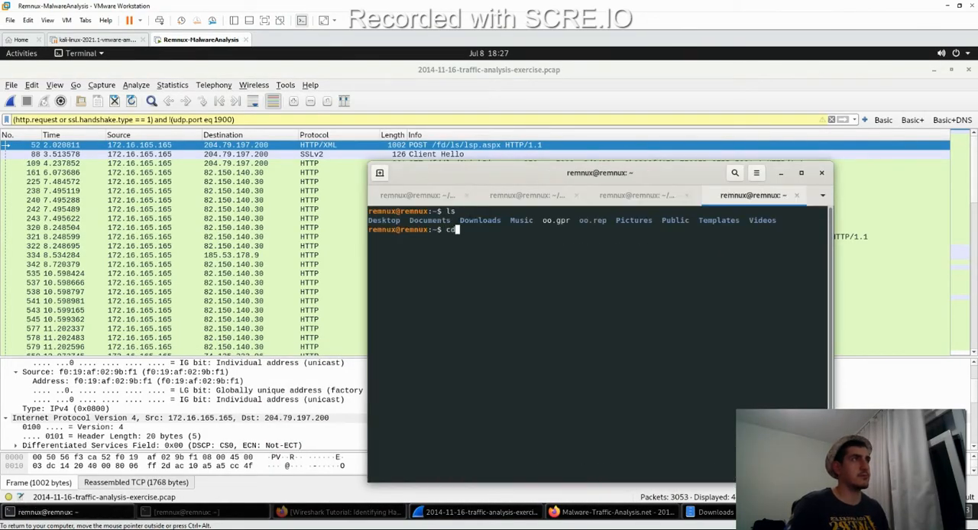
text(Download)
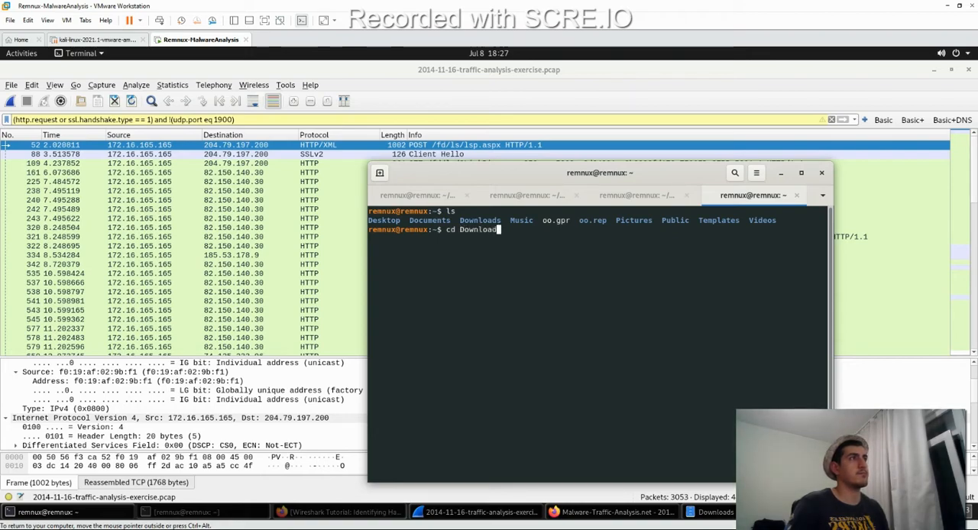
key(Return)
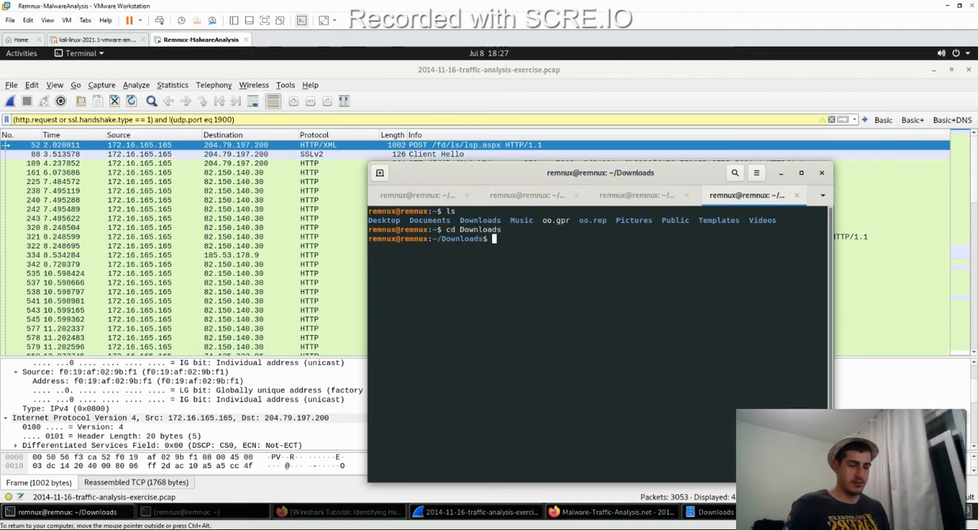
- Run shasum -a 256 on the suspicious file and copy the resulting hash
text(shasum)
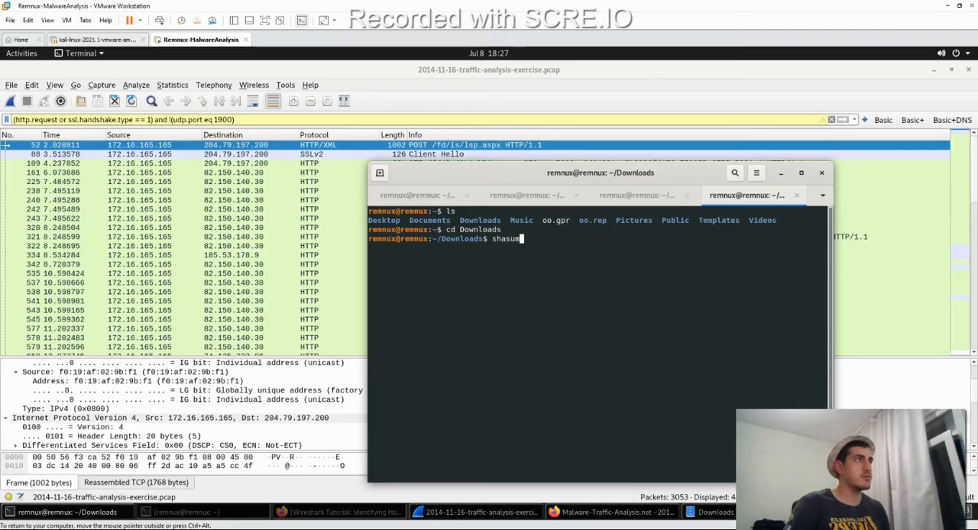
text(-a 25)
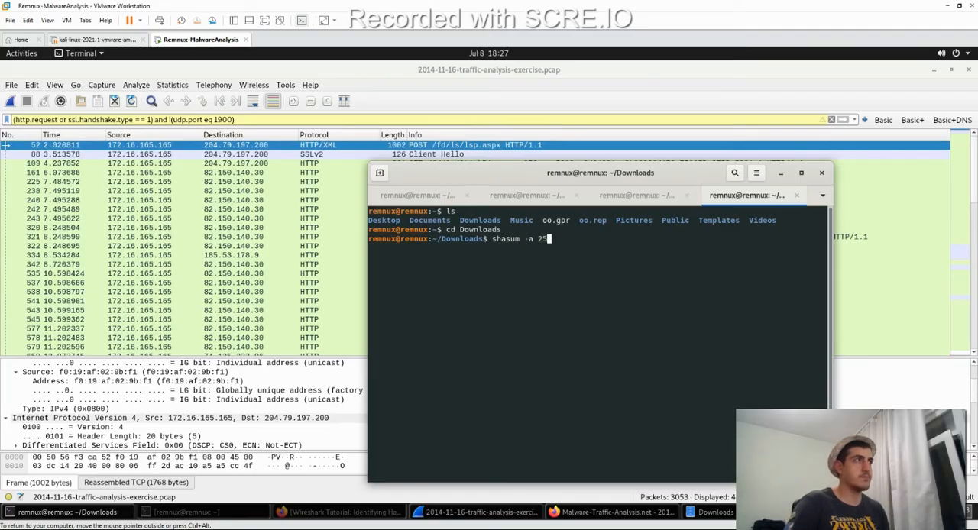
text(6 s)
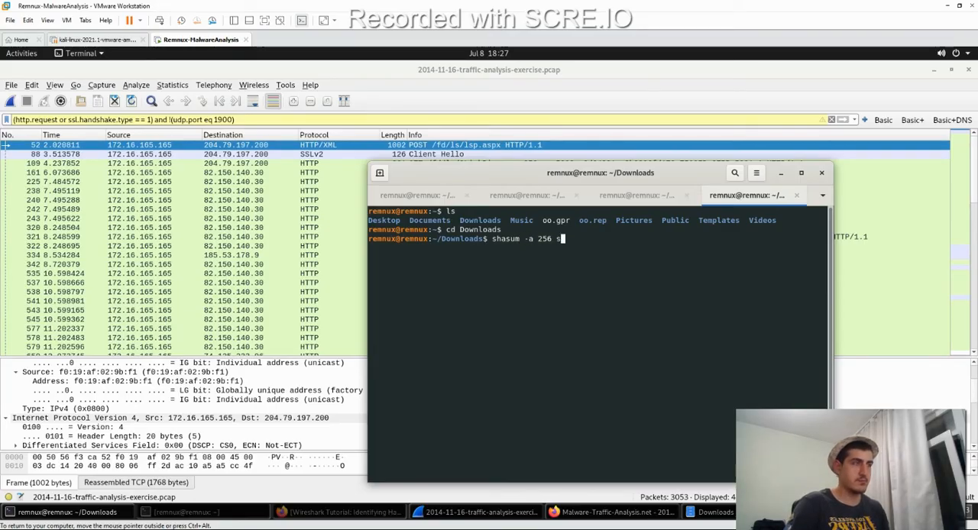
key(Return)
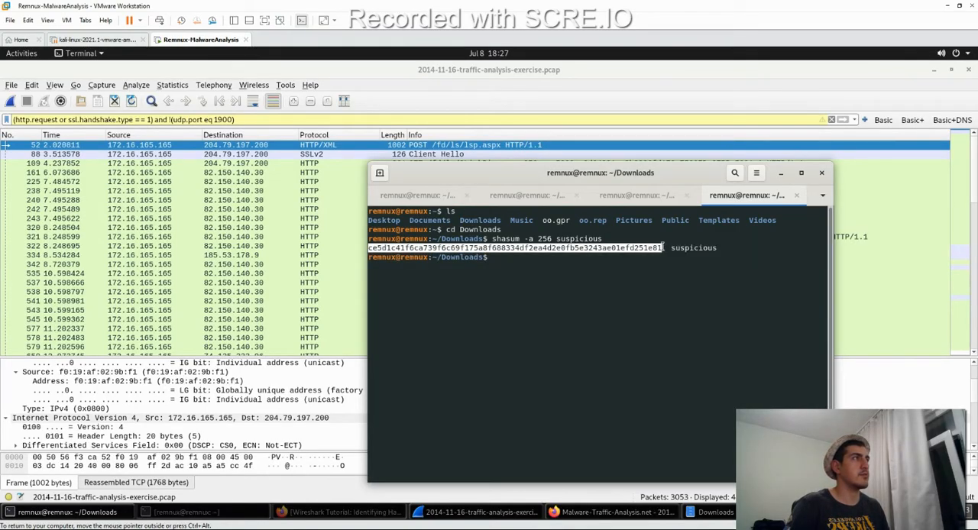
key(ctrl+c)
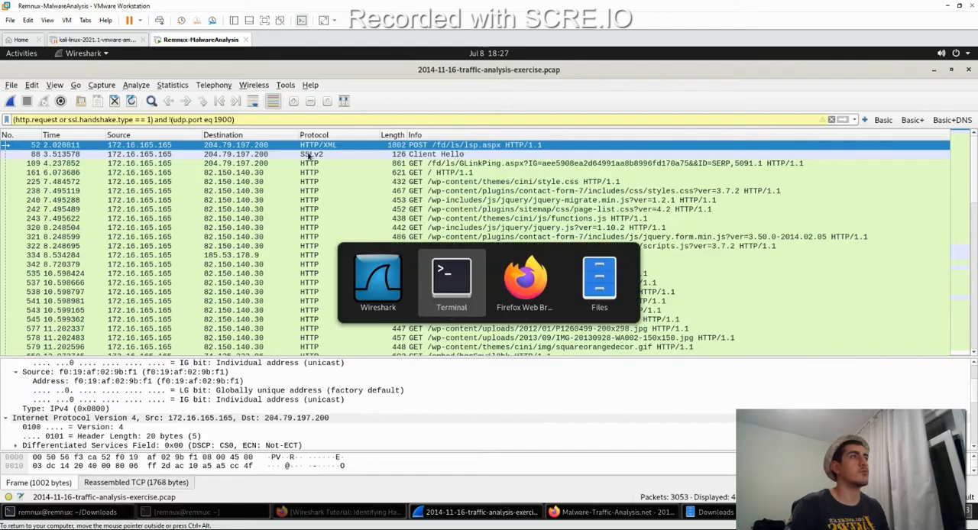
- Search the copied hash on VirusTotal, showing a 392 KB JAR flagged by 0 of 58 vendors
click(524, 279)
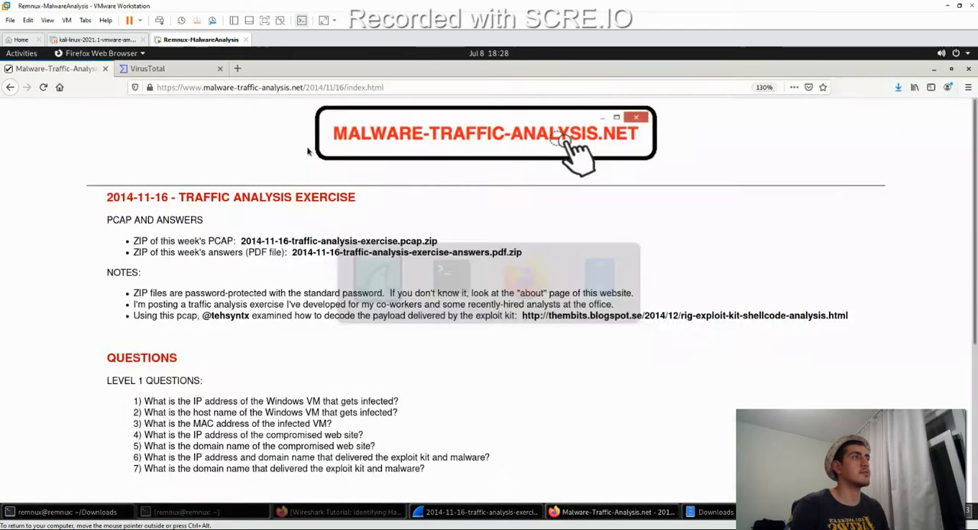
click(148, 69)
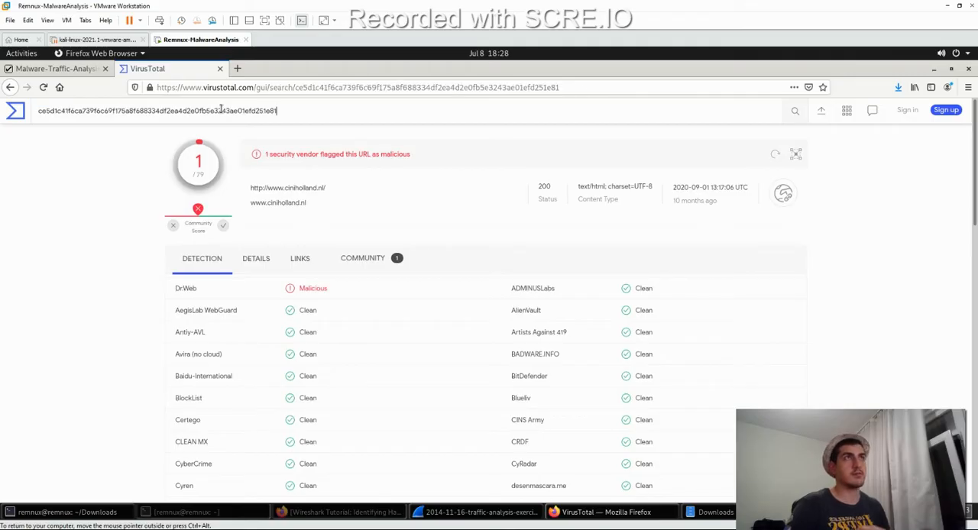
key(Return)
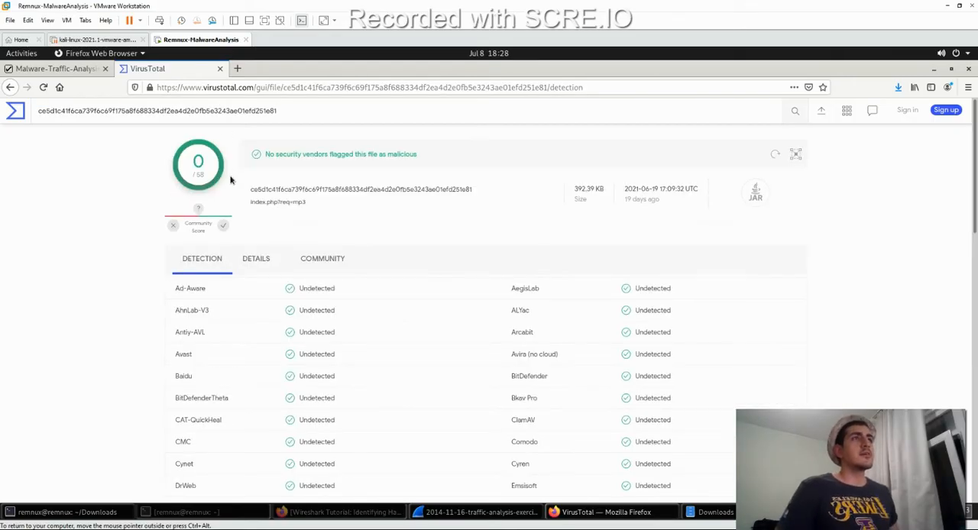
click(276, 111)
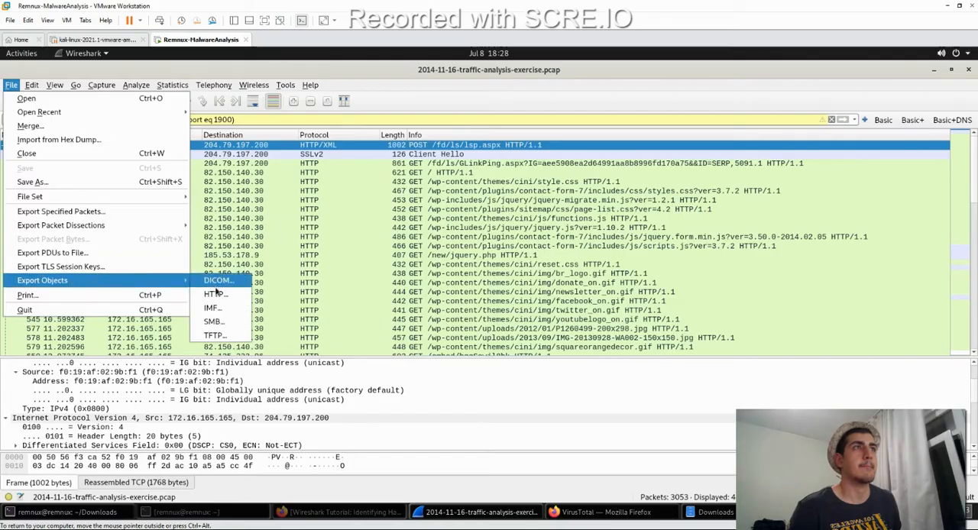
- Export the 8,227-byte shockwave-flash object from stand.trustandprobaterealty.com as 'sus2'
click(212, 293)
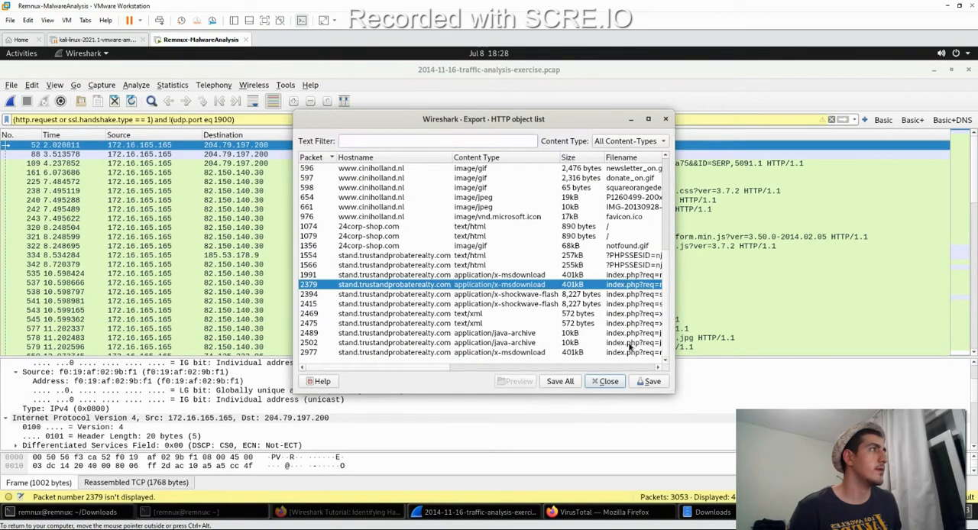
click(648, 119)
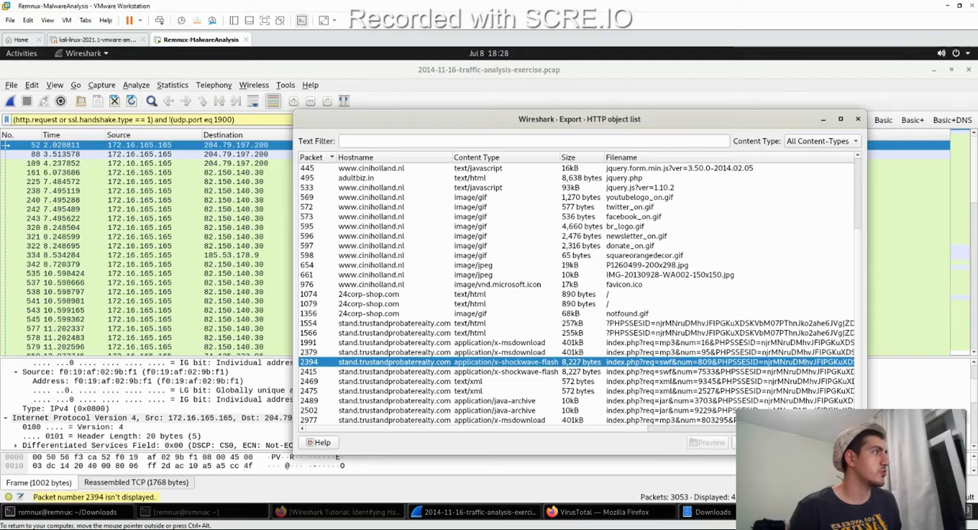
click(735, 441)
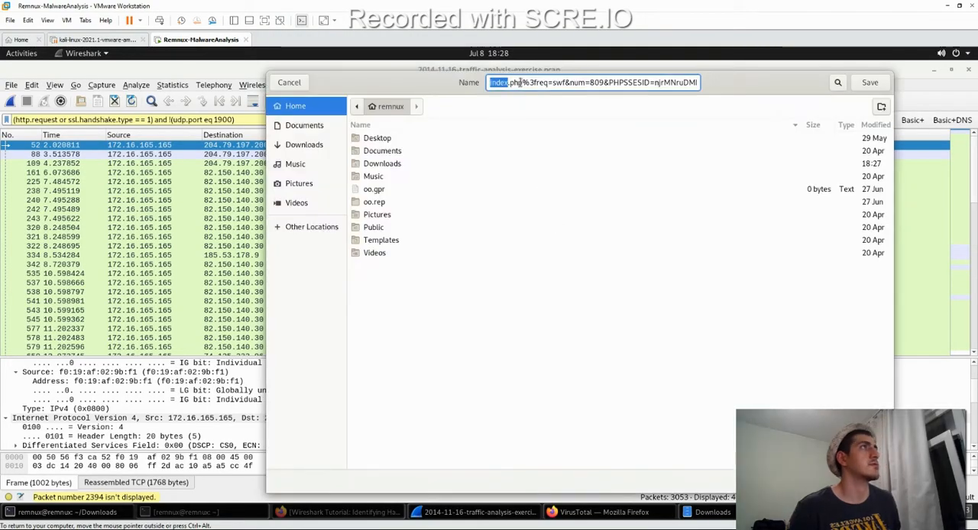
text(sus)
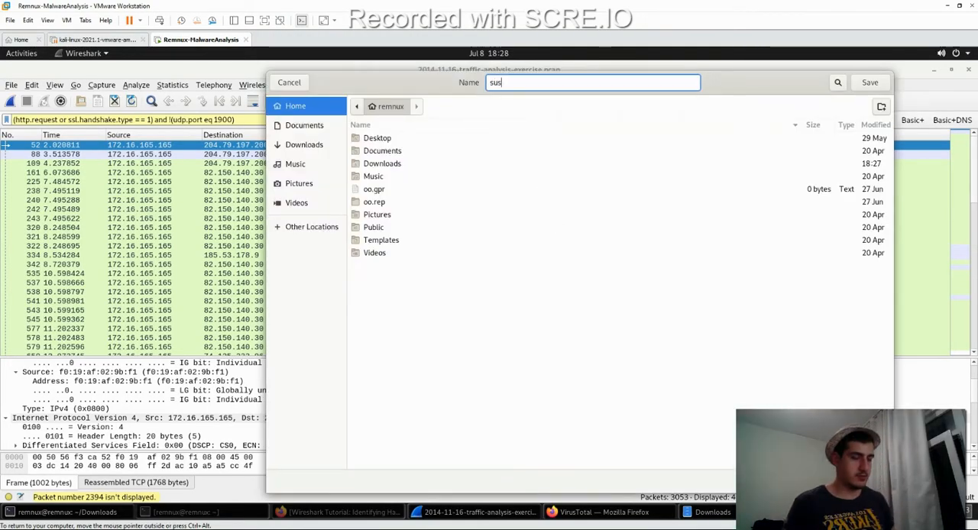
text(2)
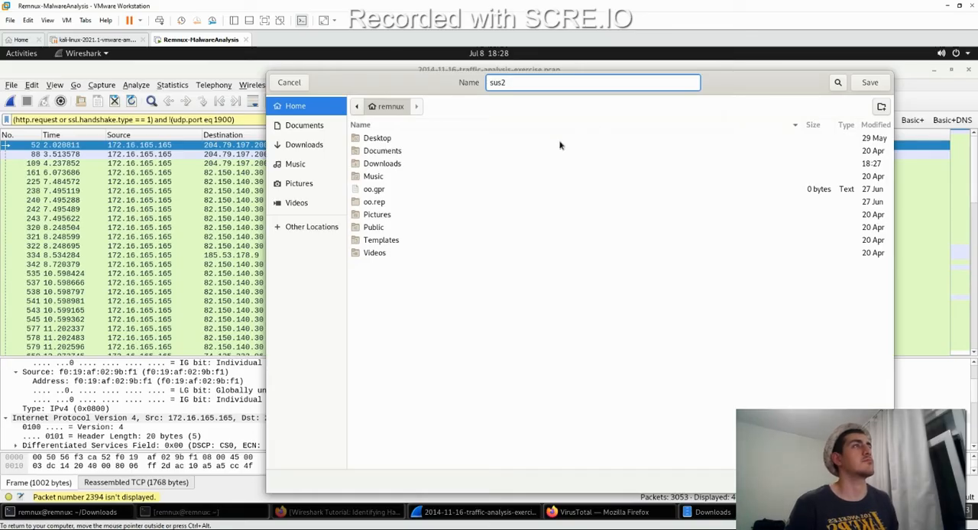
click(304, 144)
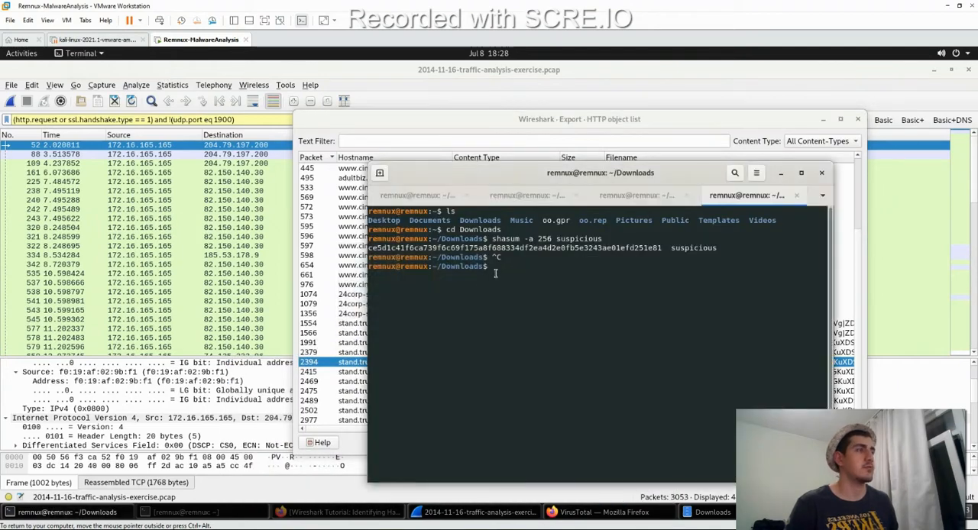
- Run shasum -a 256 on sus2, yielding a hash beginning e2e33b80
text(shasum)
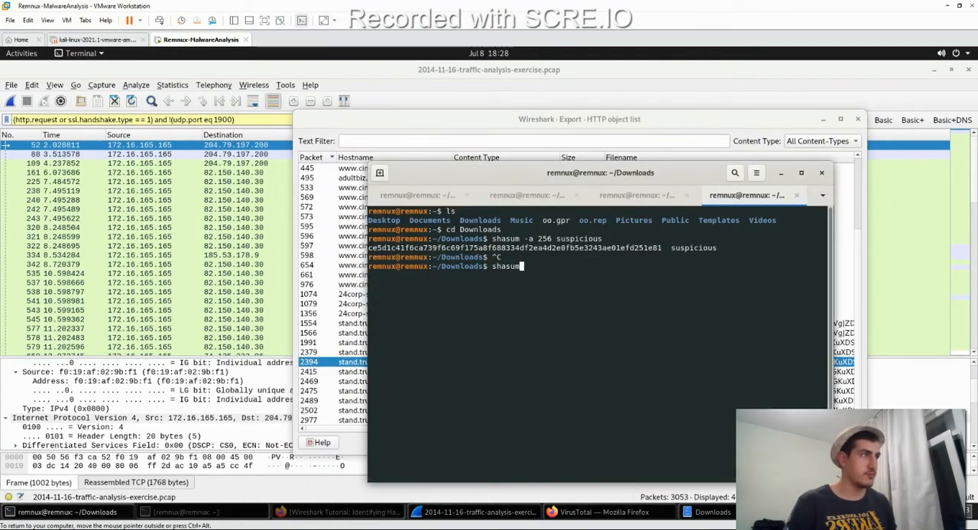
text(-a 256)
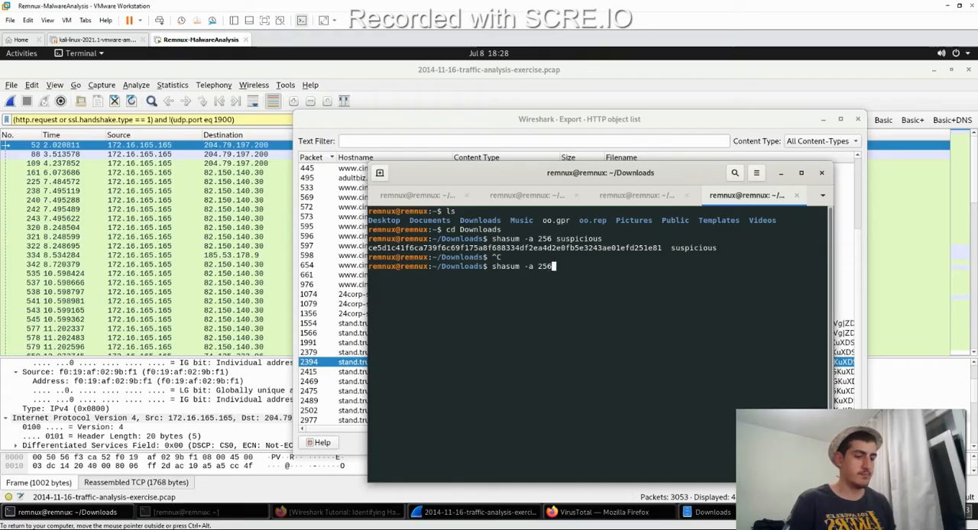
key(Return)
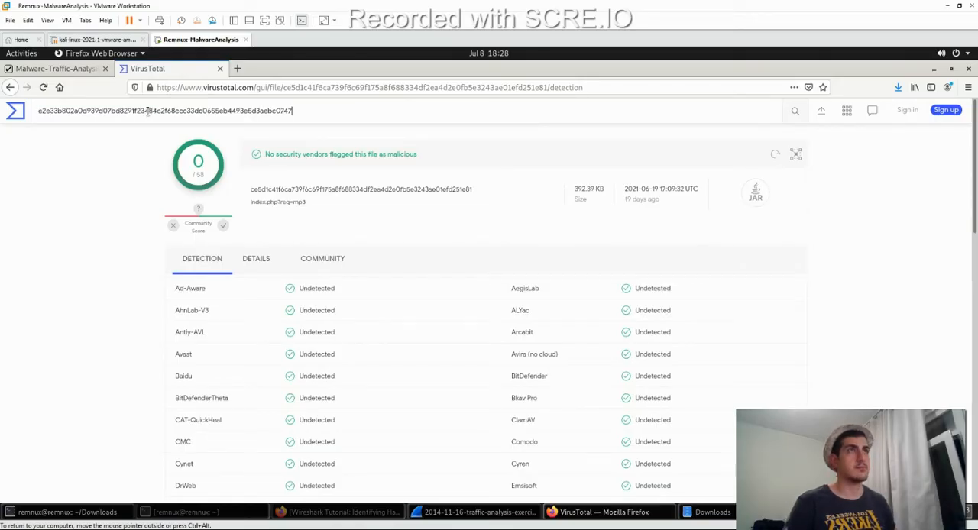
- Search the e2e33b80 hash on VirusTotal, showing 33 of 59 vendors flag it, and view Community comments
key(Return)
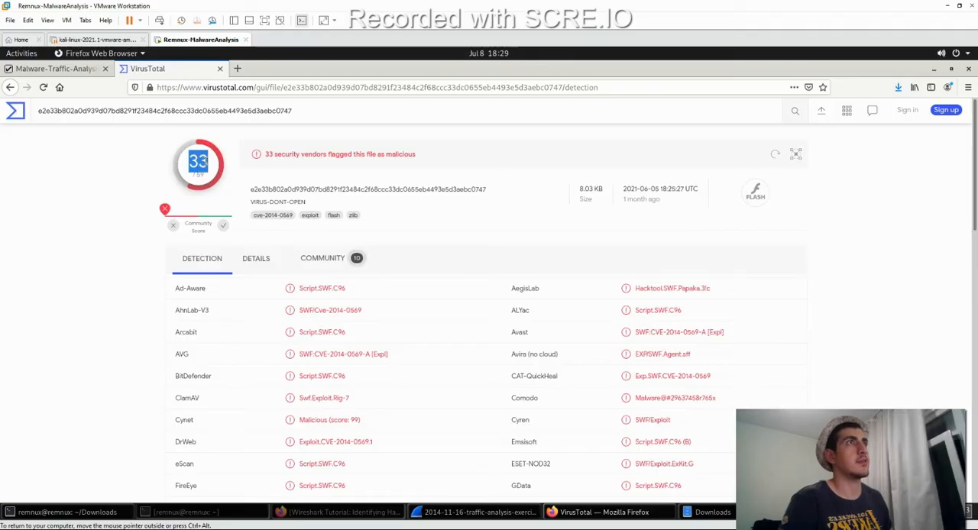
click(322, 257)
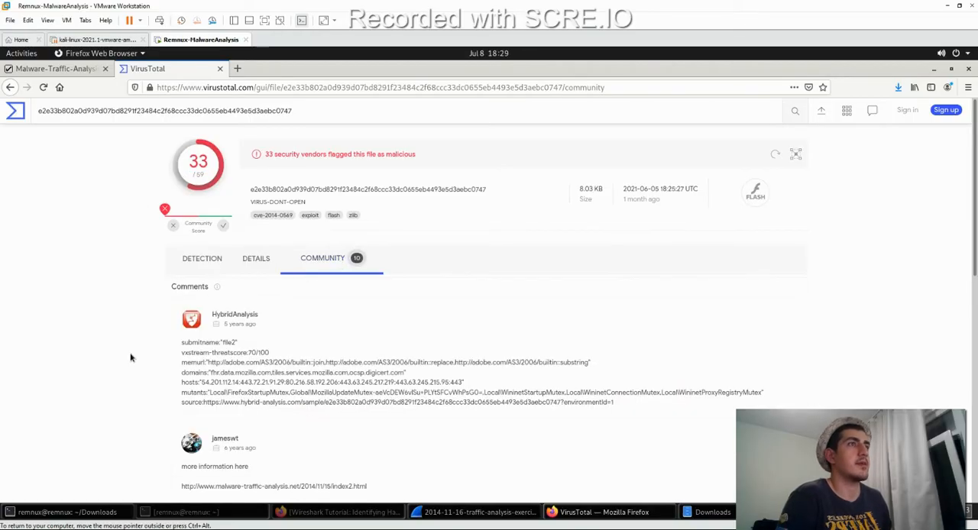
click(237, 69)
text(https://www.hybrid-analysis.com)
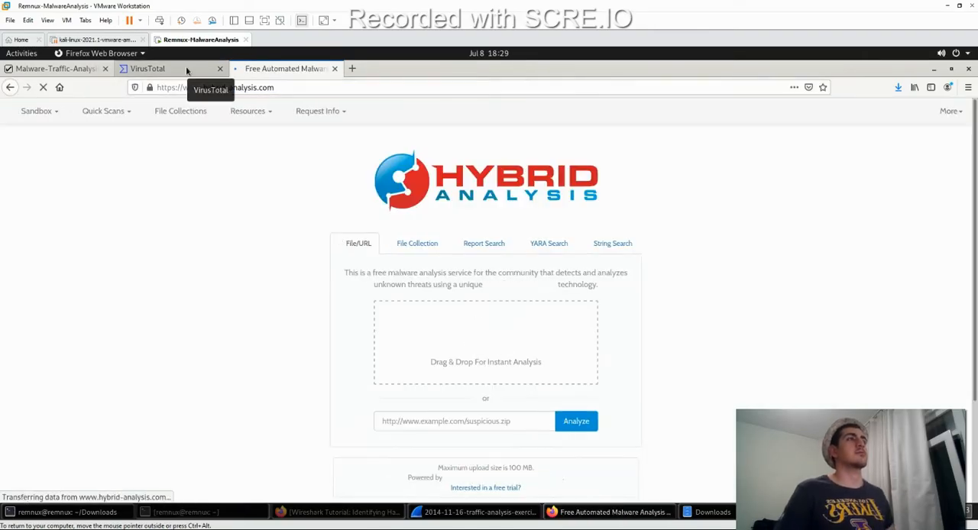
- Search Hybrid Analysis reports for the e2e33b80 hash, returning two malicious Flash results
click(484, 243)
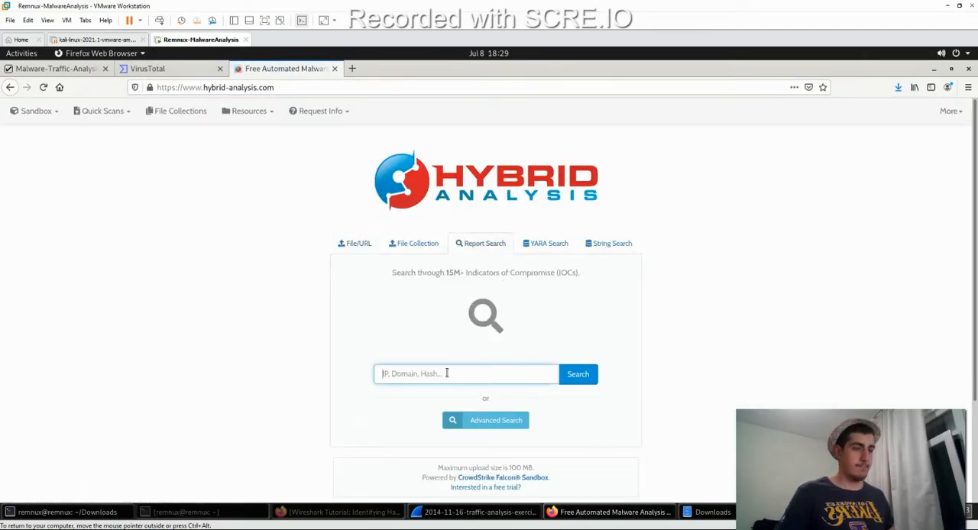
click(577, 374)
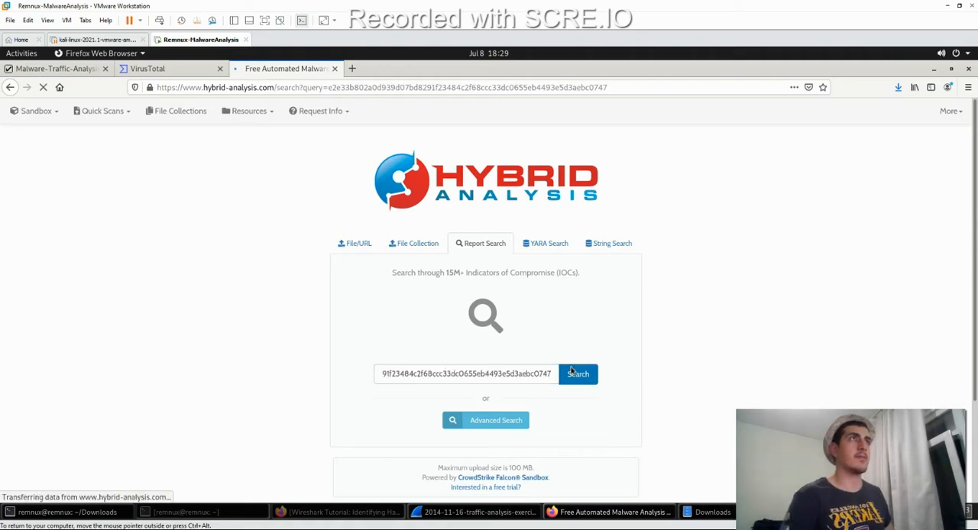
click(577, 373)
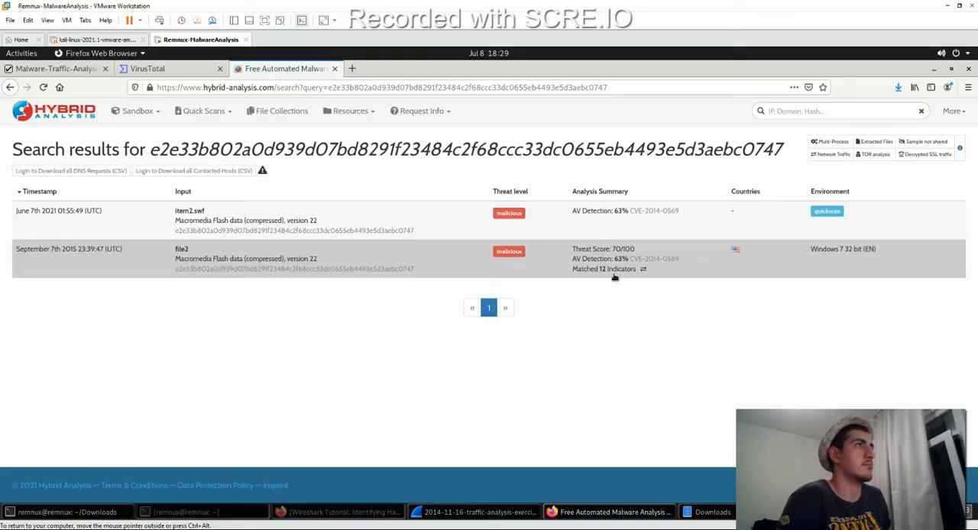
mouse_move(378, 307)
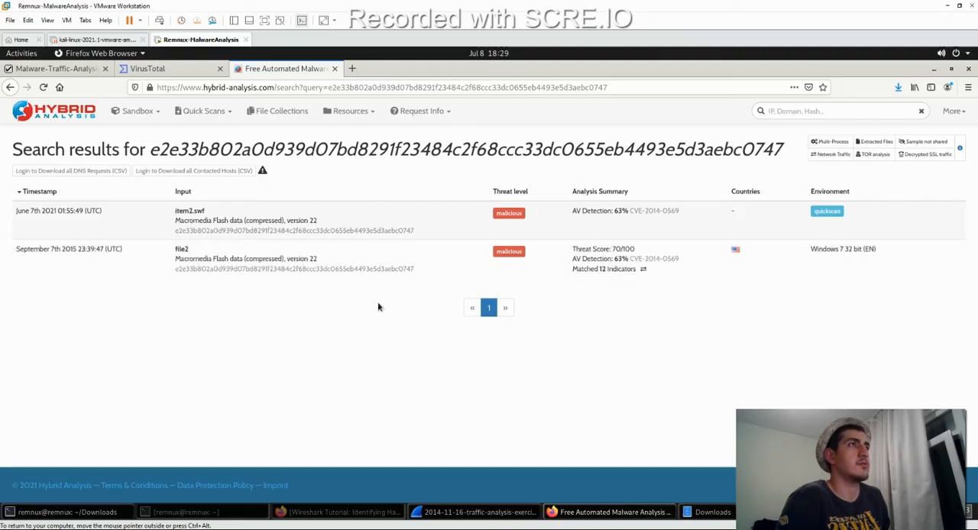
mouse_move(373, 330)
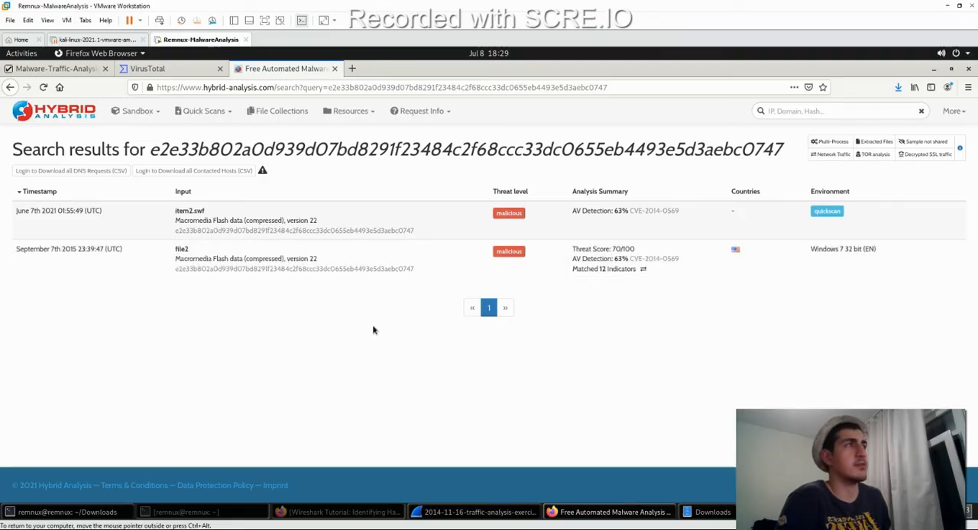
mouse_move(599, 332)
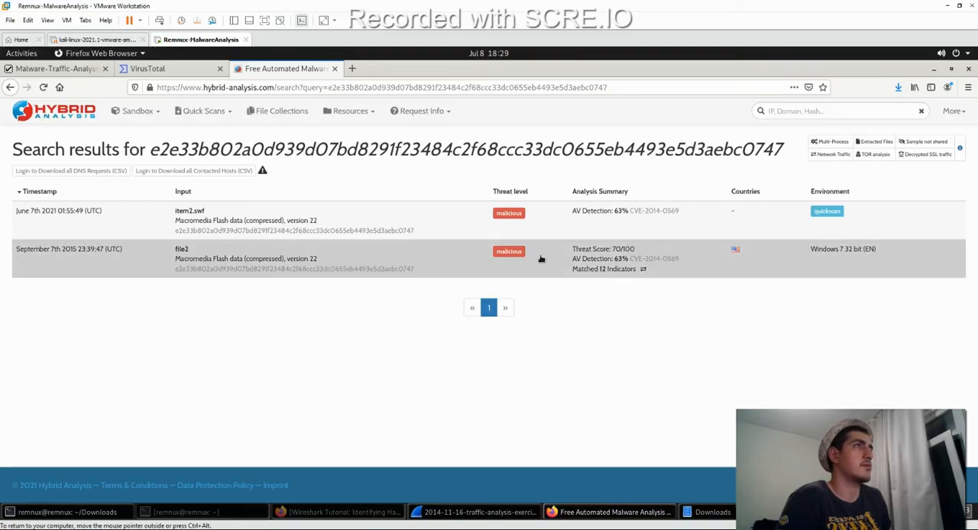
mouse_move(221, 275)
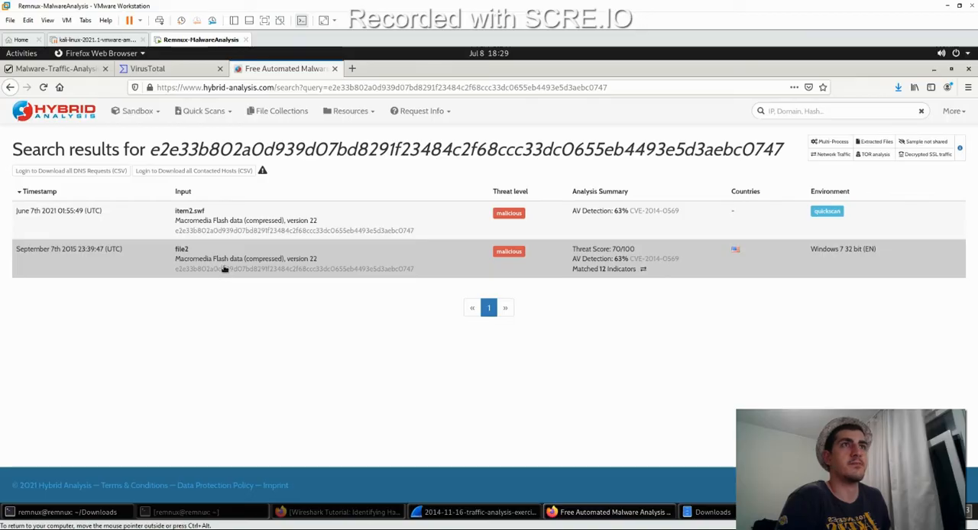
mouse_move(61, 218)
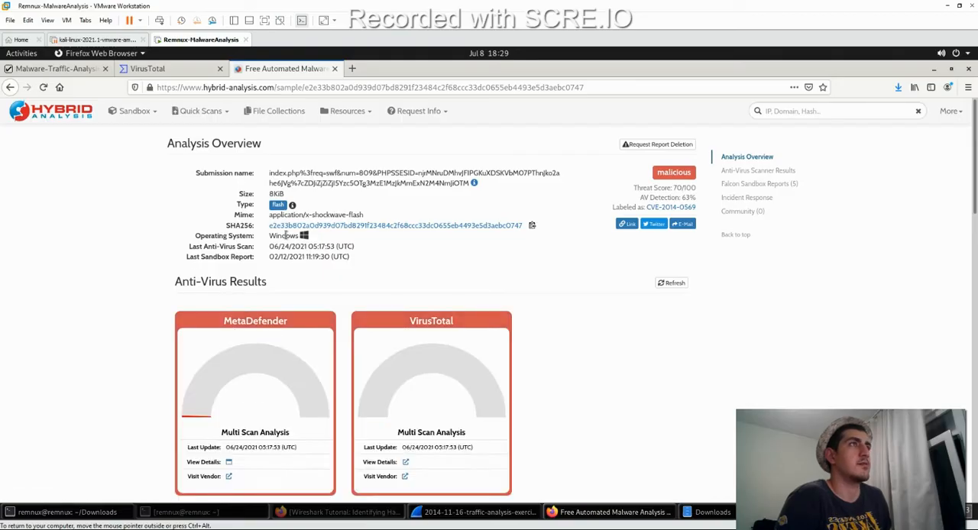
- Scroll to Incident Response and view all network details: 3 DNS domains and 5 contacted hosts
scroll(down, 3)
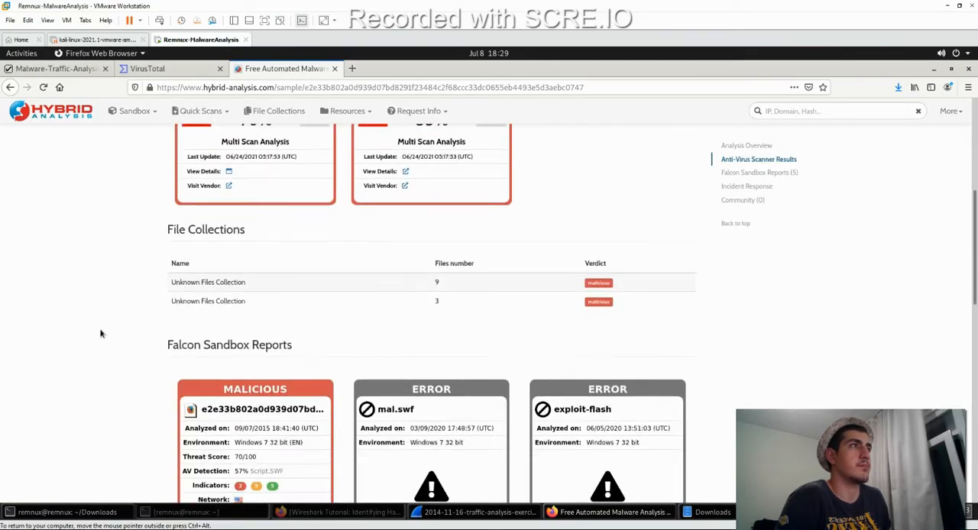
mouse_move(342, 298)
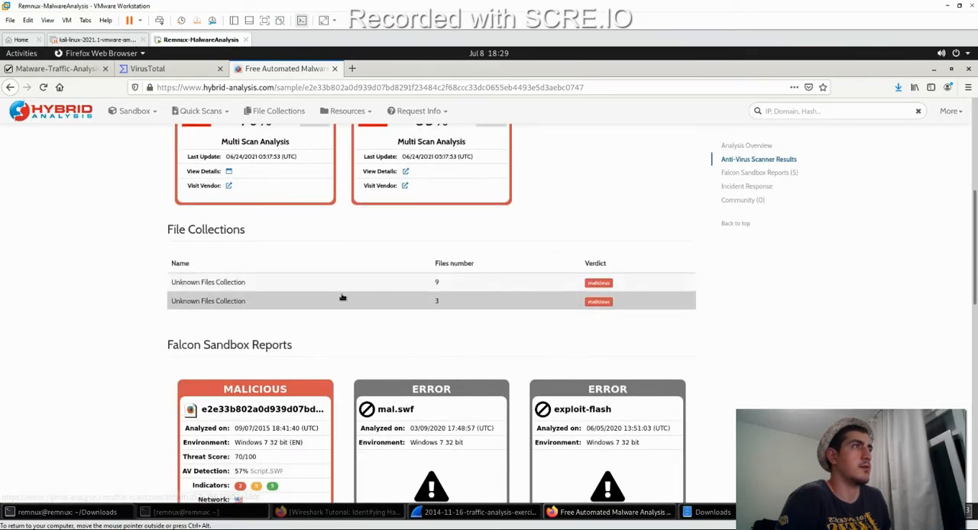
scroll(down, 3)
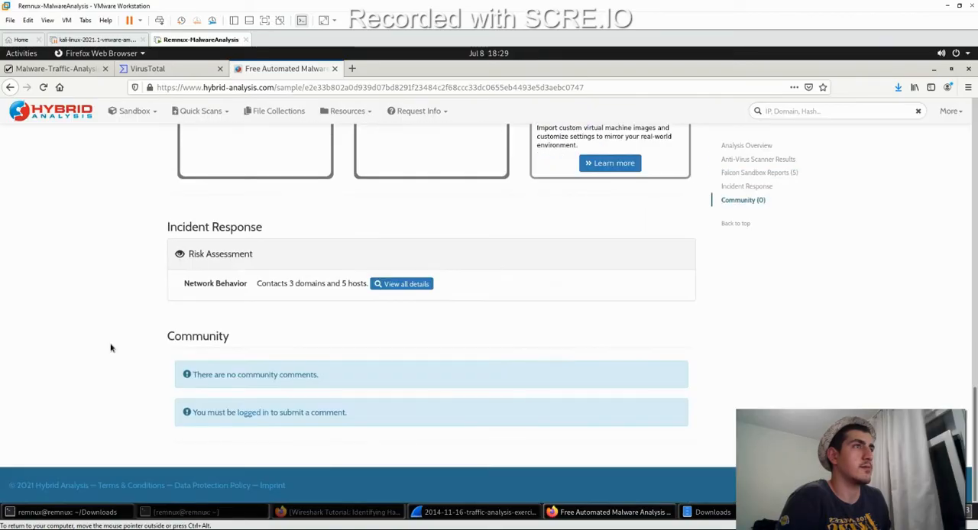
mouse_move(262, 285)
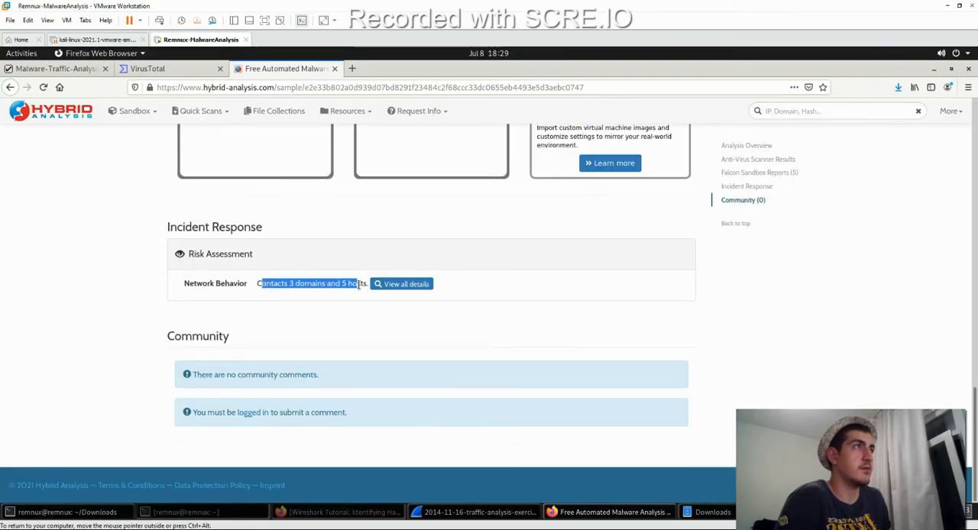
click(401, 283)
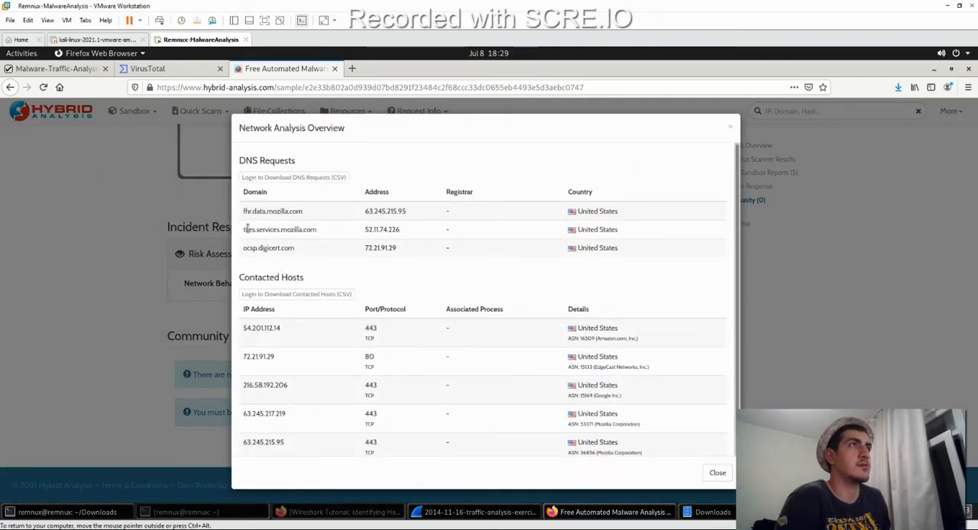
- Select a requested domain name in the Network Analysis Overview, then close the overview
double_click(275, 229)
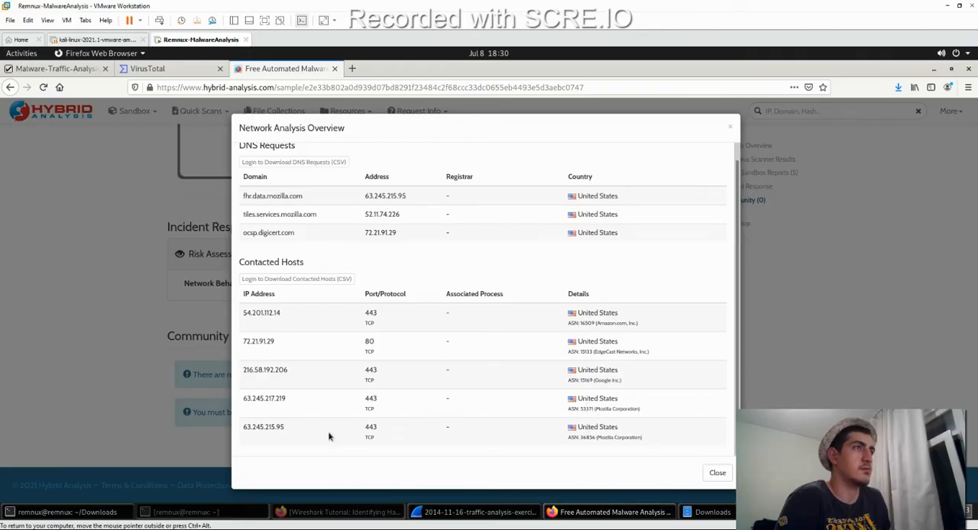
mouse_move(284, 433)
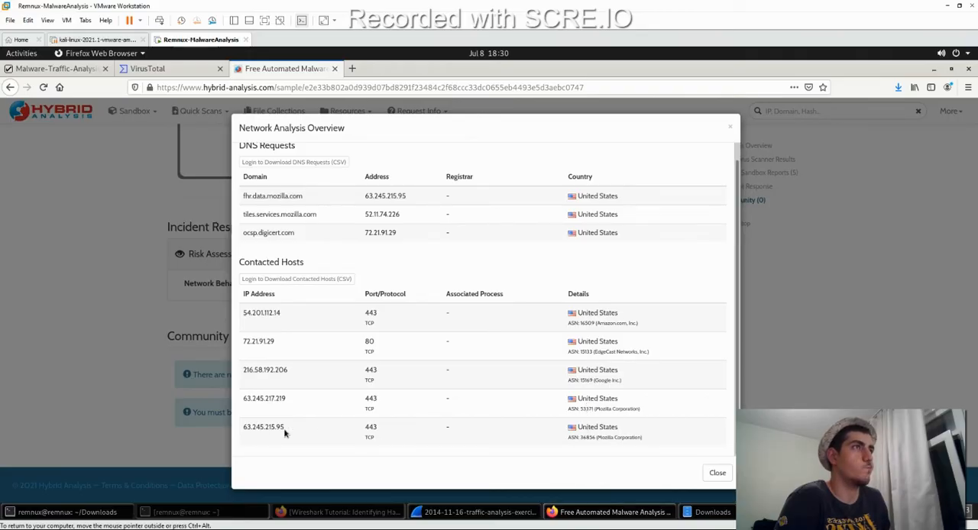
mouse_move(280, 285)
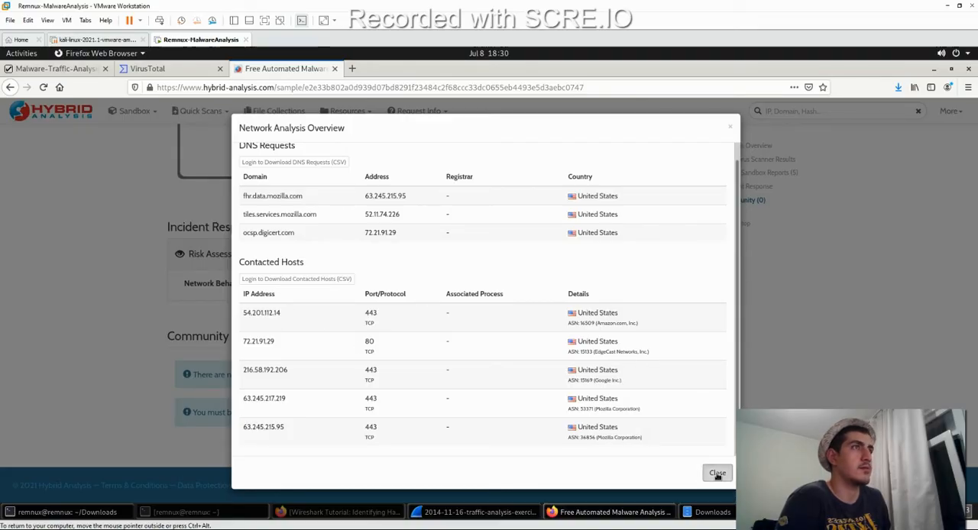
click(717, 473)
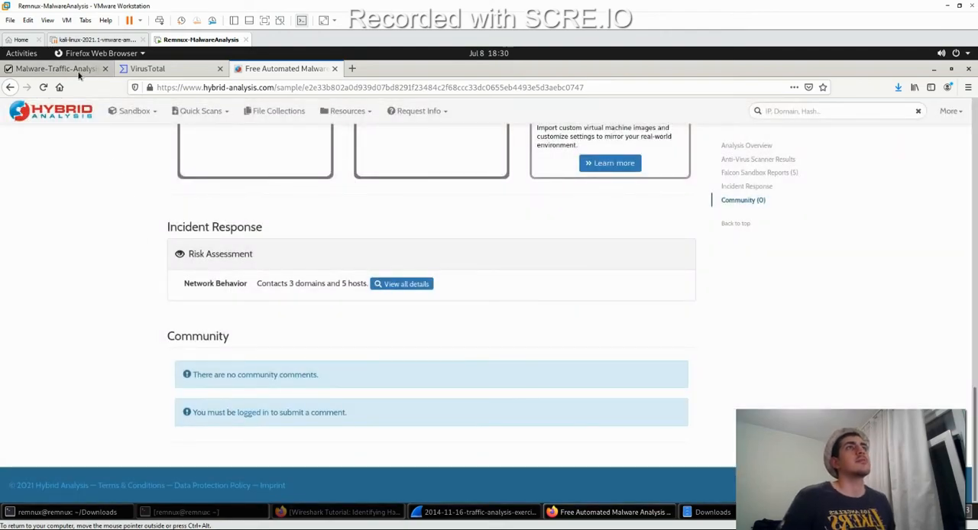
- Close the exported HTTP object list and filter the capture to http.request
click(53, 68)
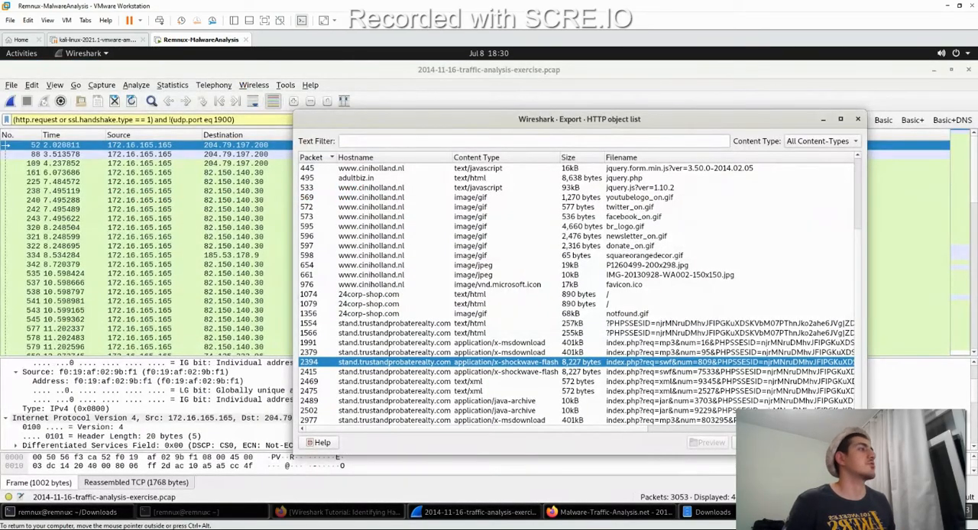
click(856, 119)
text(http.)
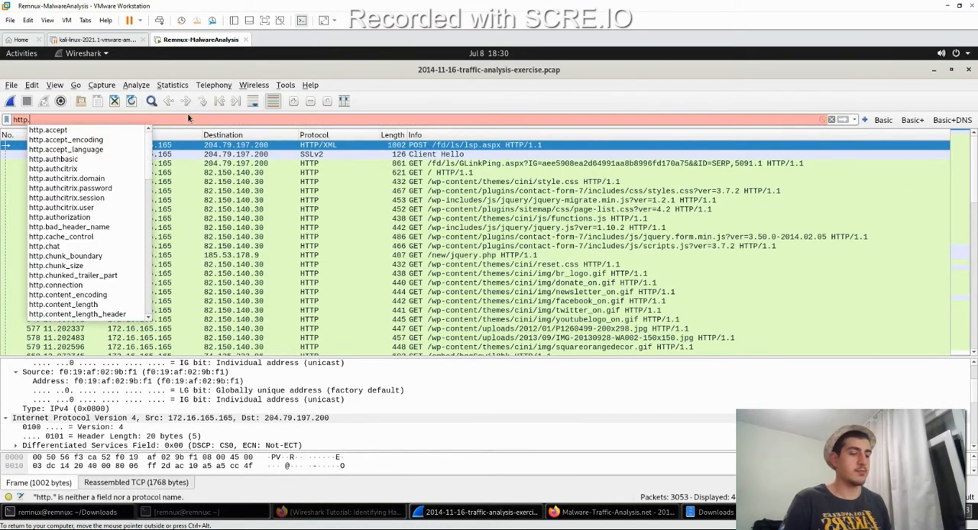
text(request)
key(Return)
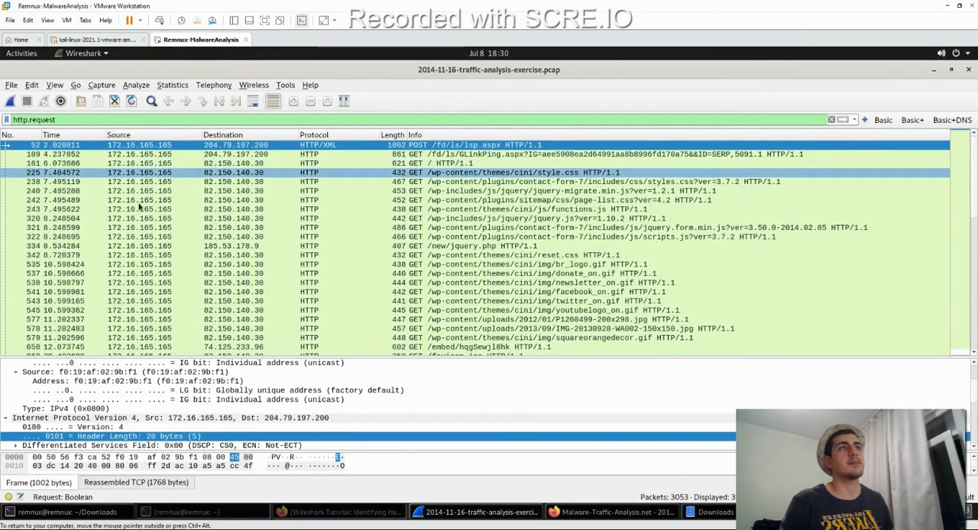
mouse_move(291, 175)
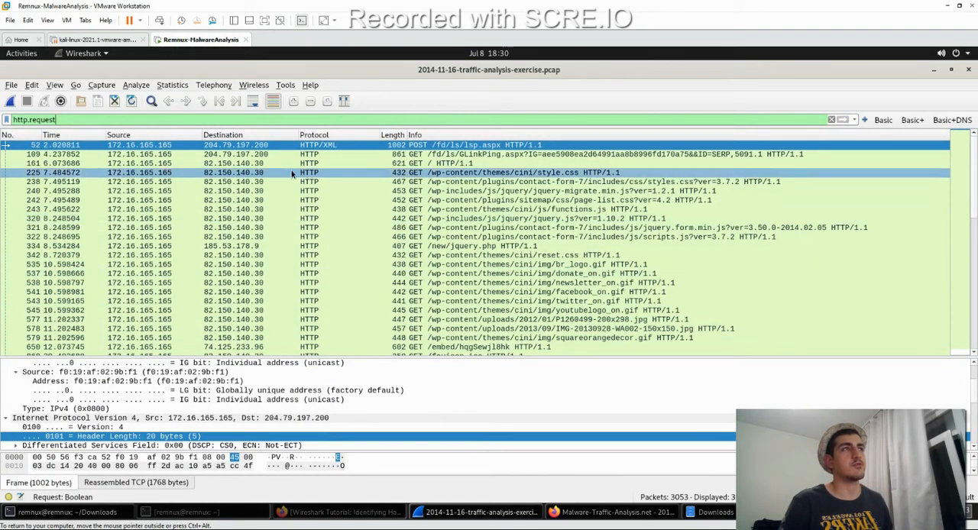
- Review the exercise questions page and return to the filtered packet capture
scroll(down, 3)
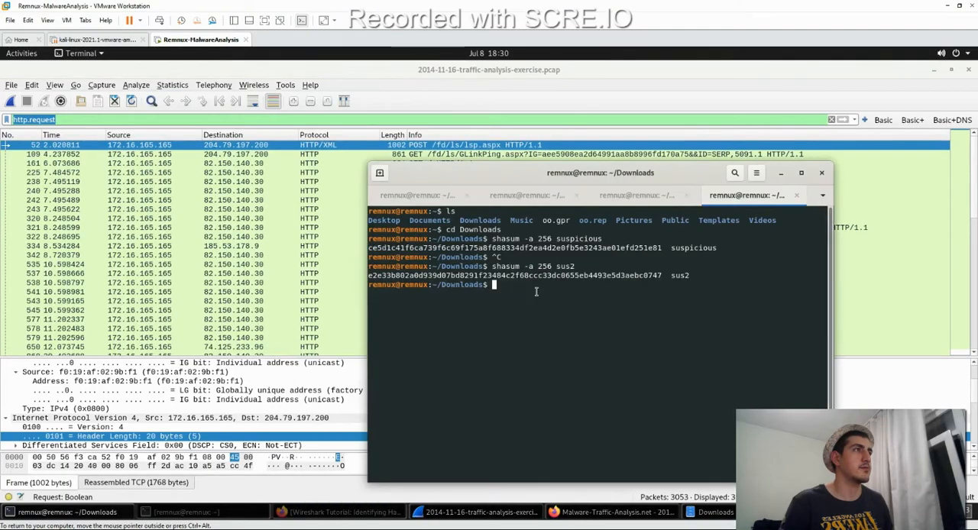
click(611, 512)
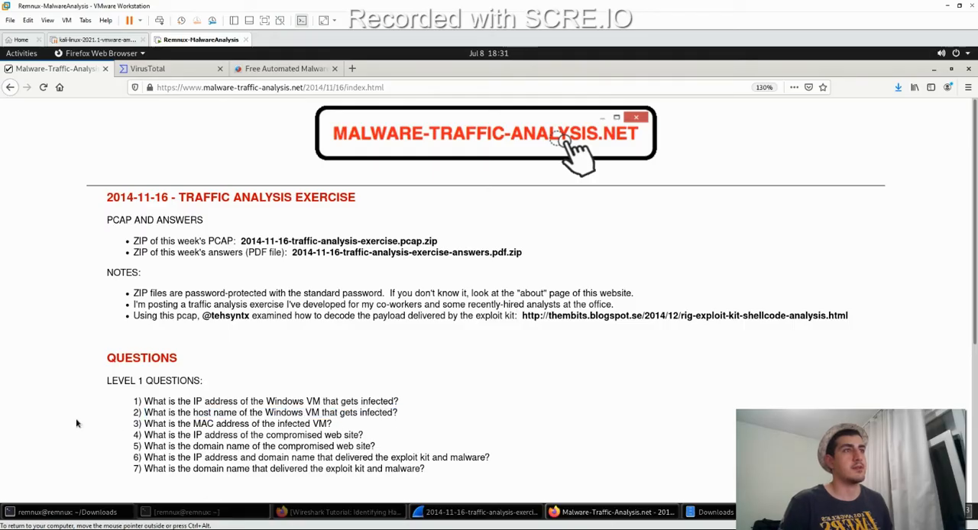
scroll(down, 3)
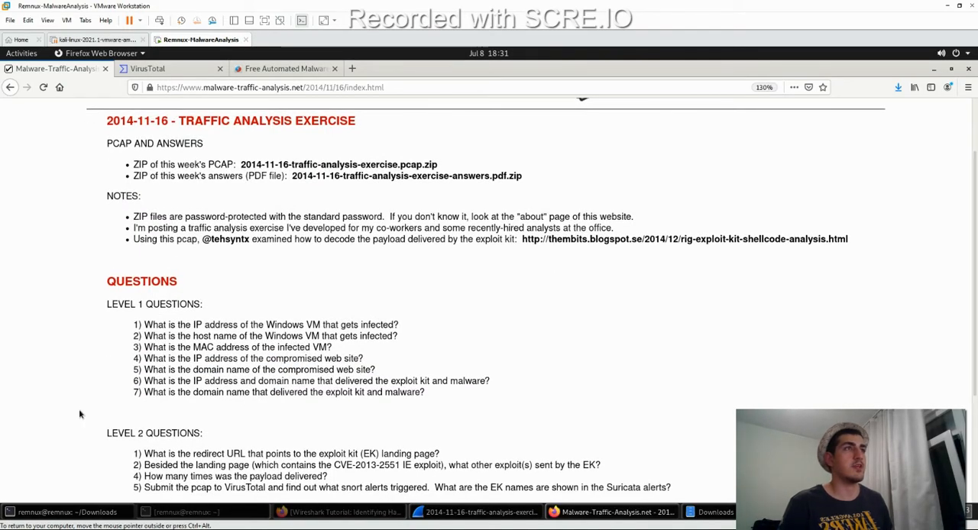
click(475, 512)
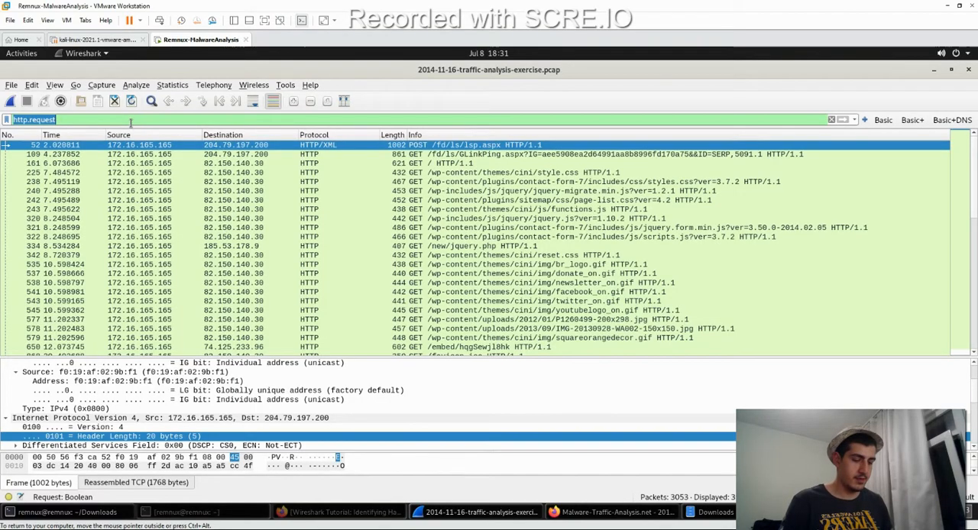
- Filter to nbns and expand Additional records of a name refresh, revealing host K34EN6W3N-PC
text(nbns)
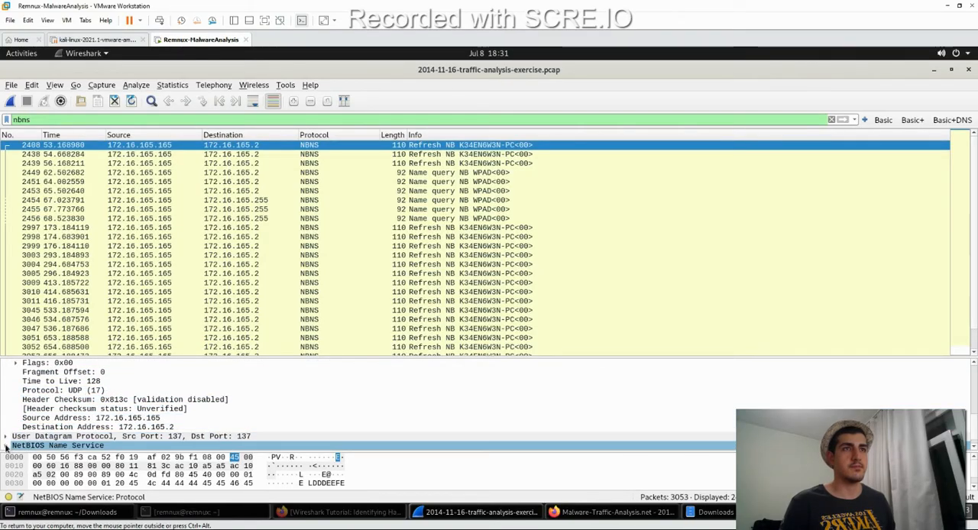
click(6, 436)
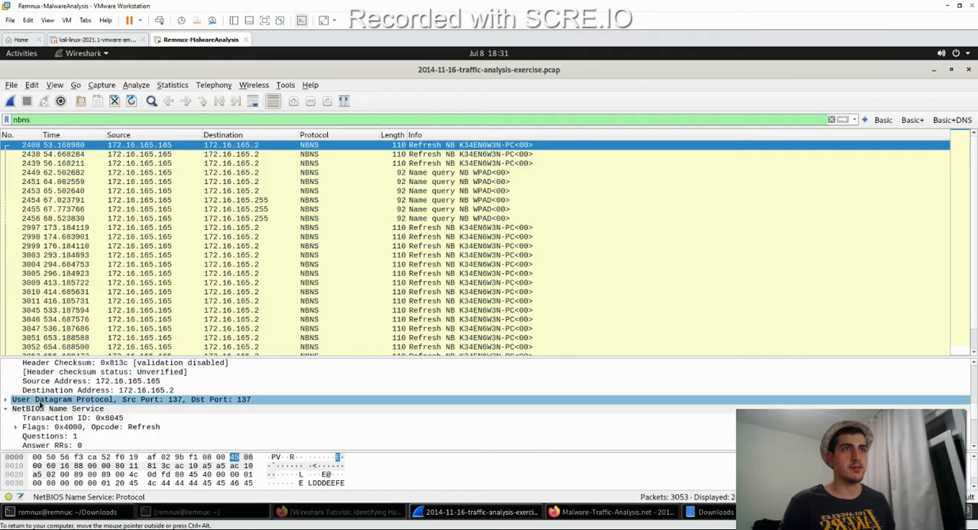
click(58, 409)
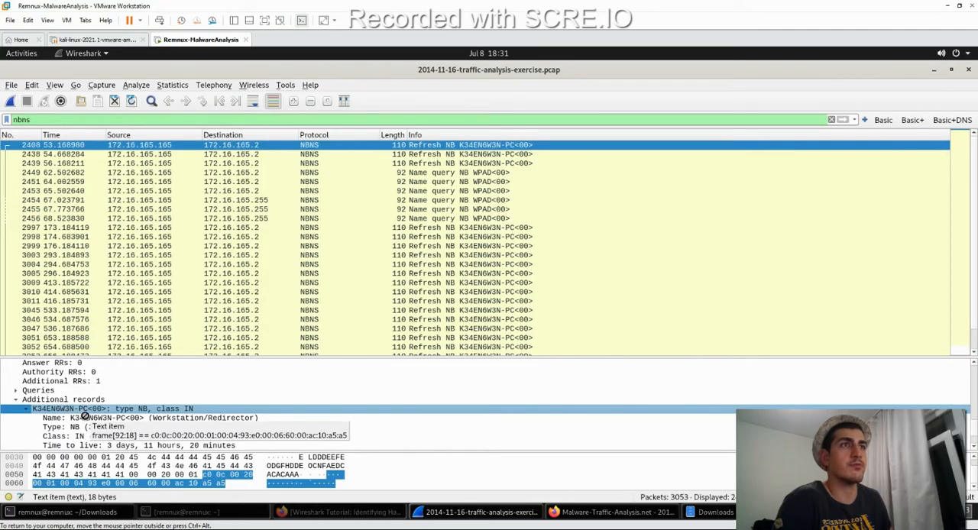
click(325, 319)
text(dhcp)
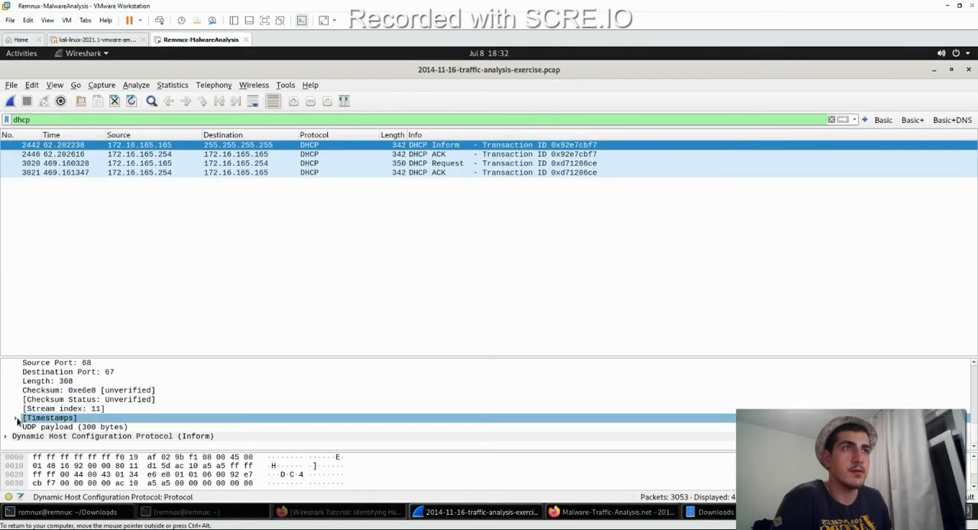
- Expand the DHCP Inform packet's Option (12) to reveal host name K34EN6W3N-PC, checking the exercise questions
click(88, 399)
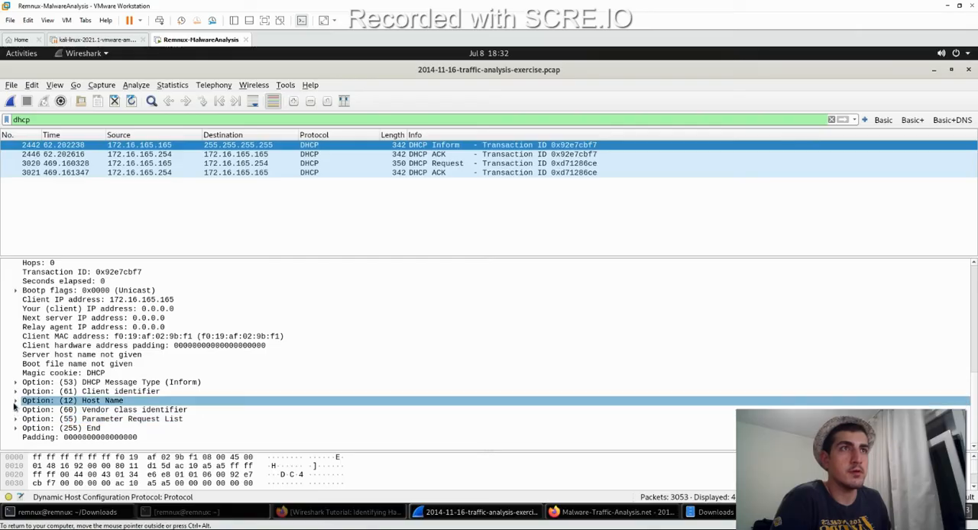
click(15, 400)
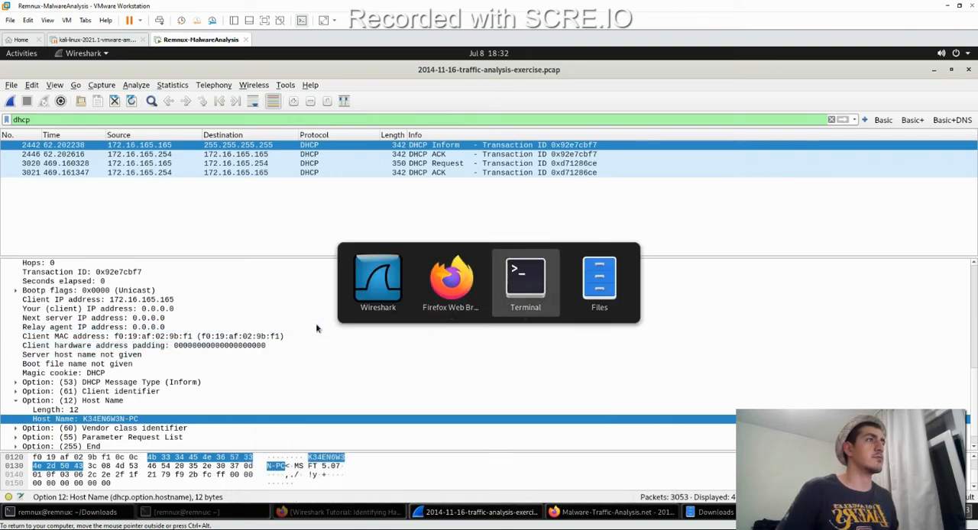
click(451, 274)
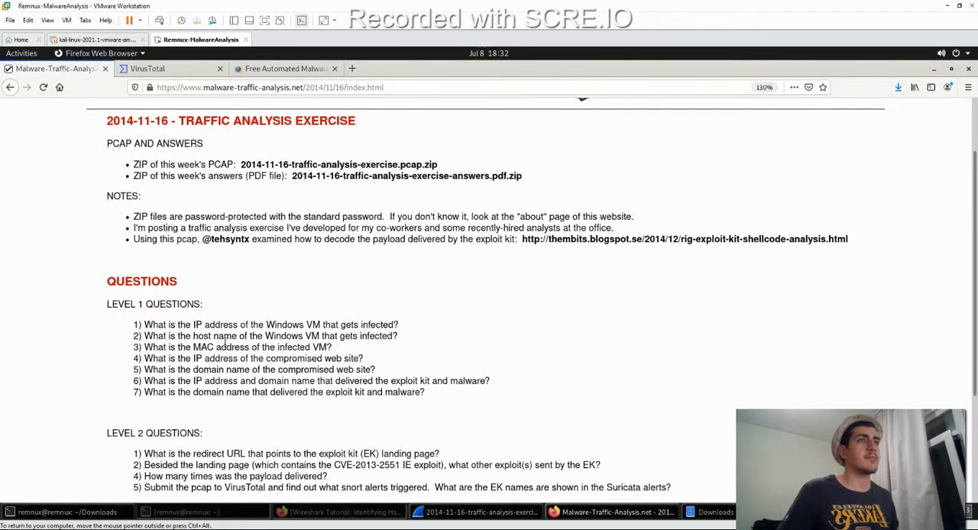
click(478, 512)
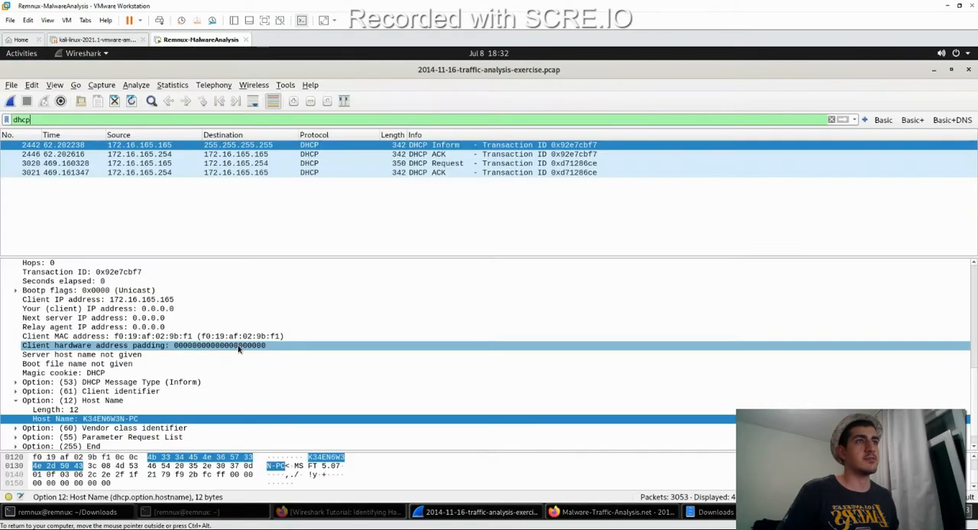
- Select the Client MAC address field and inspect its bytes, f0:19:af:02:9b:f1
click(153, 336)
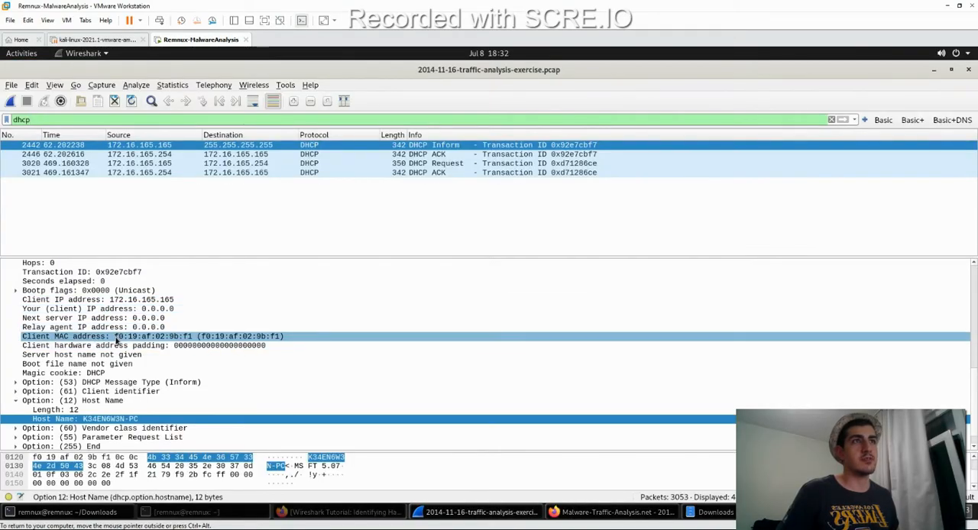
click(115, 336)
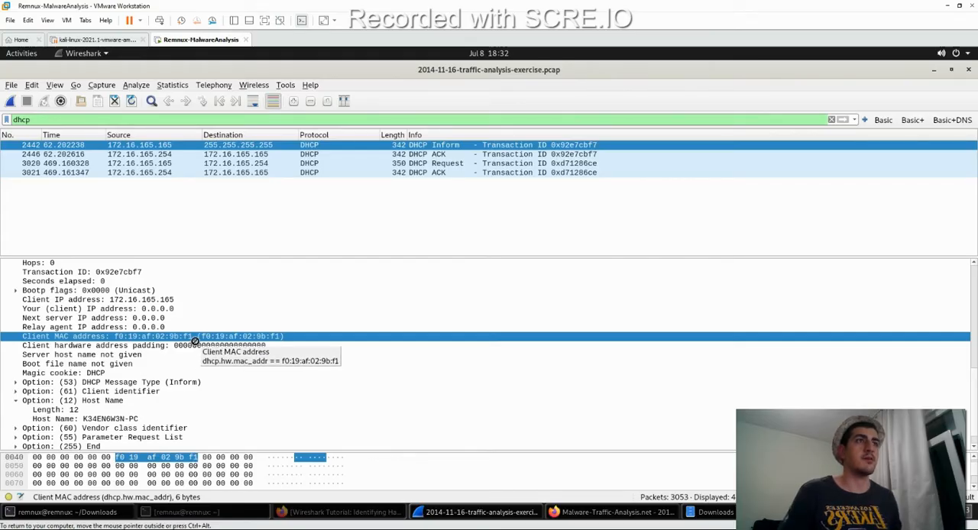
click(609, 511)
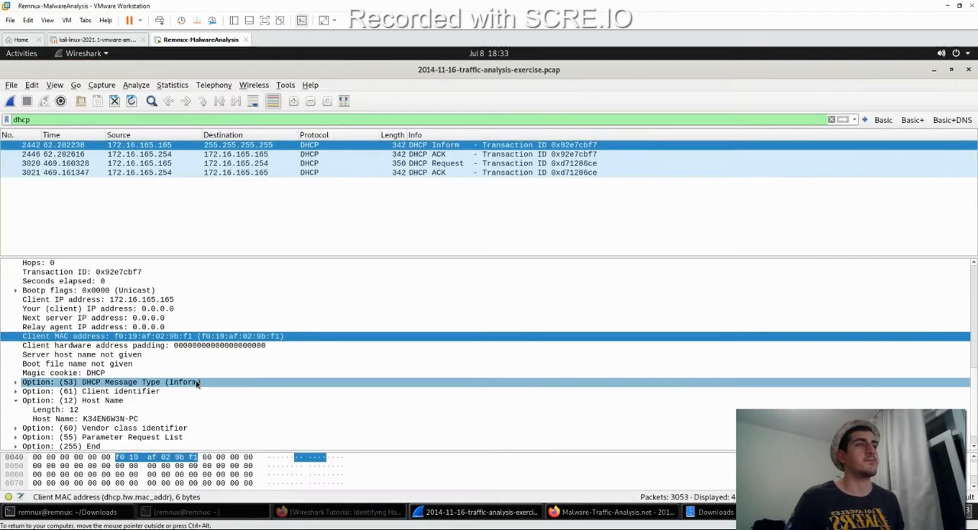
- Clear the dhcp filter and browse all packets in an enlarged packet list
click(831, 119)
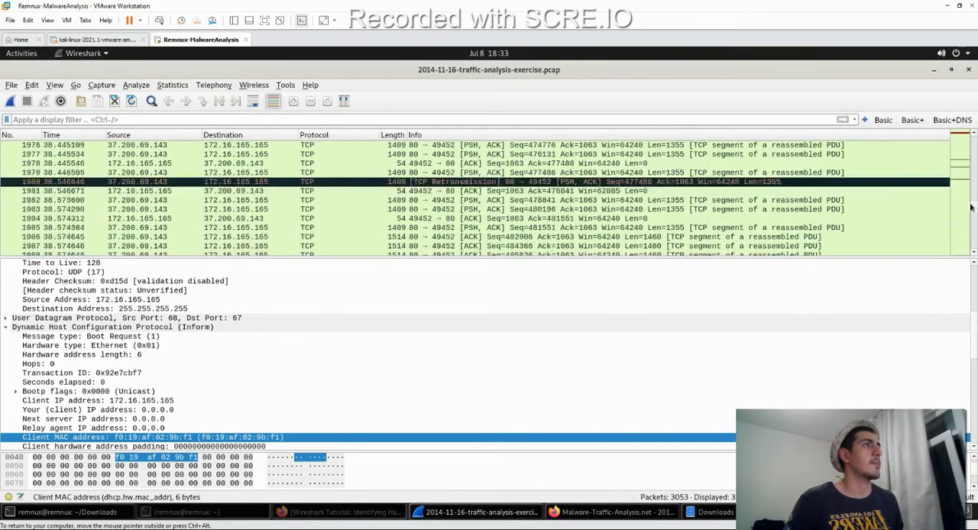
scroll(up, 3)
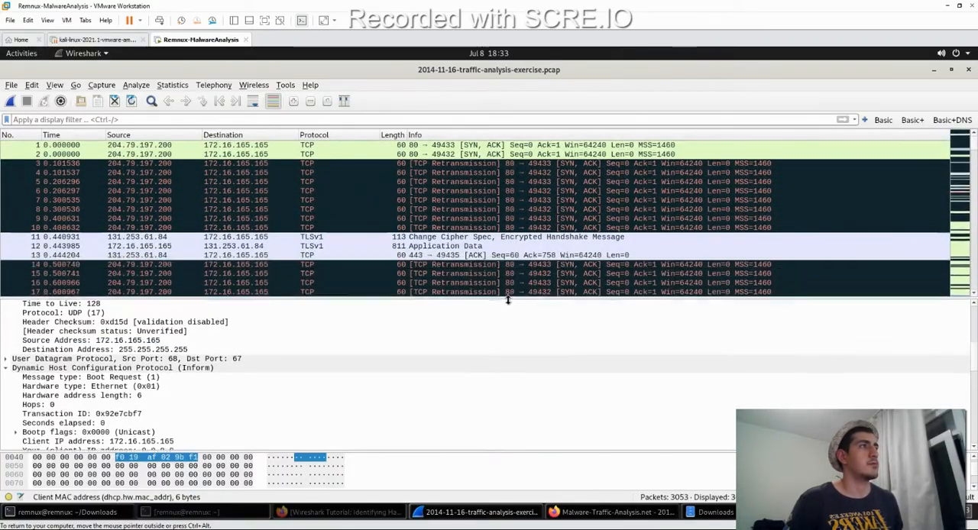
drag(489, 297, 489, 439)
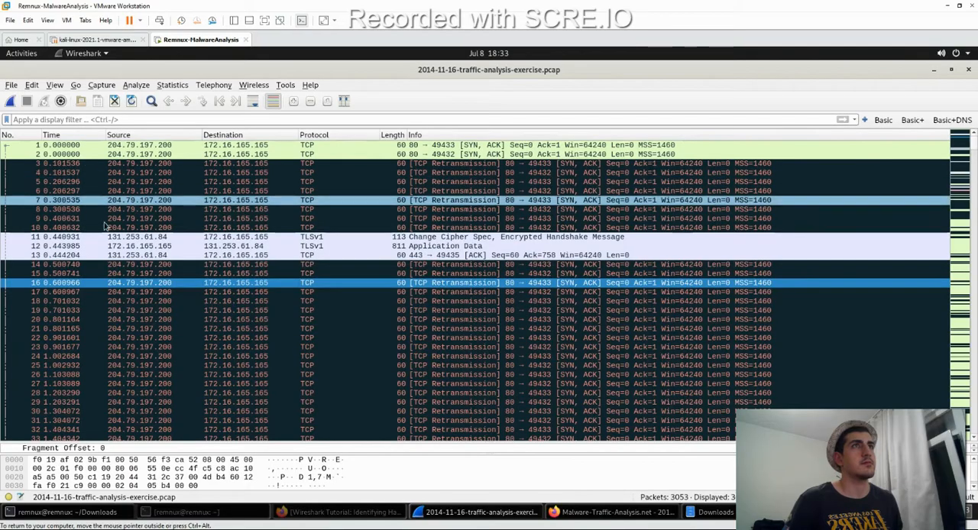
scroll(down, 3)
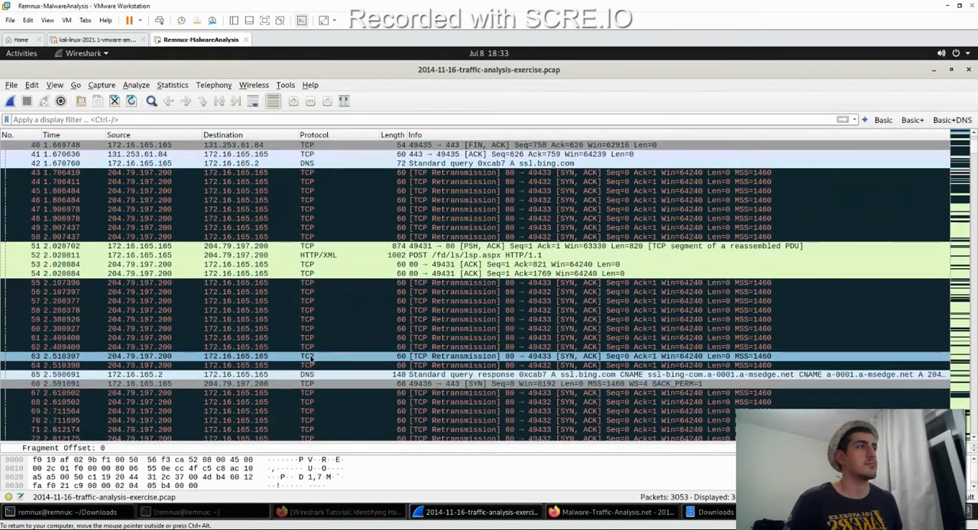
scroll(down, 3)
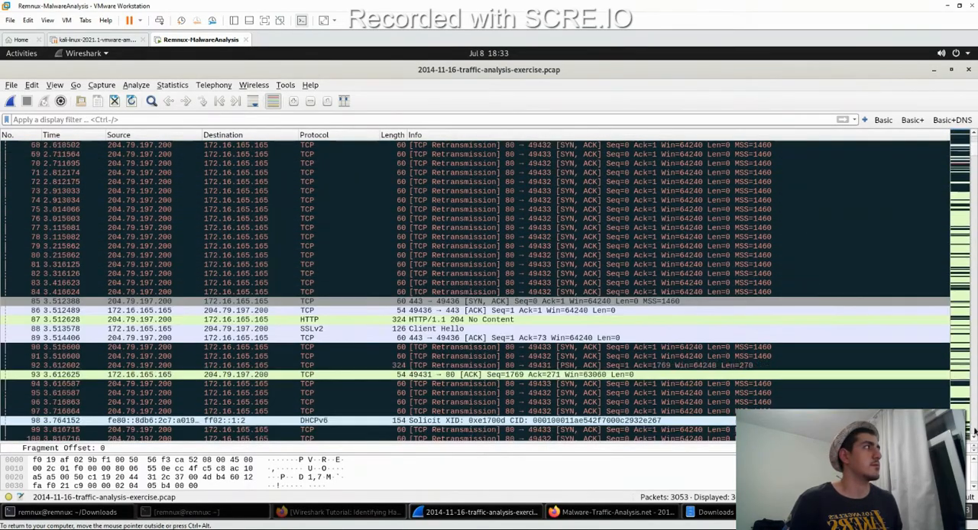
scroll(down, 3)
text((http.request or ssl.handshake.type == 1) and !(udp.port eq 1900))
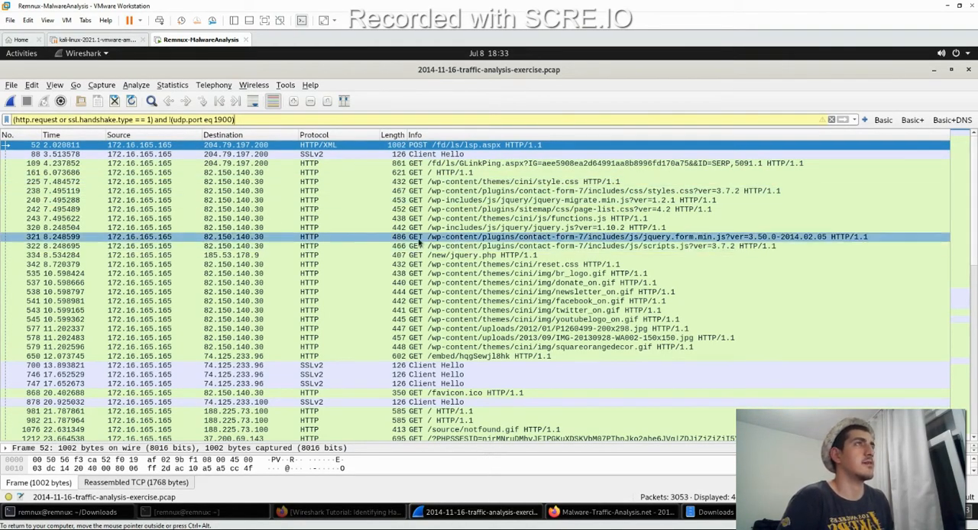
mouse_move(376, 243)
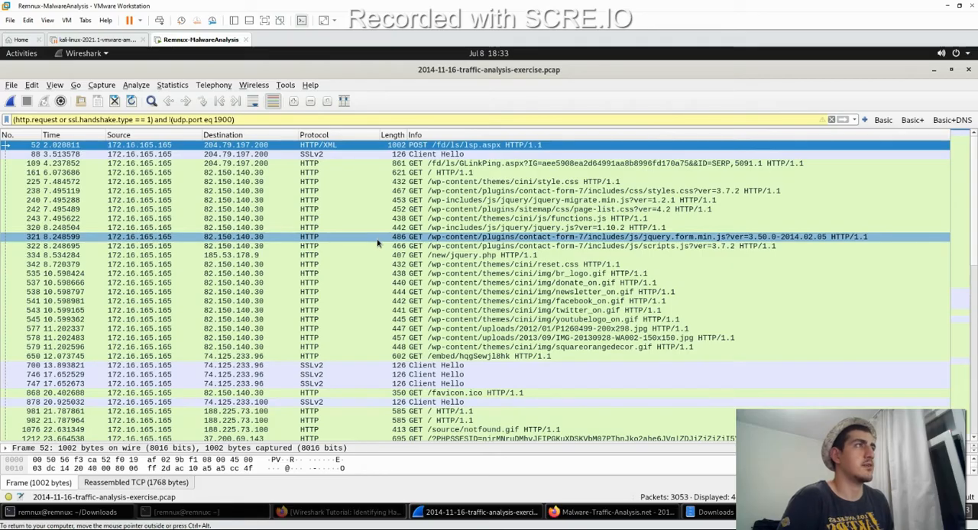
mouse_move(366, 244)
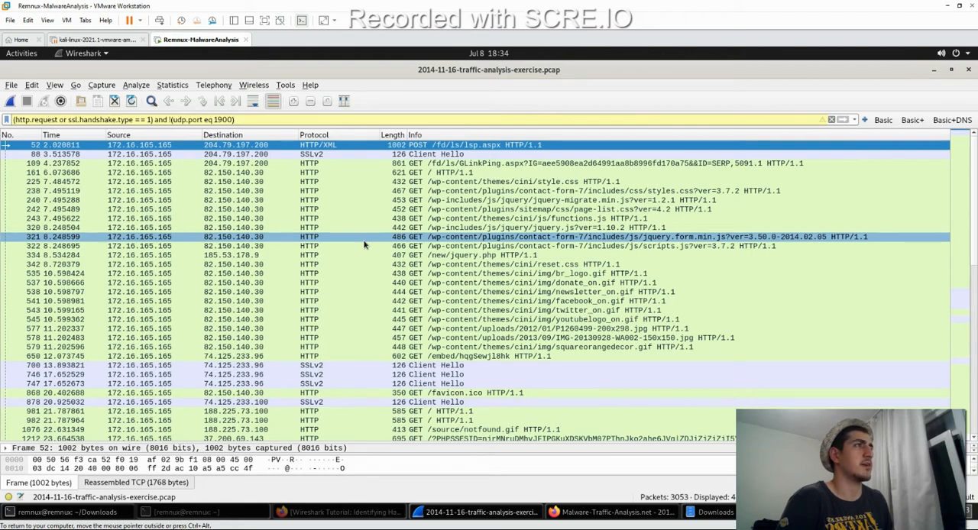
- With HTTP requests and TLS client hellos shown (port 1900 excluded), inspect the embed request to 74.125.233.96 and a Client Hello's IP header
click(328, 245)
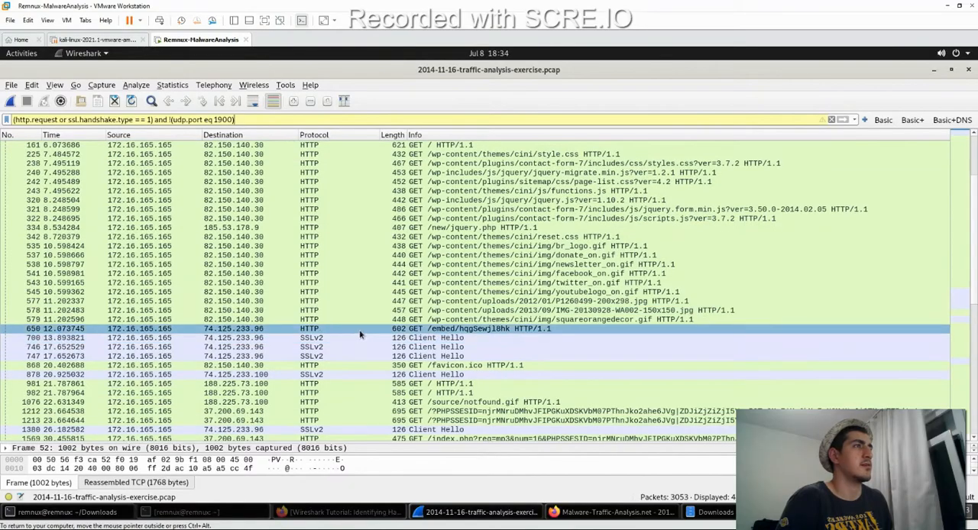
scroll(down, 3)
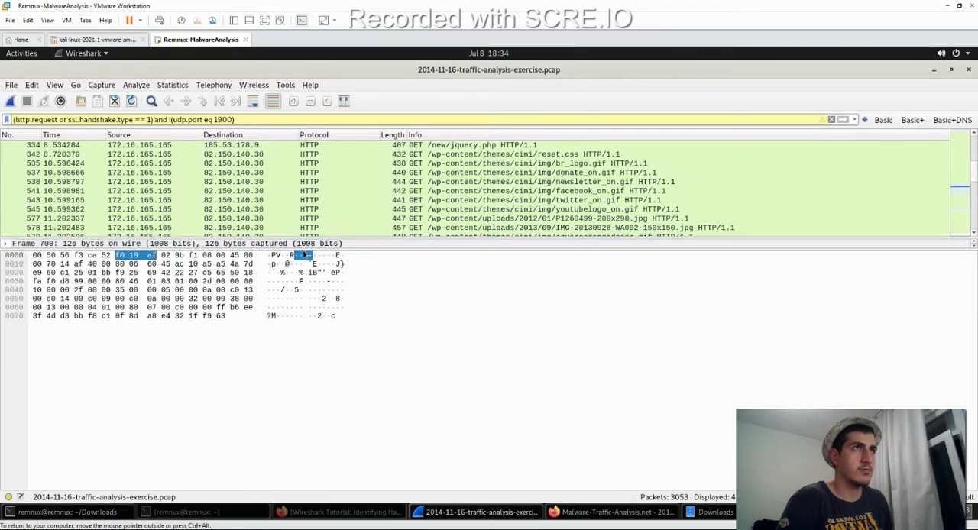
click(6, 243)
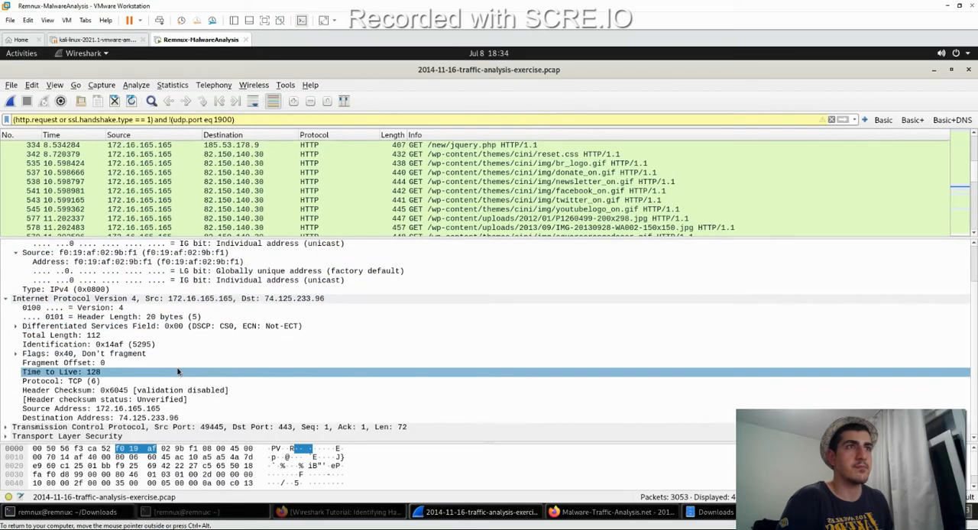
click(60, 380)
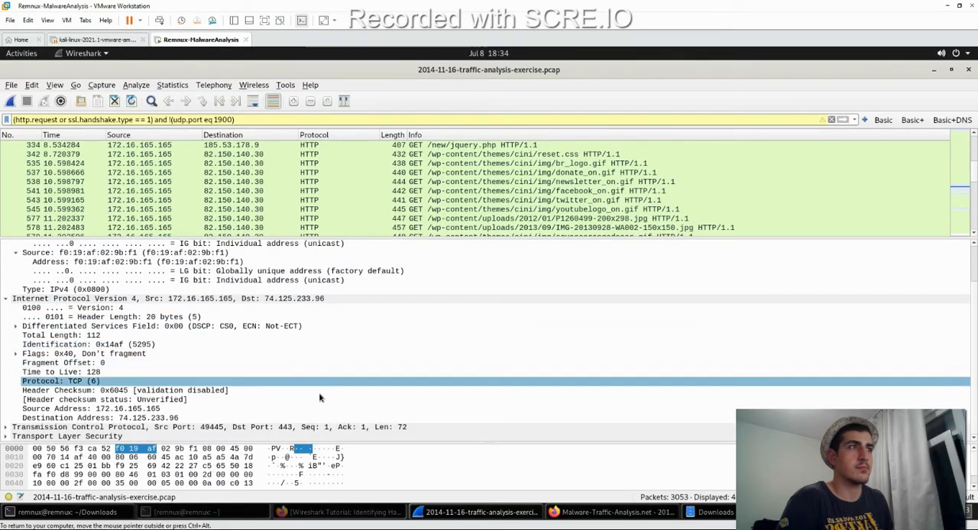
click(84, 353)
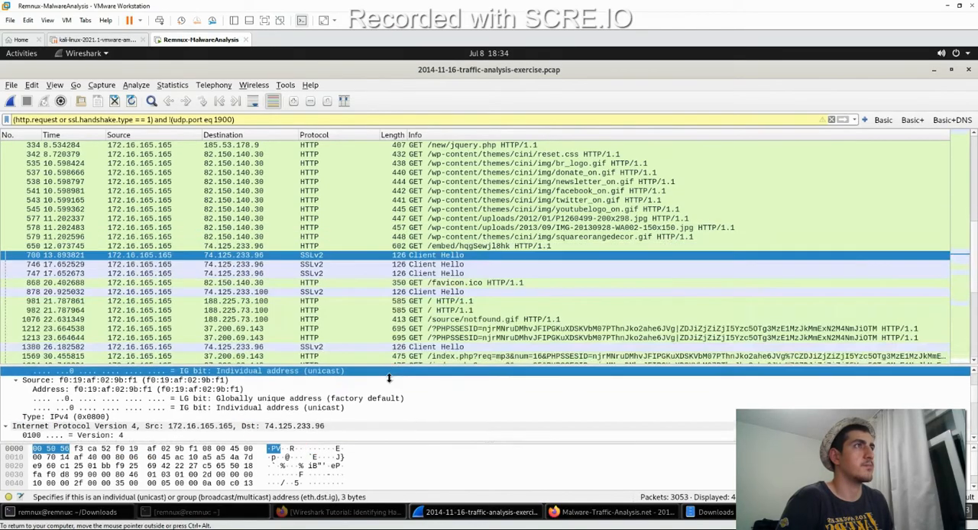
scroll(down, 3)
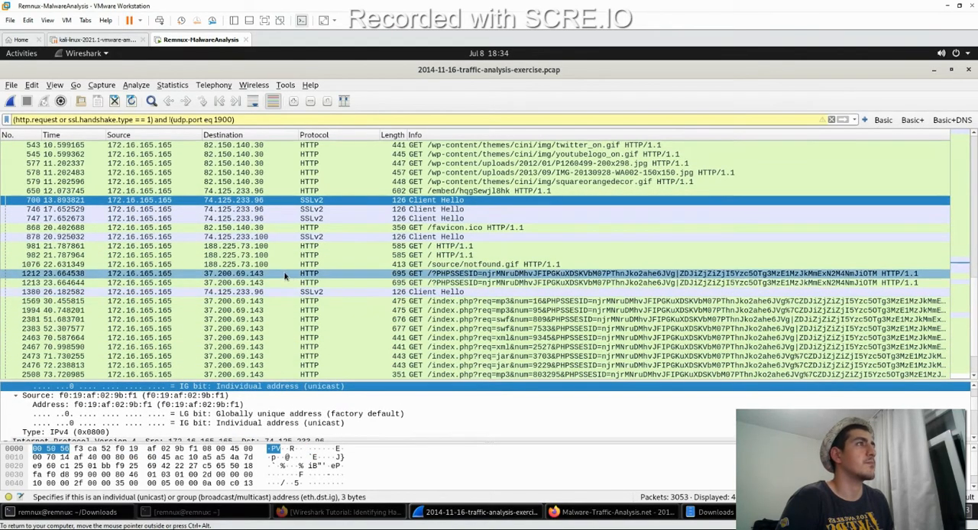
click(306, 265)
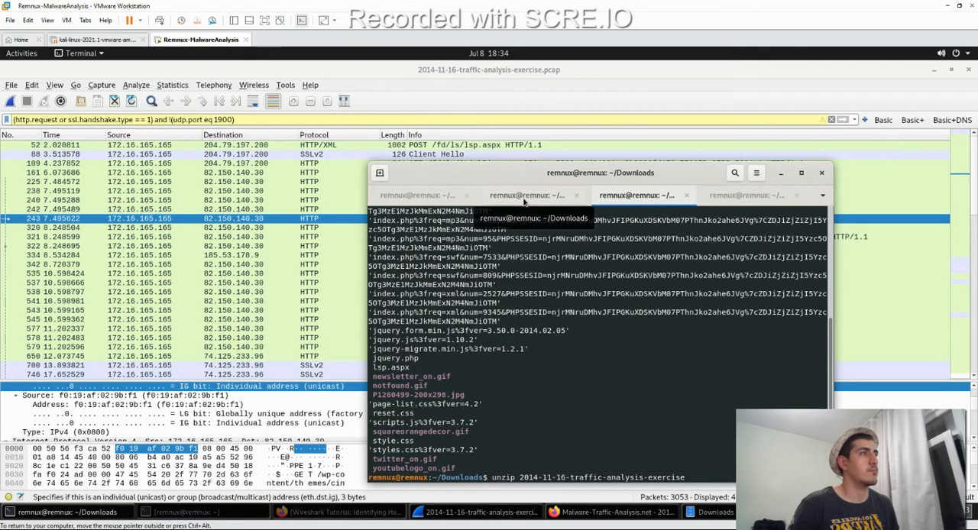
- Review the GLinkPing request to 204.79.197.200, then expand the br_logo.gif request's IPv4 header showing destination 82.150.140.30
click(418, 195)
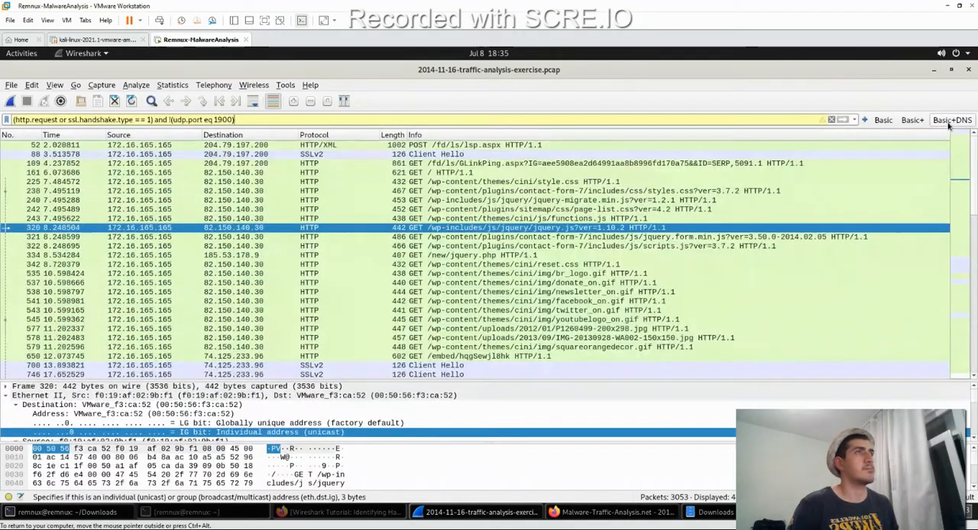
click(489, 356)
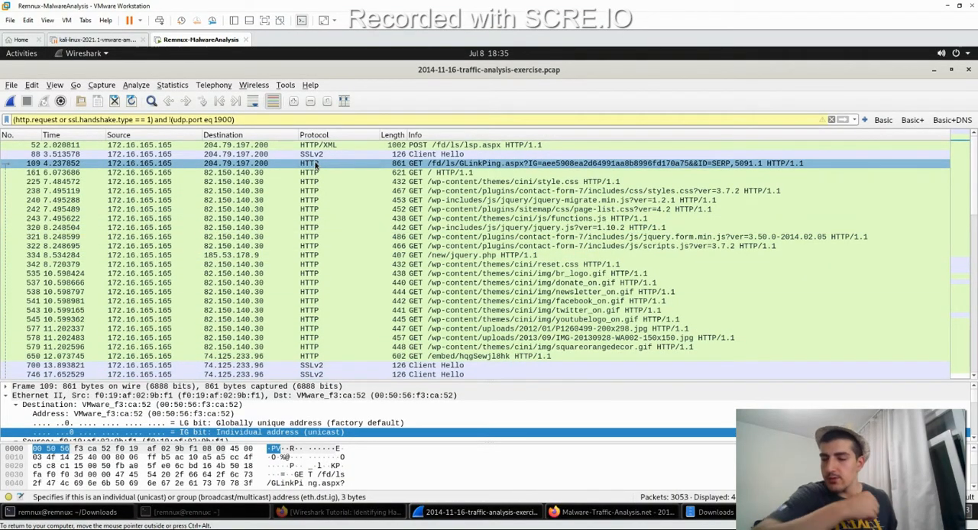
mouse_move(313, 167)
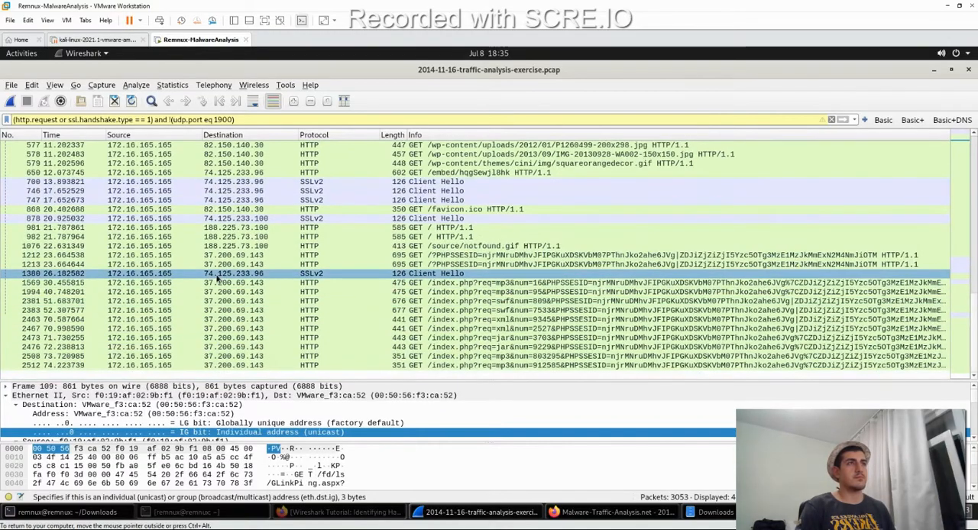
scroll(up, 3)
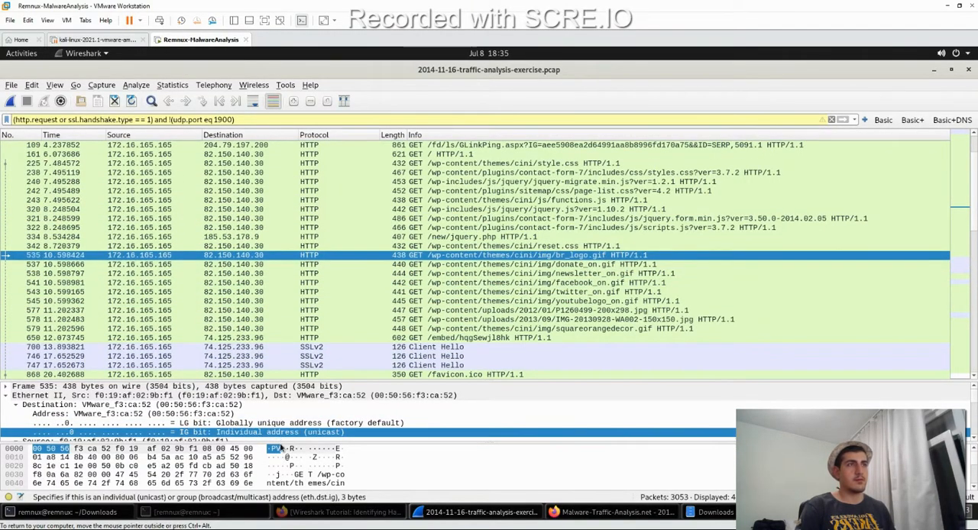
click(14, 441)
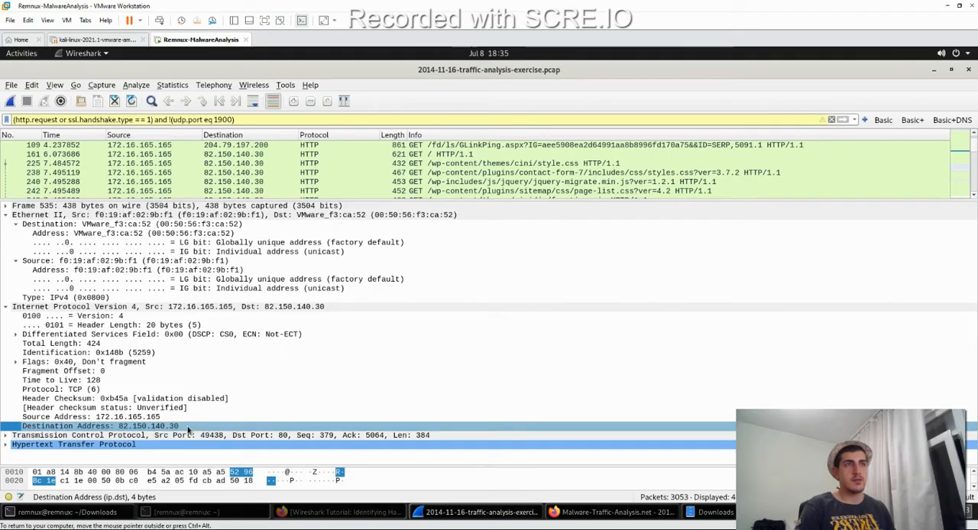
mouse_move(111, 433)
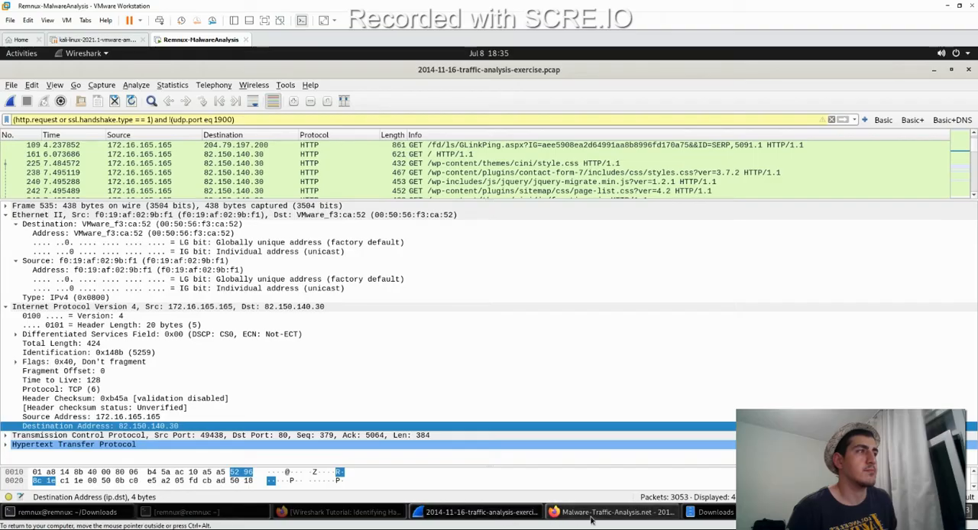
- Search VirusTotal for 82.150.140.30 from the browser
click(584, 512)
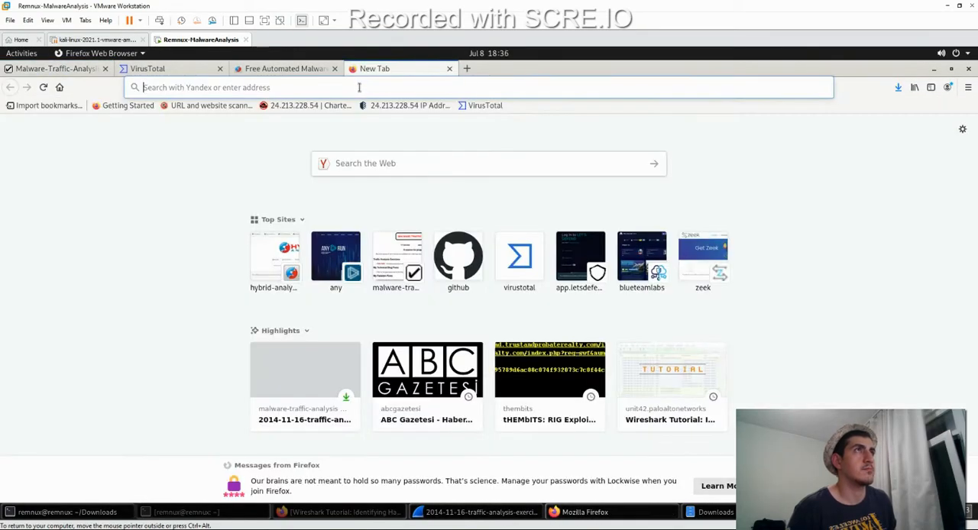
click(359, 87)
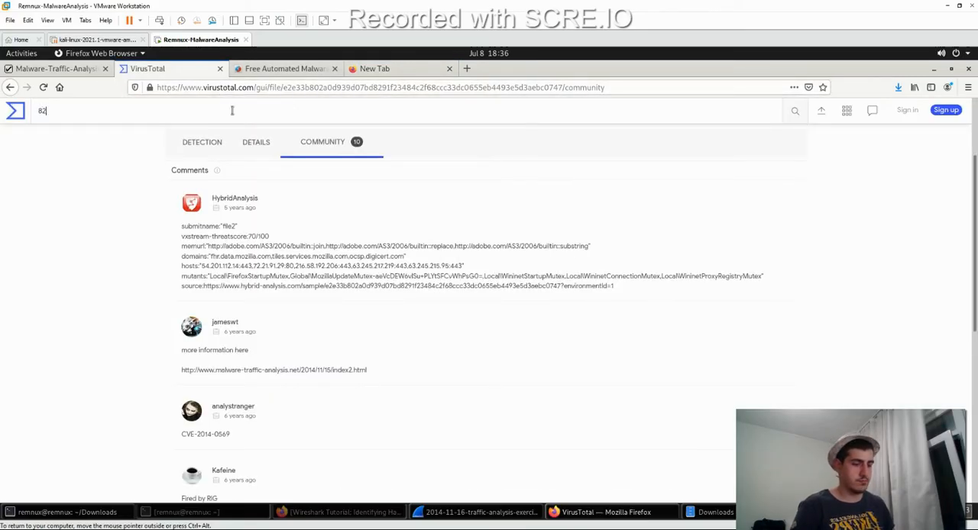
text(.150.1)
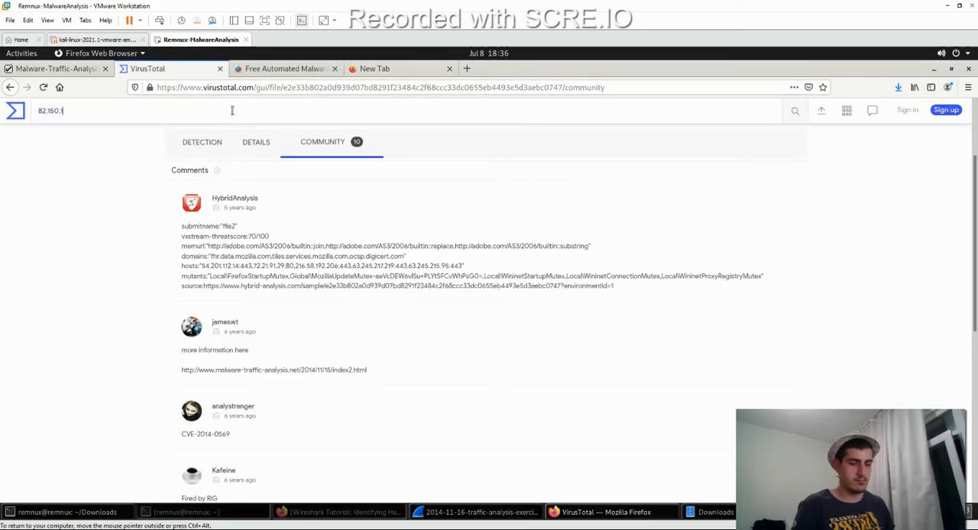
key(Return)
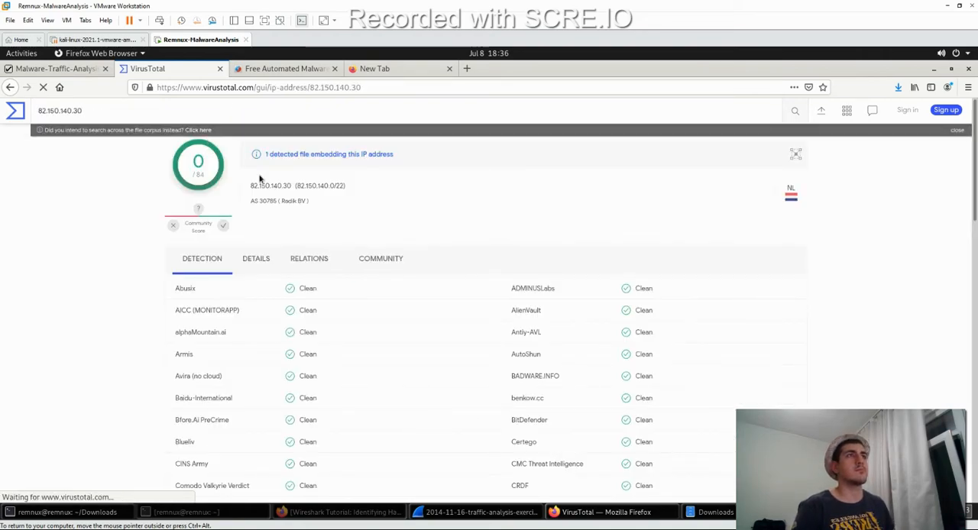
- Review the Community and Relations results — passive DNS domains, referring files and WHOIS — then move to AbuseIPDB
click(380, 258)
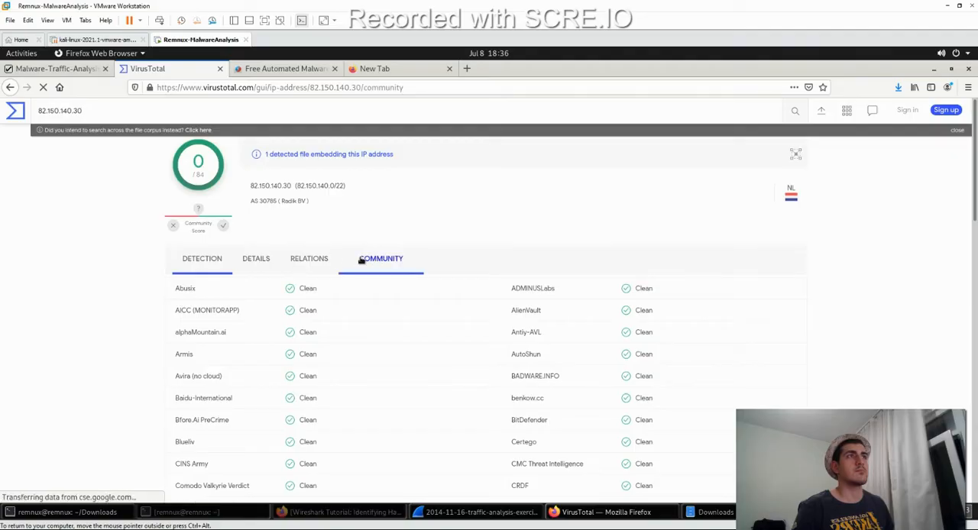
click(309, 259)
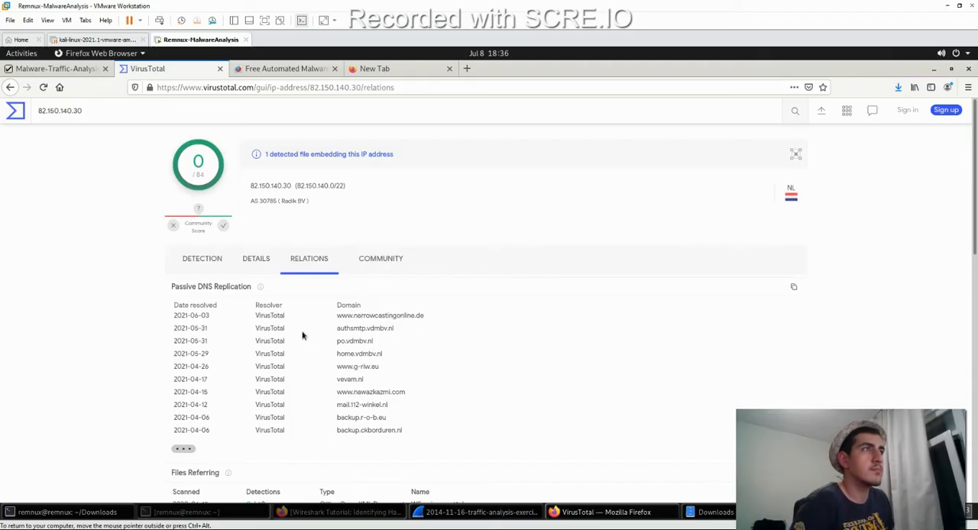
scroll(down, 3)
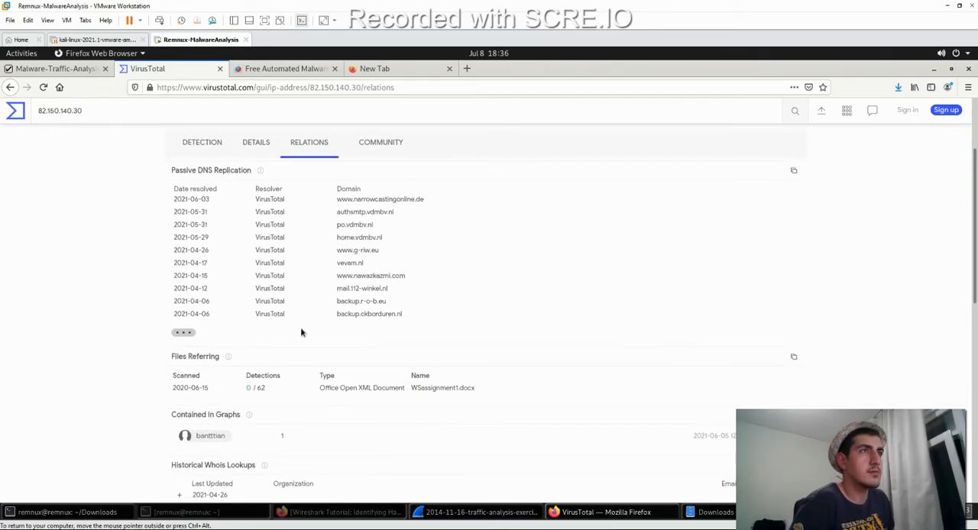
scroll(down, 3)
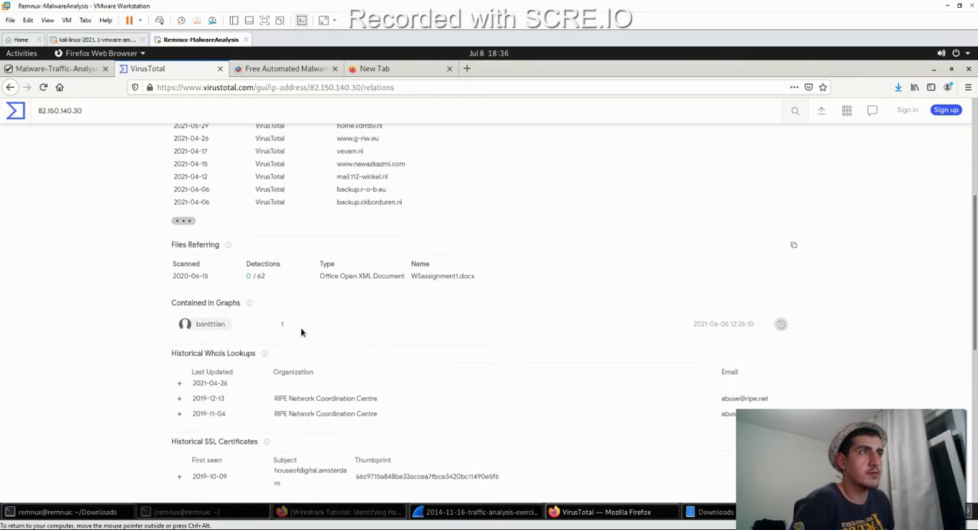
scroll(down, 3)
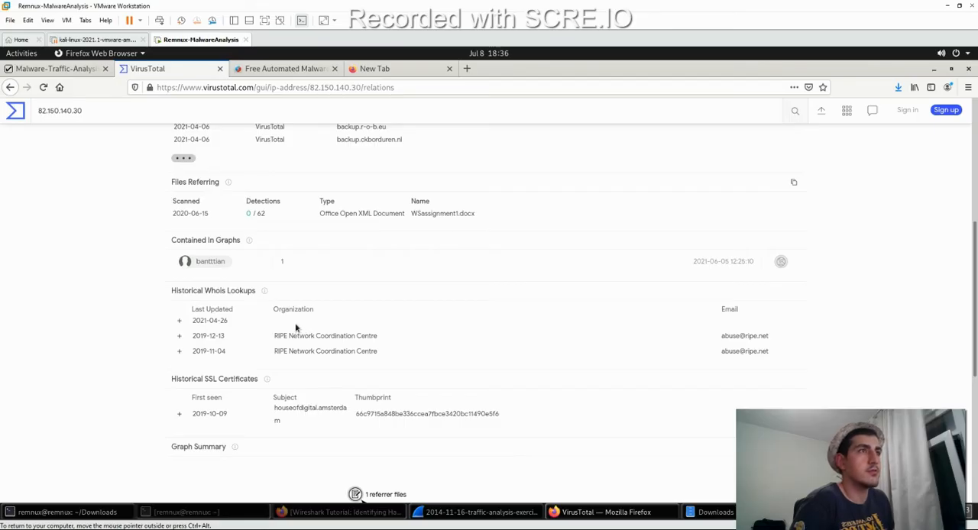
mouse_move(306, 227)
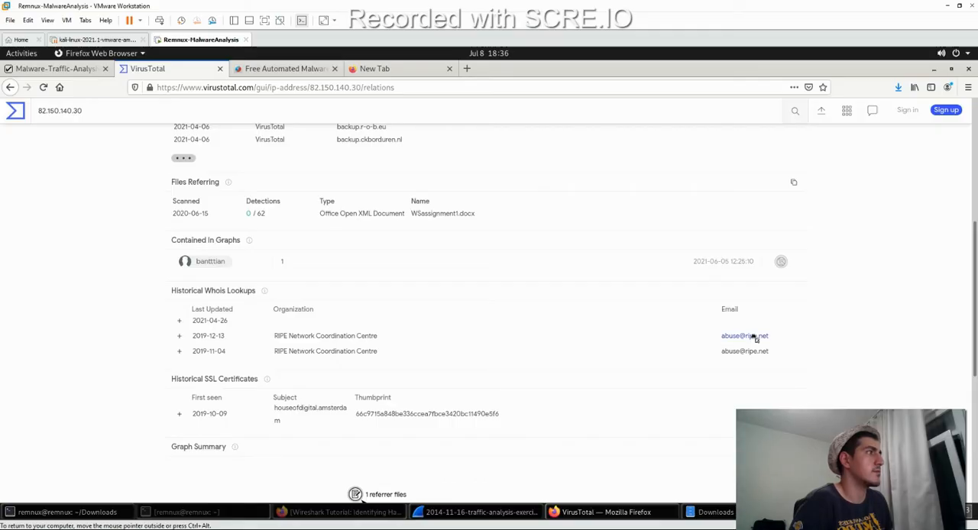
click(467, 69)
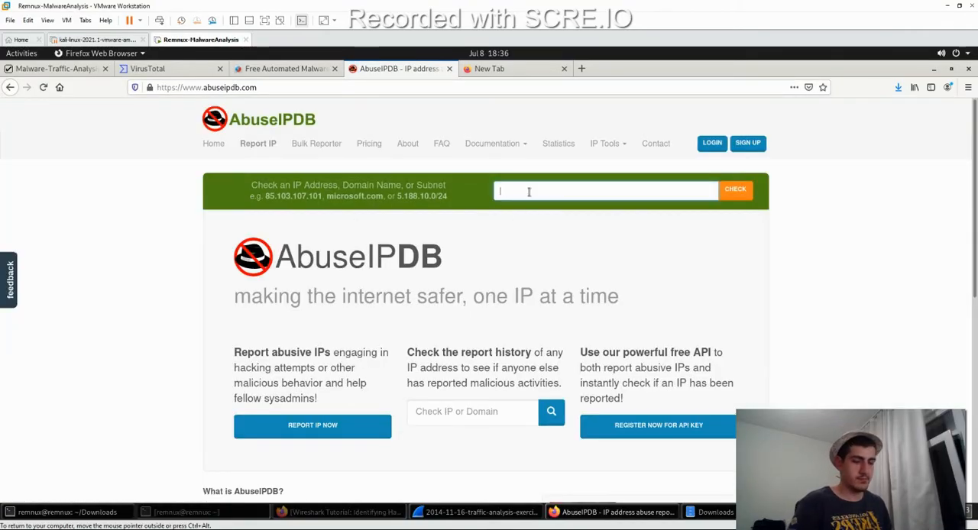
- Check 82.150.140.30 on AbuseIPDB, finding no abuse reports (Broadband Hosting B.V, Rotterdam), and close the report
text(82.150.140.3)
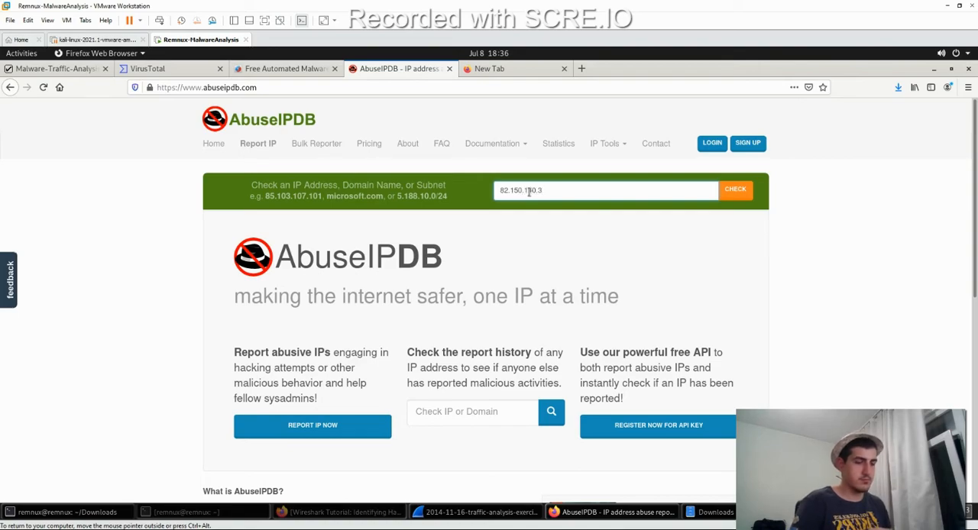
click(735, 190)
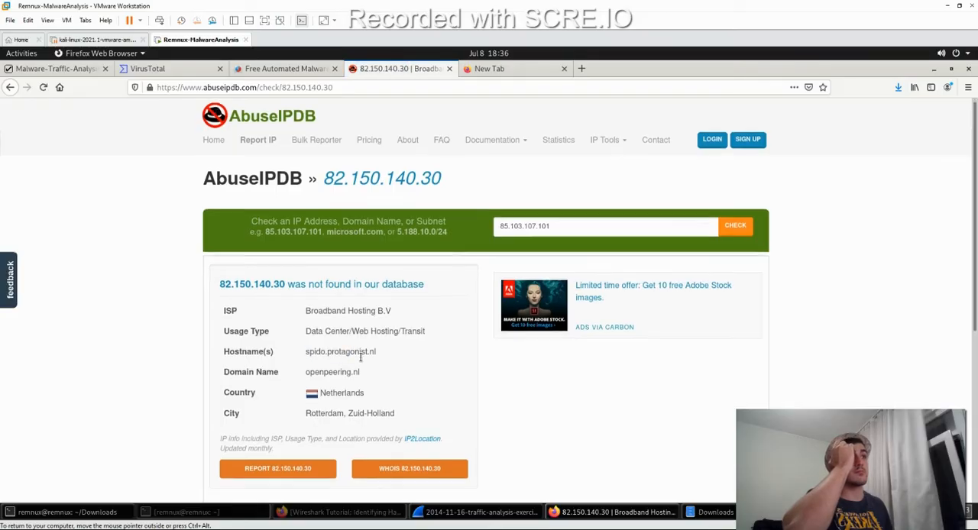
scroll(down, 3)
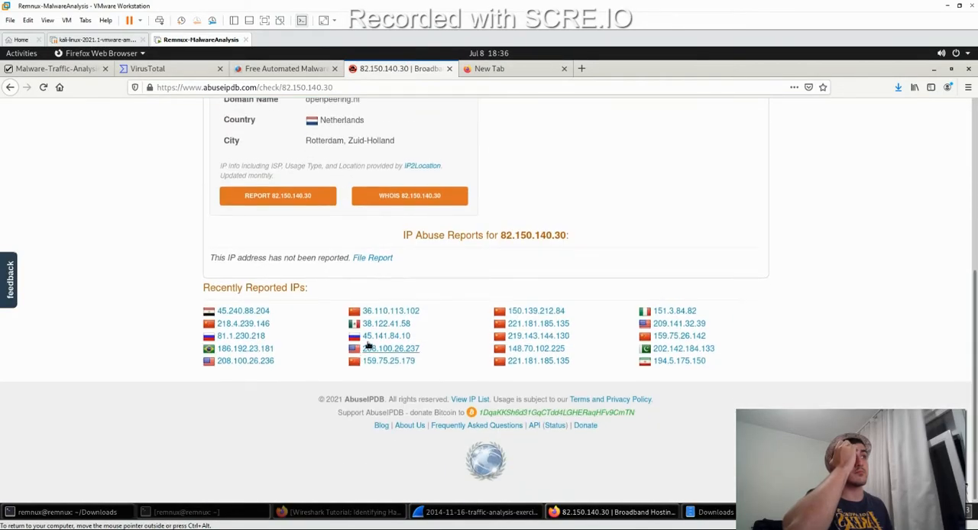
scroll(up, 3)
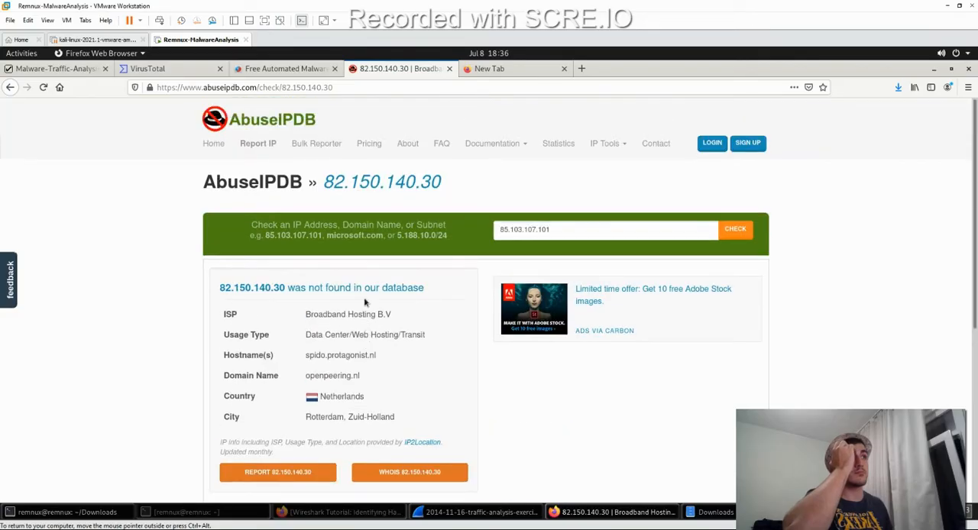
mouse_move(449, 69)
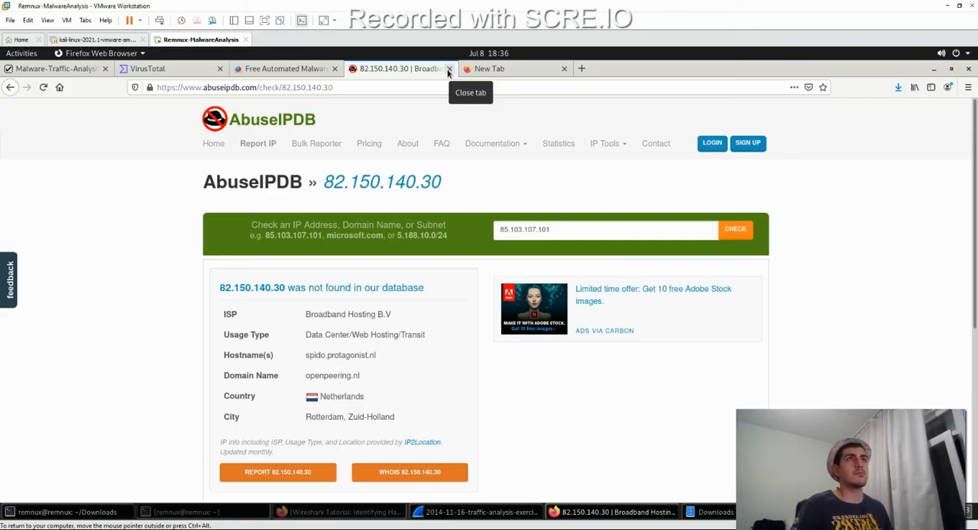
click(449, 68)
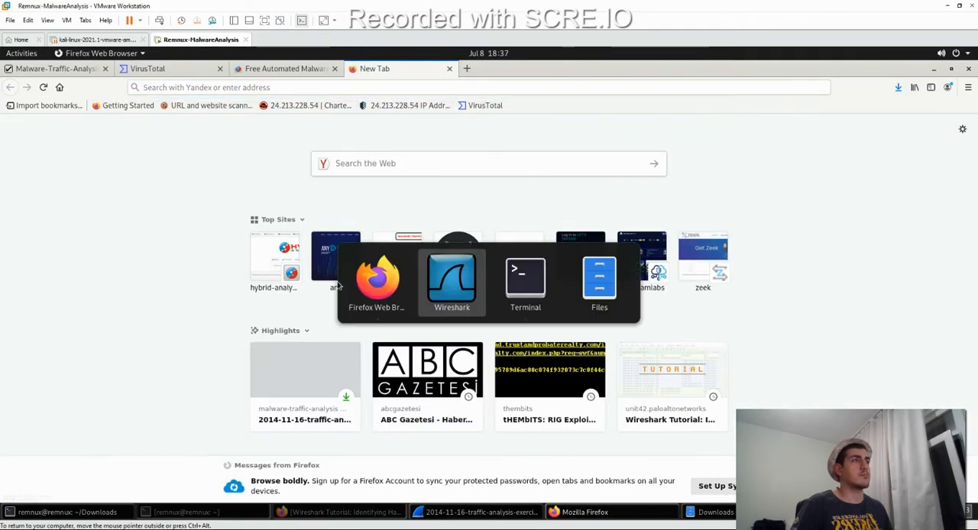
- Back in Wireshark, filter to http.request and scroll to the GET requests to 82.150.140.30 and 37.200.69.143
click(451, 278)
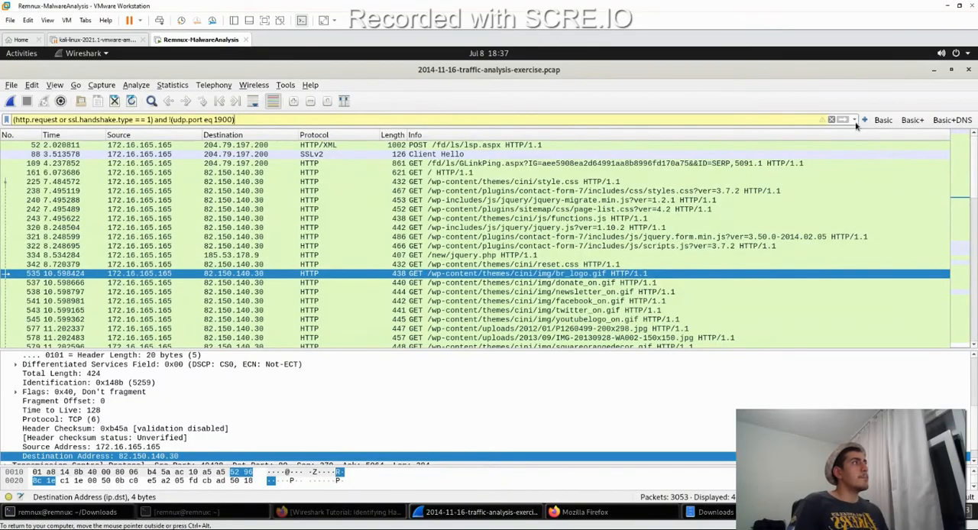
click(831, 119)
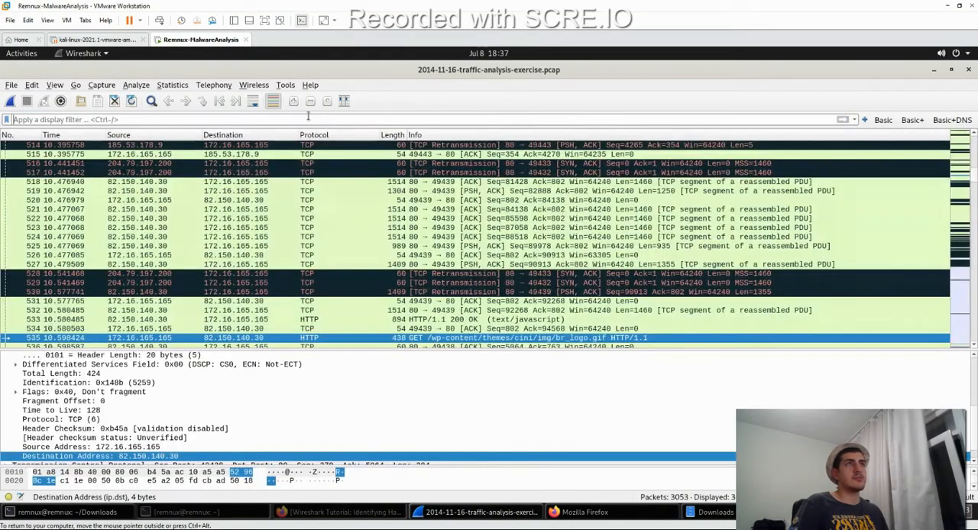
text(http.request)
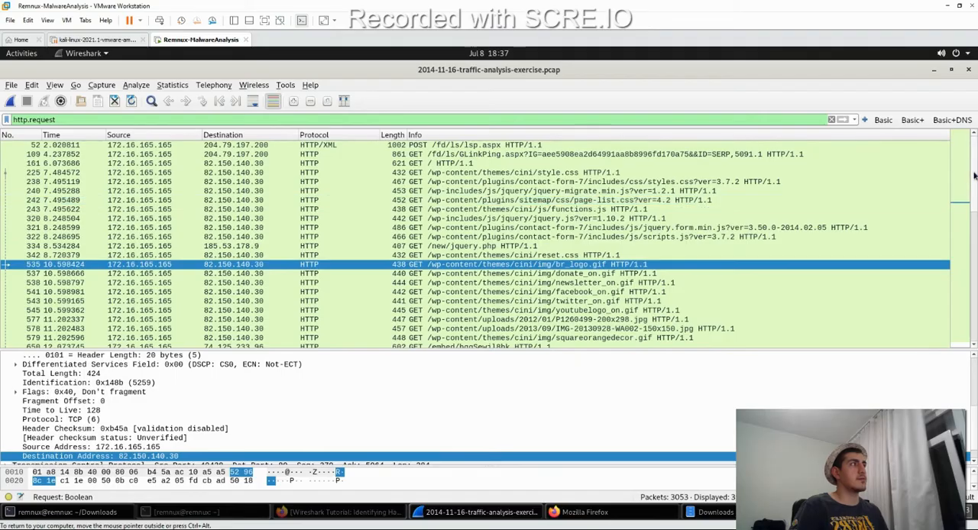
scroll(down, 3)
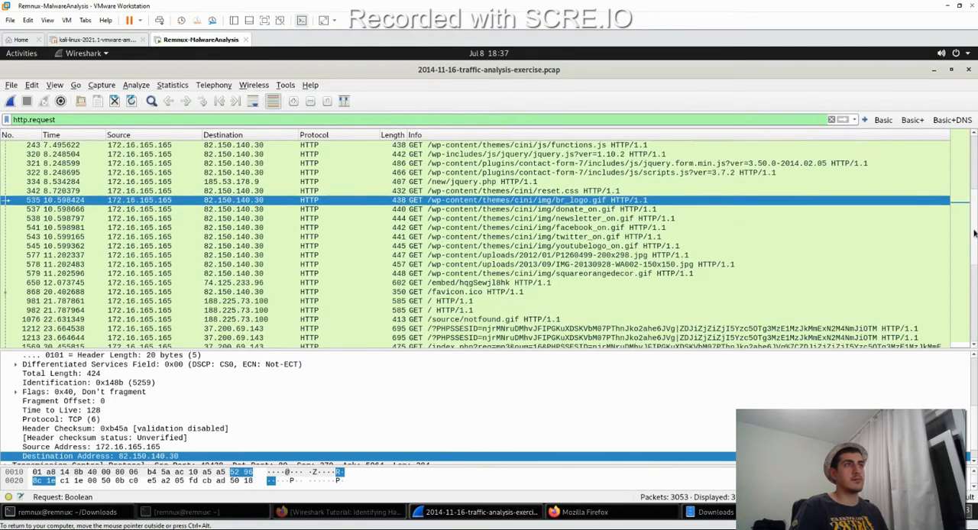
scroll(down, 3)
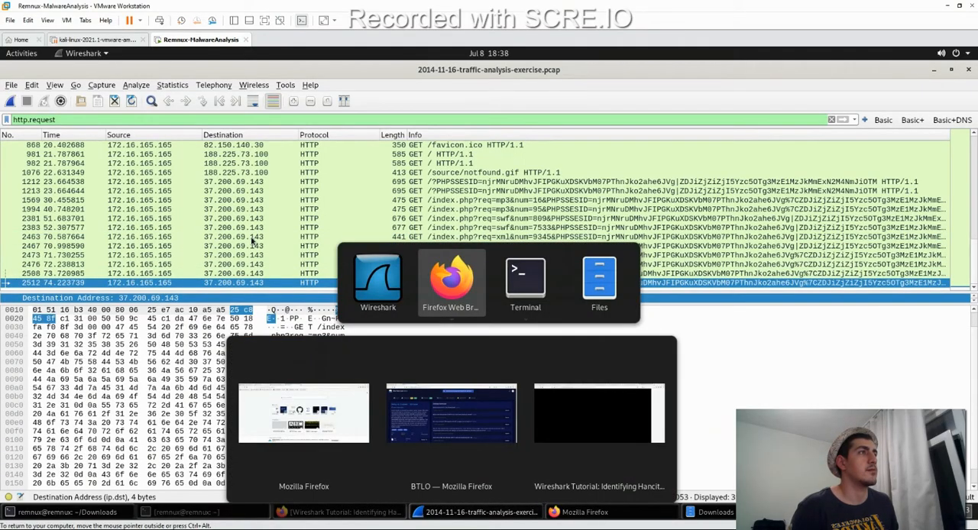
click(525, 279)
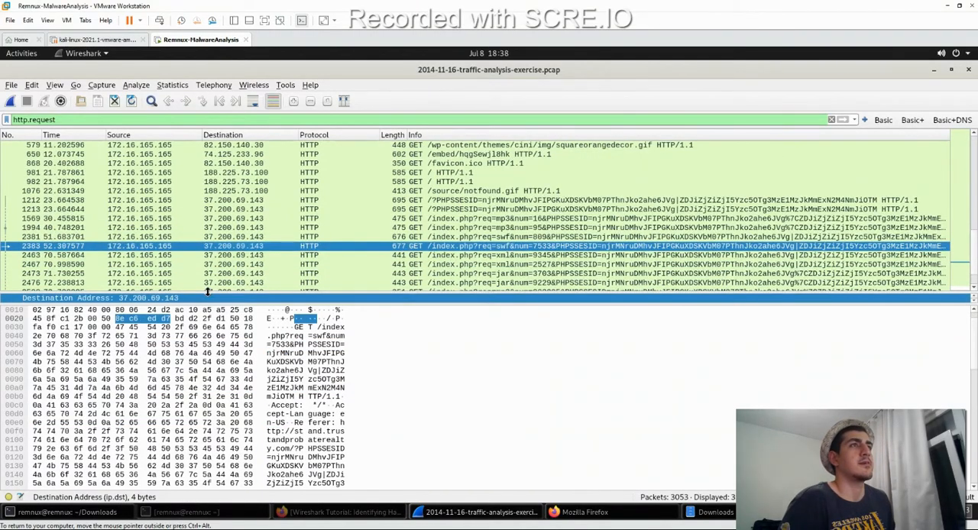
scroll(up, 3)
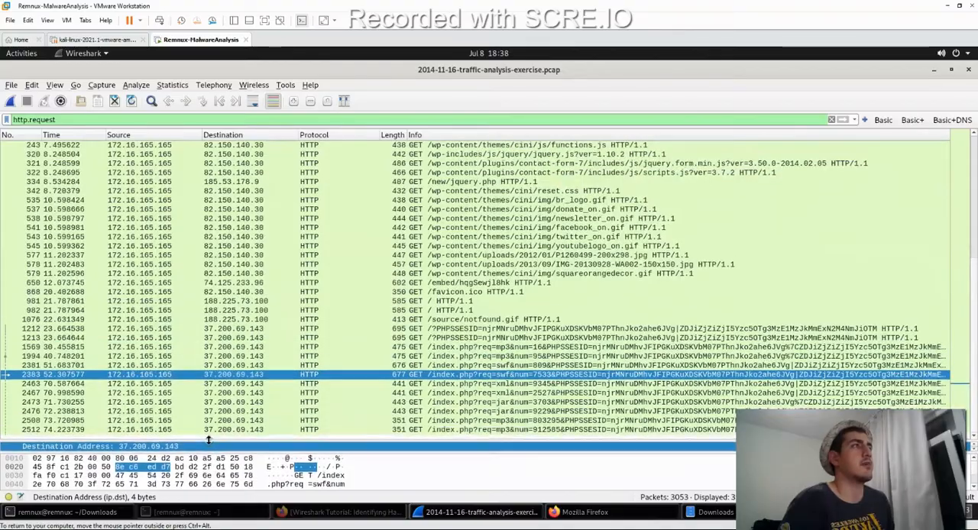
scroll(up, 3)
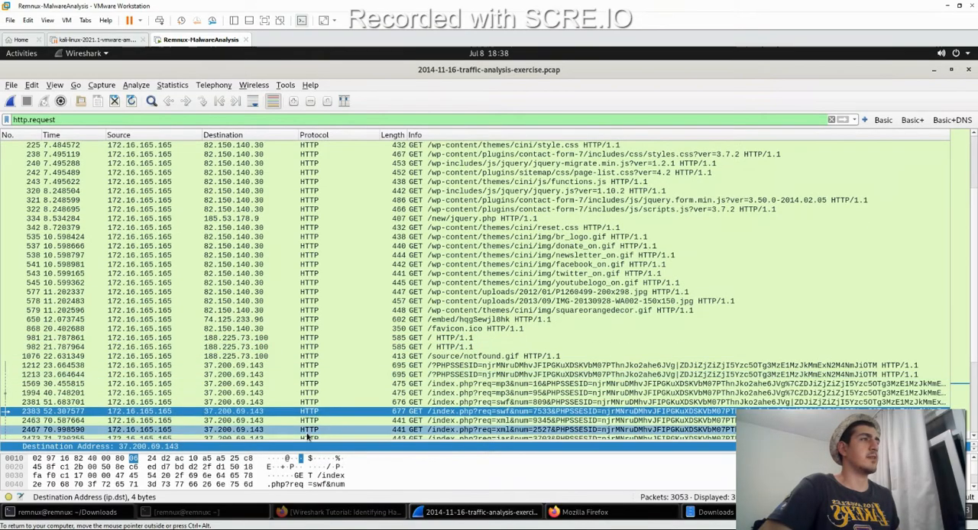
scroll(down, 3)
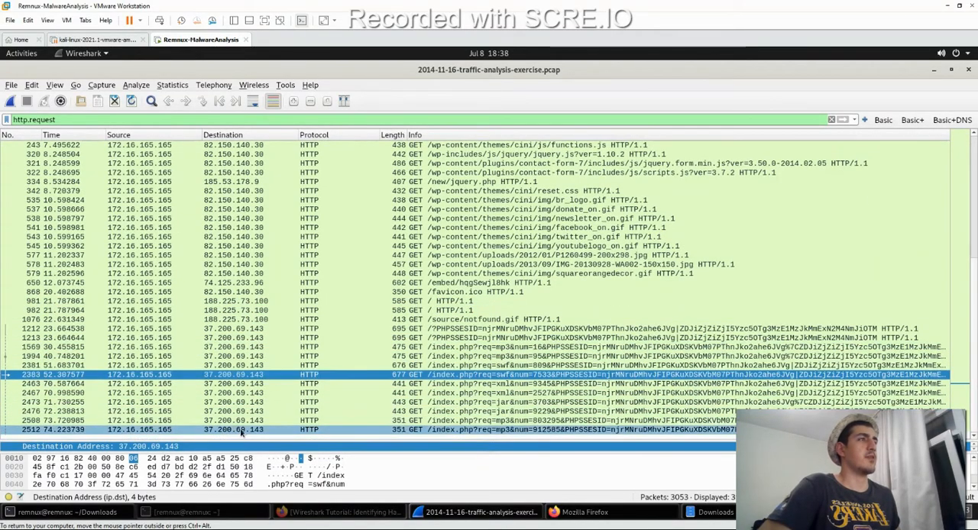
scroll(up, 3)
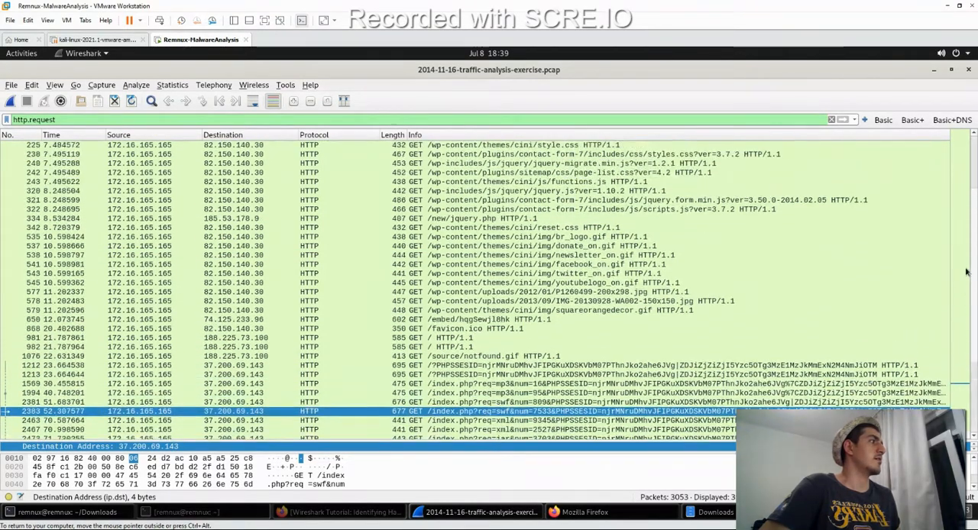
scroll(up, 3)
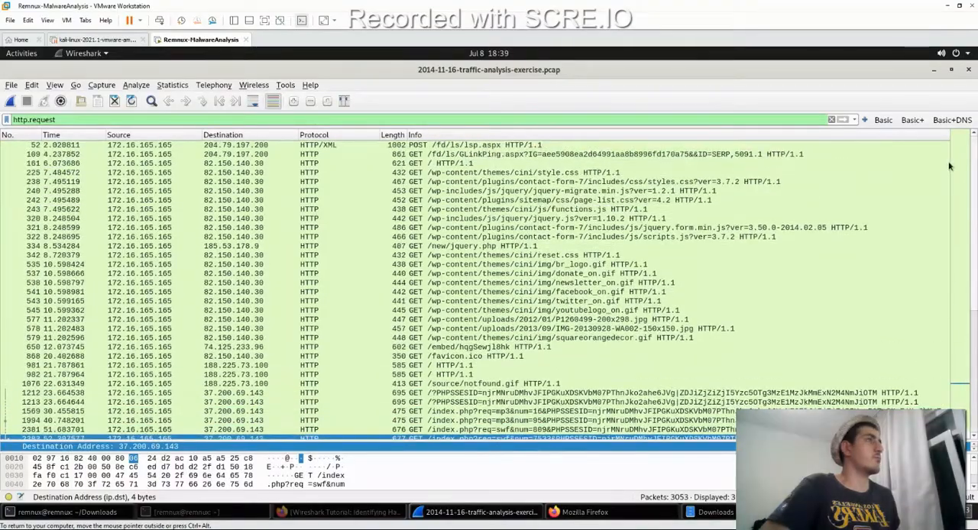